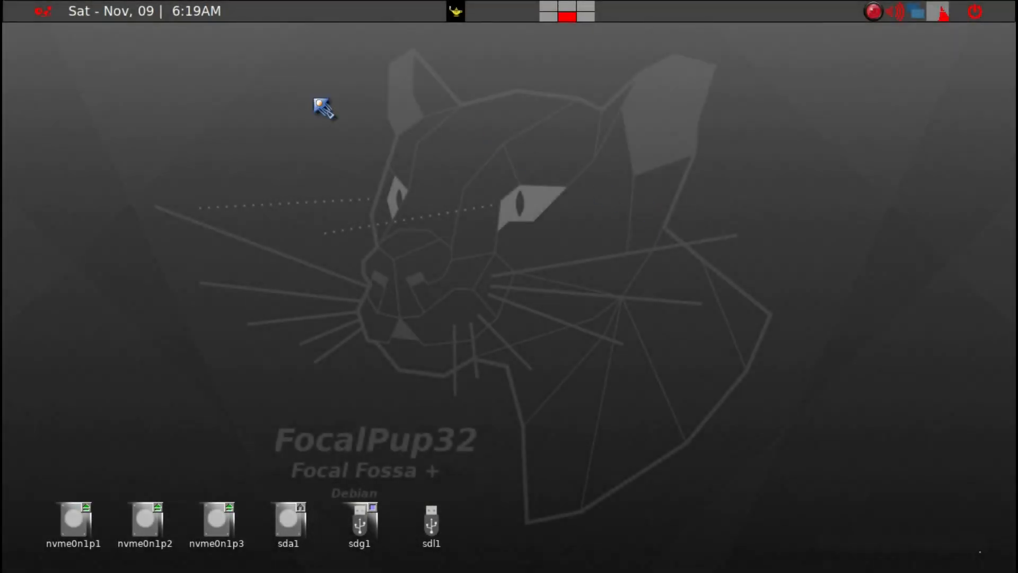
{"action": "mouse_move", "coordinate": [160, 52]}
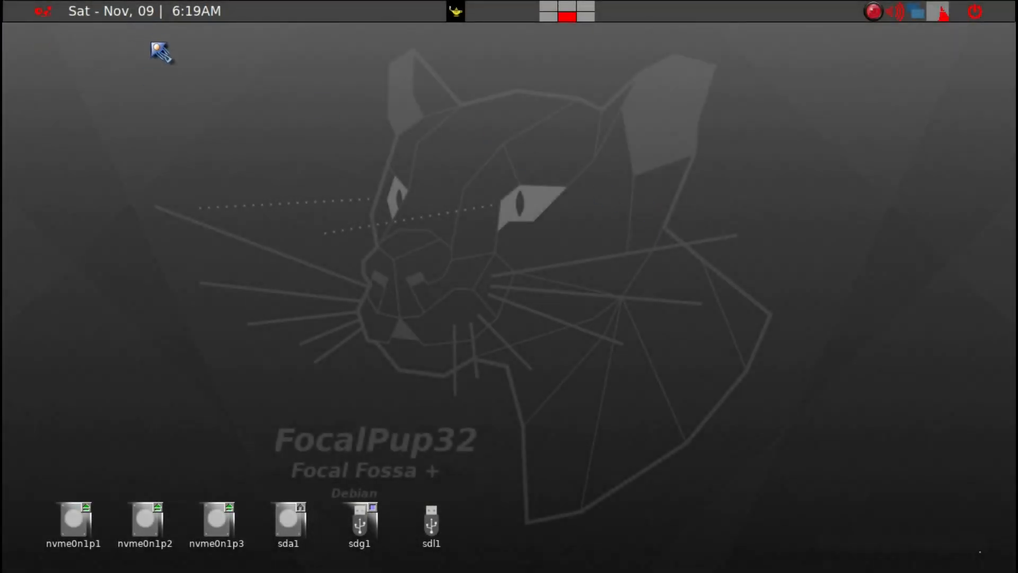
{"action": "mouse_move", "coordinate": [163, 68]}
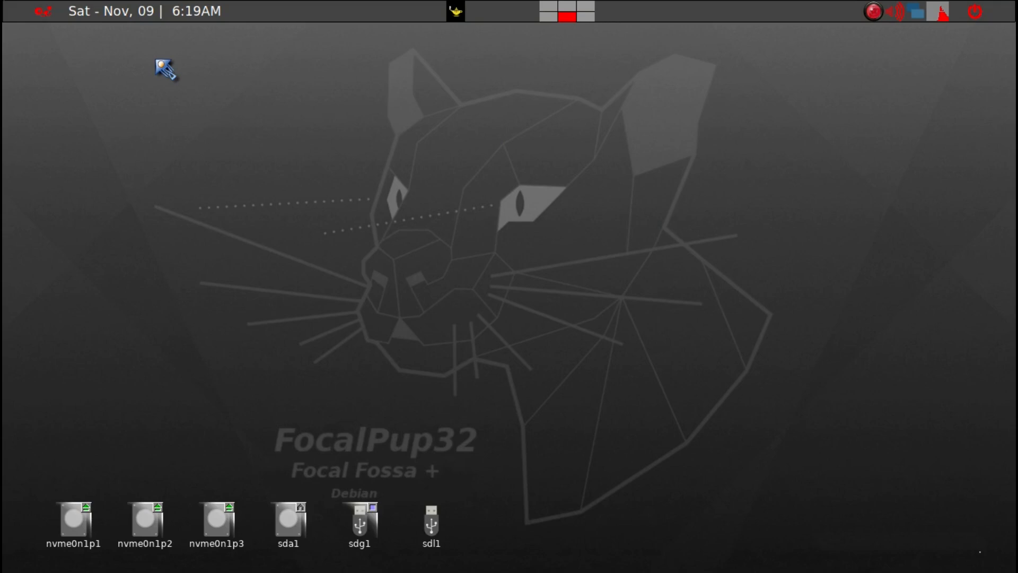
{"action": "mouse_move", "coordinate": [403, 375]}
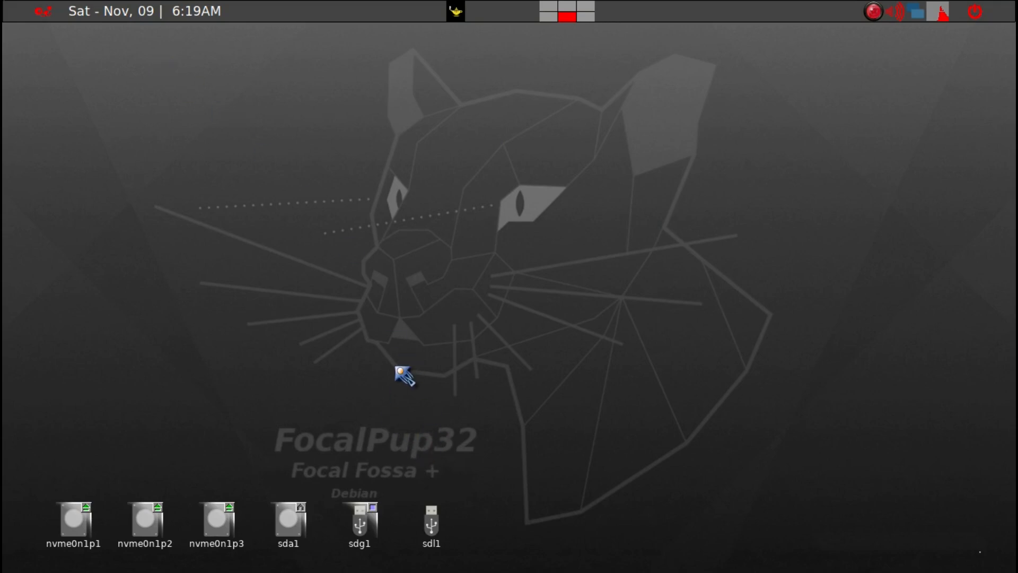
{"action": "mouse_move", "coordinate": [456, 459]}
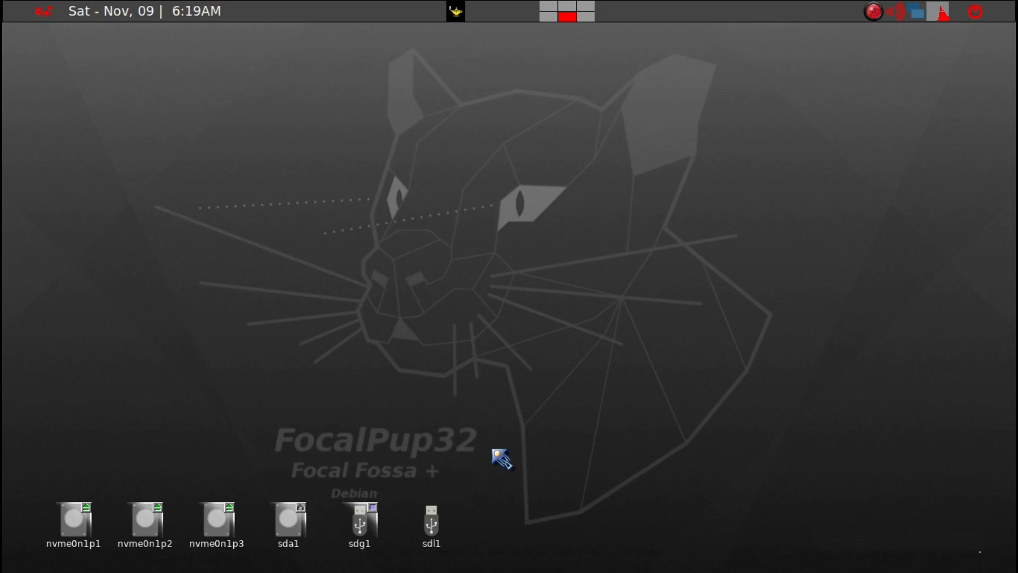
{"action": "mouse_move", "coordinate": [458, 248]}
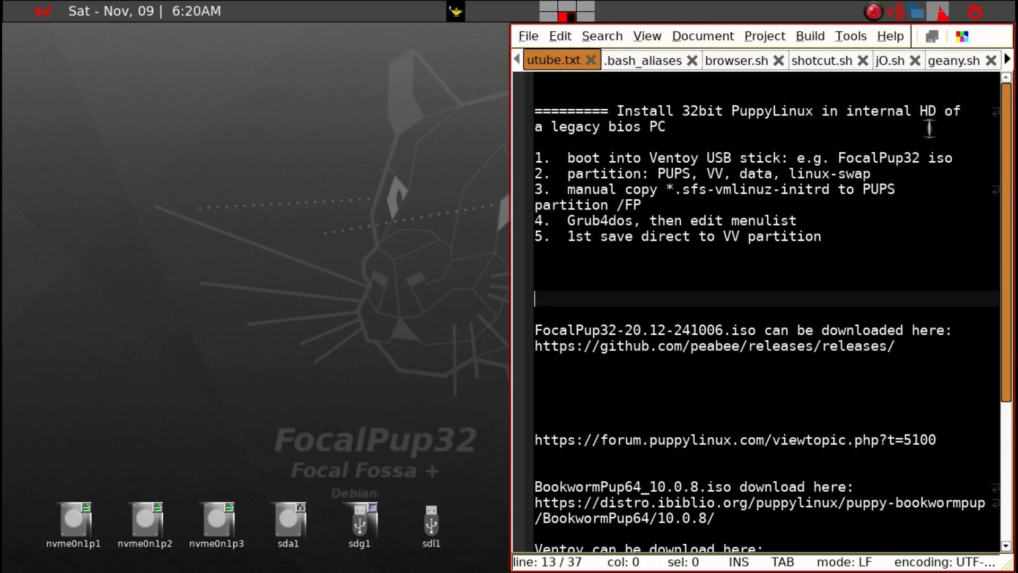
{"action": "left_click", "coordinate": [670, 126]}
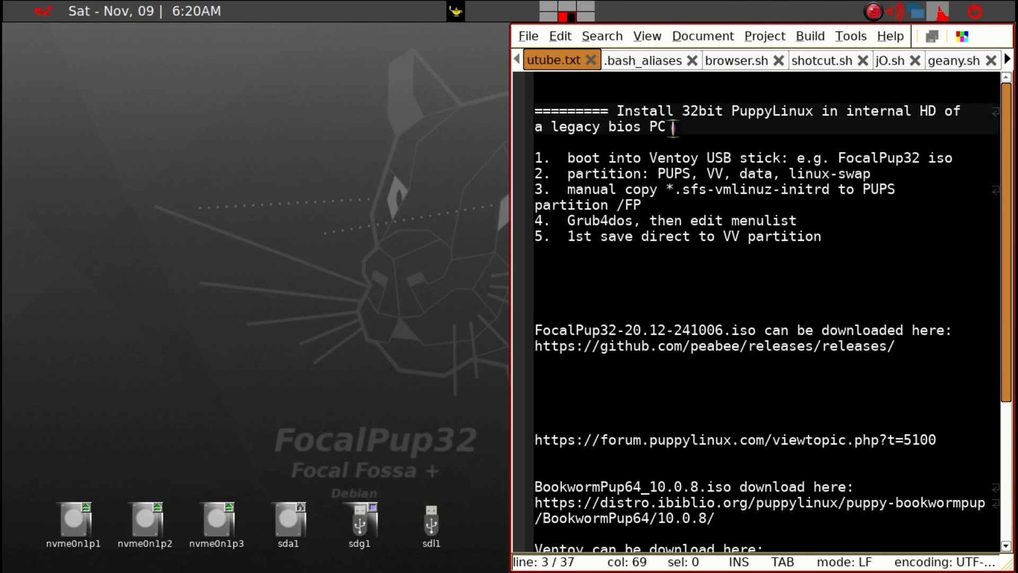
{"action": "mouse_move", "coordinate": [714, 138]}
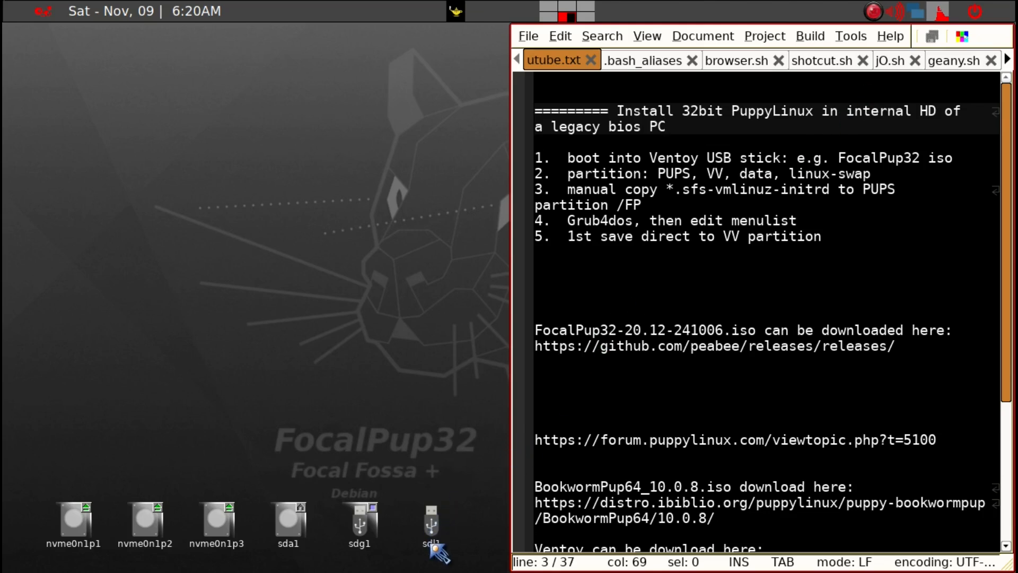
{"action": "mouse_move", "coordinate": [445, 557]}
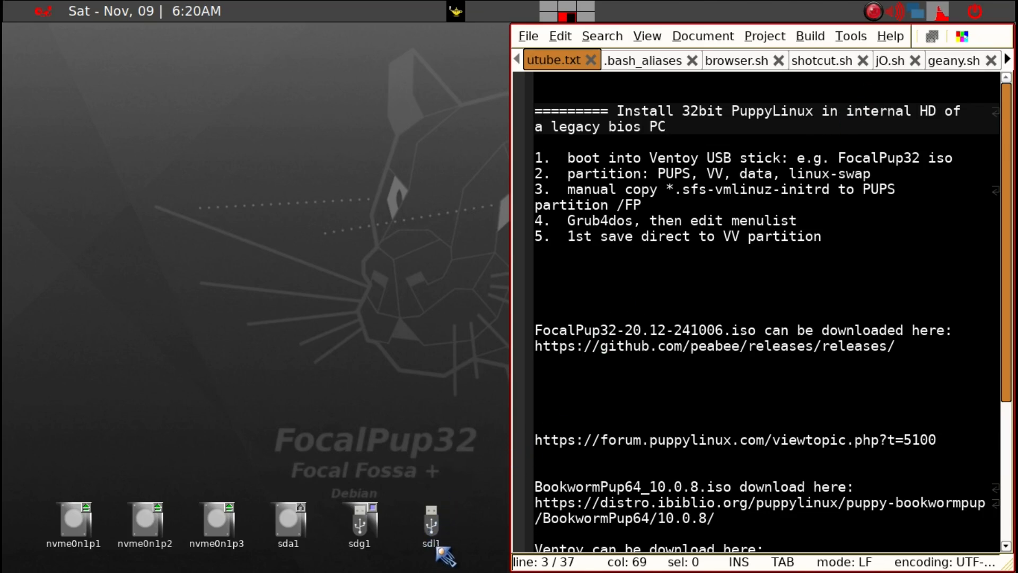
{"action": "mouse_move", "coordinate": [432, 523]}
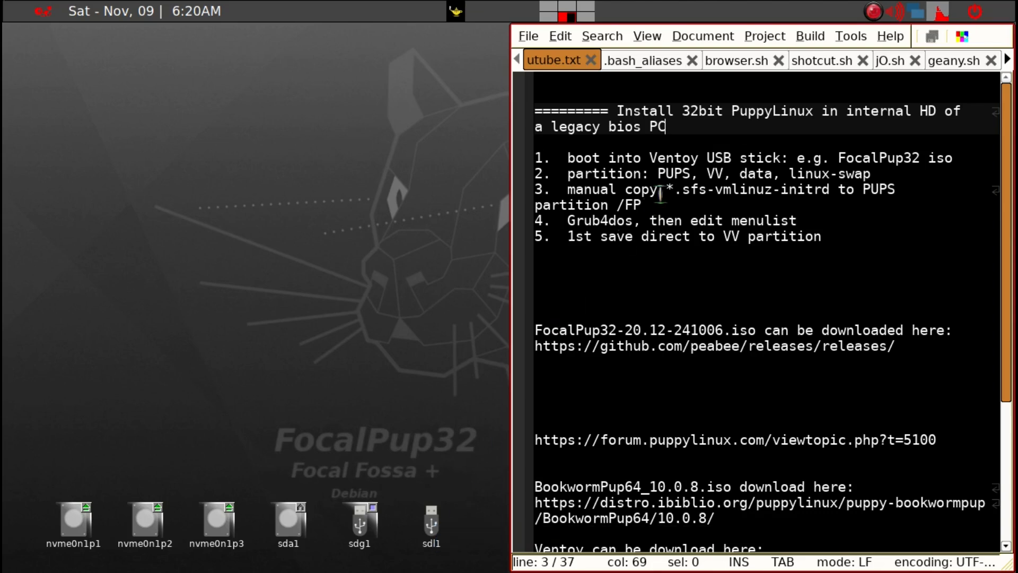
{"action": "mouse_move", "coordinate": [462, 534]}
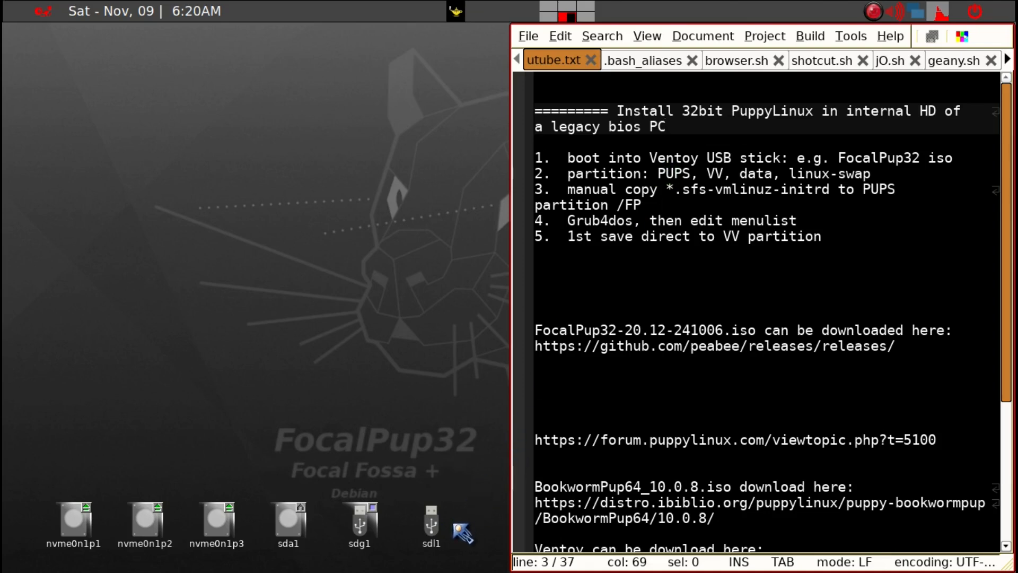
{"action": "mouse_move", "coordinate": [444, 523]}
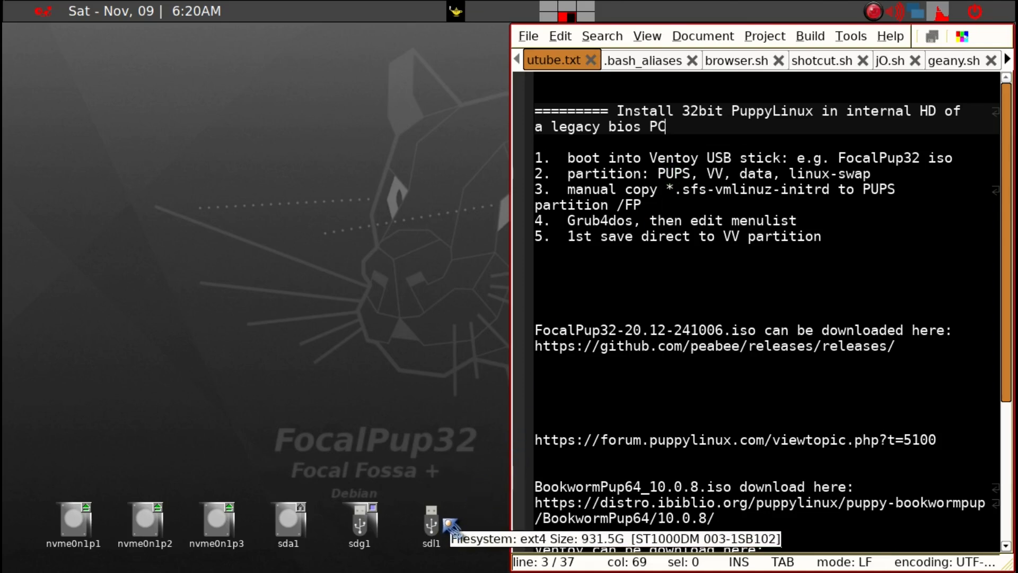
{"action": "mouse_move", "coordinate": [438, 542]}
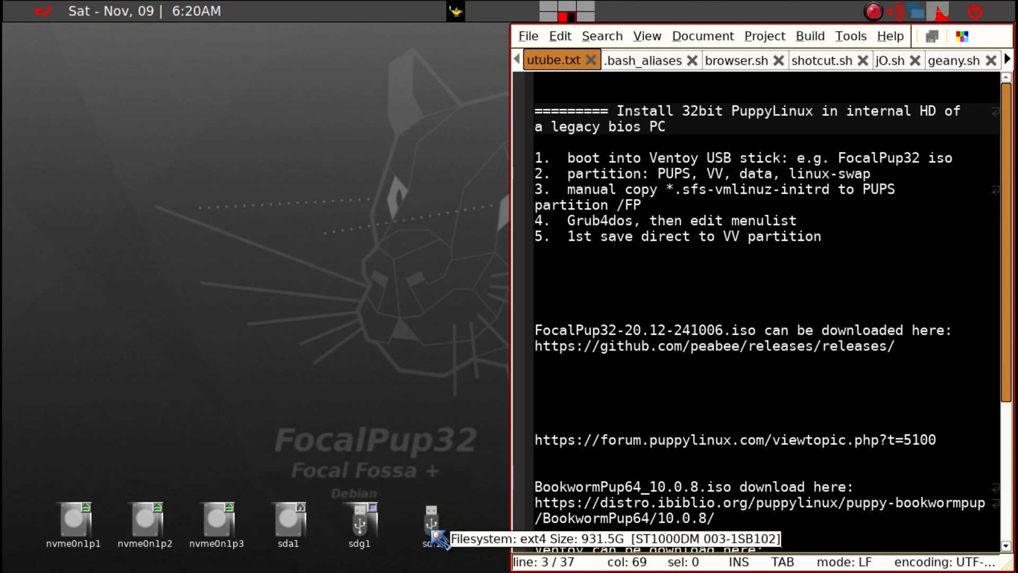
{"action": "left_click", "coordinate": [664, 126]}
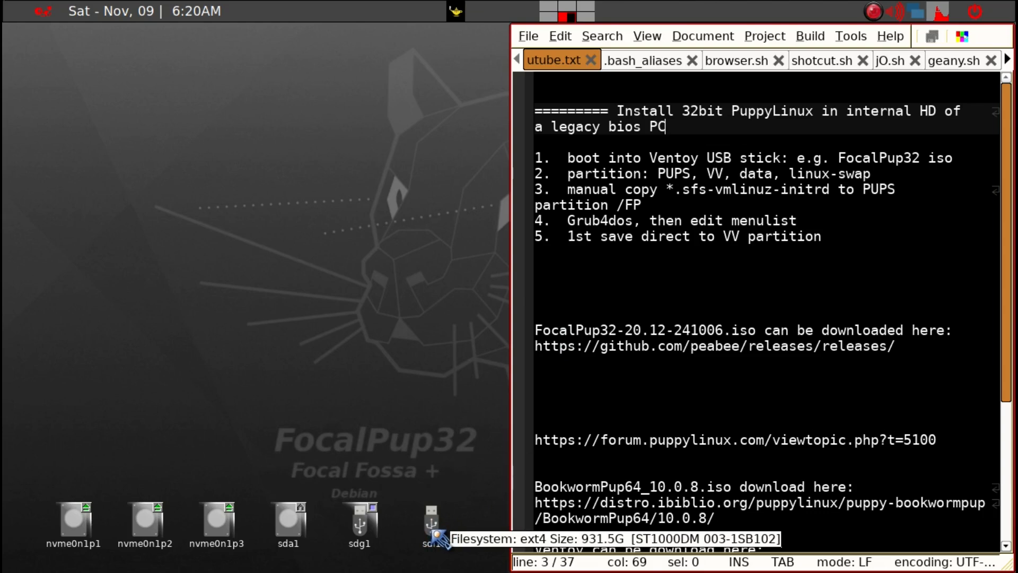
{"action": "left_click", "coordinate": [596, 296]}
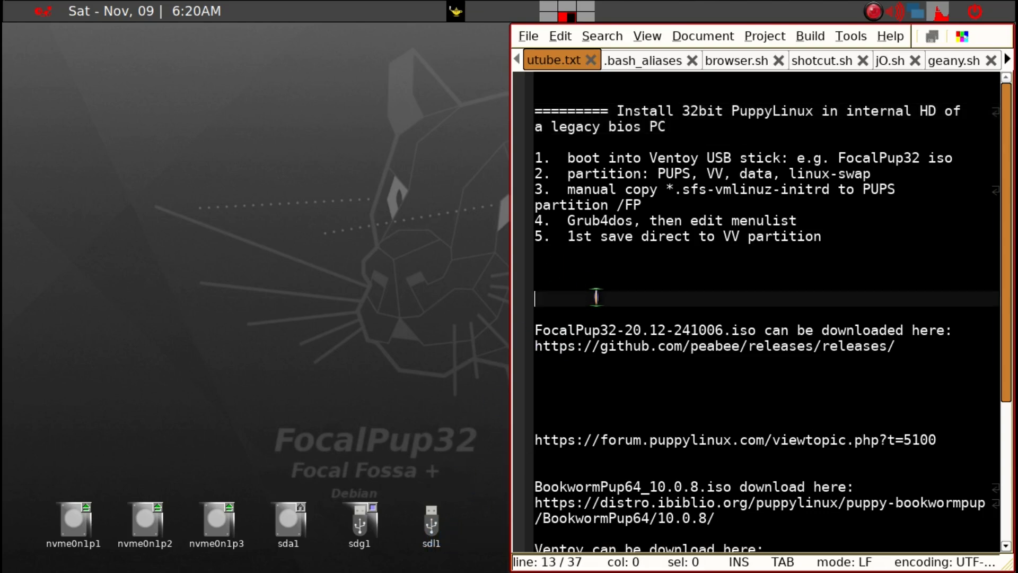
{"action": "mouse_move", "coordinate": [485, 305]}
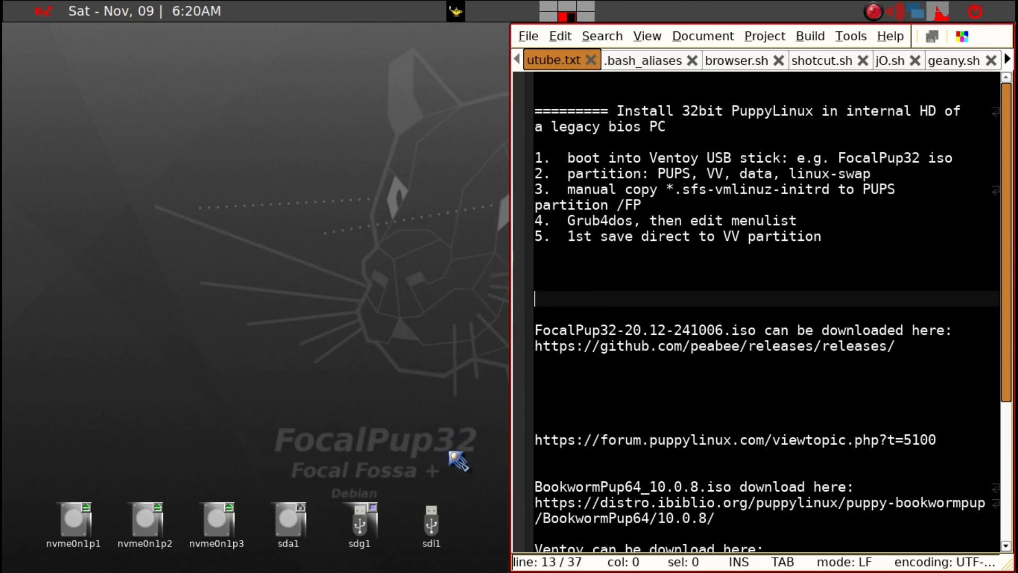
{"action": "mouse_move", "coordinate": [443, 354]}
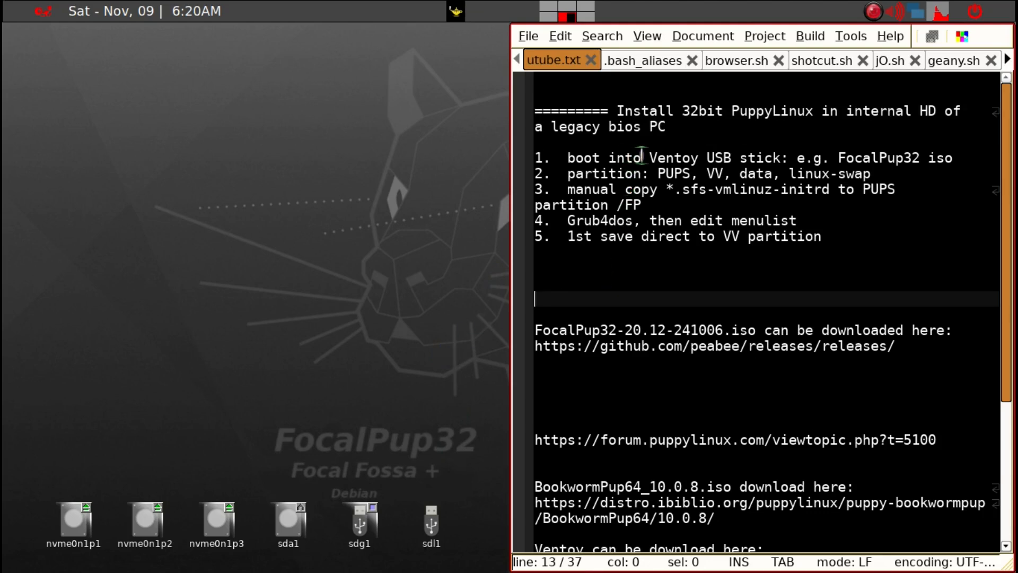
{"action": "mouse_move", "coordinate": [745, 158]}
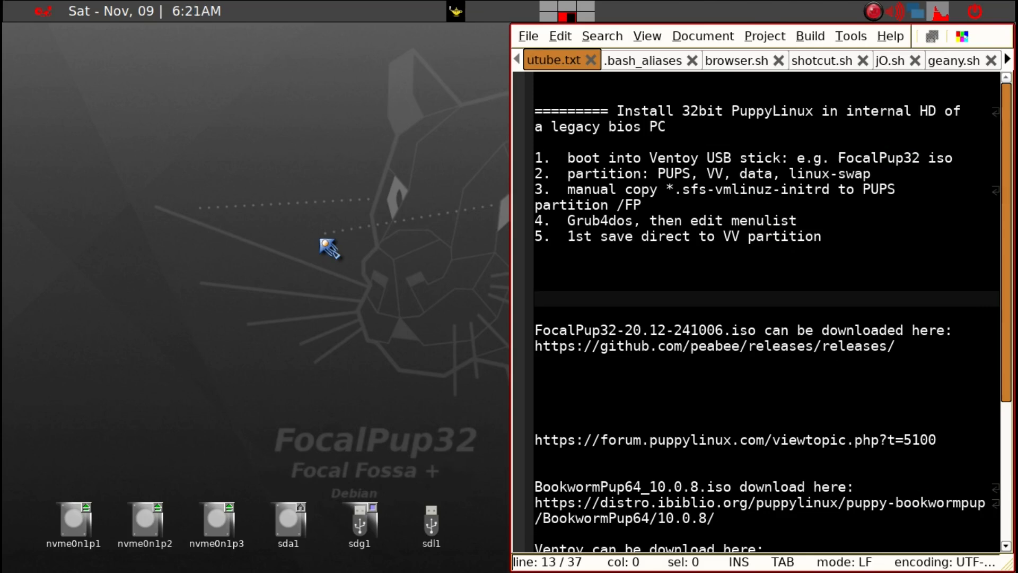
- Close the notes editor, launch GParted via drun ('gpart') and choose the sdl USB drive
{"action": "left_click", "coordinate": [535, 299]}
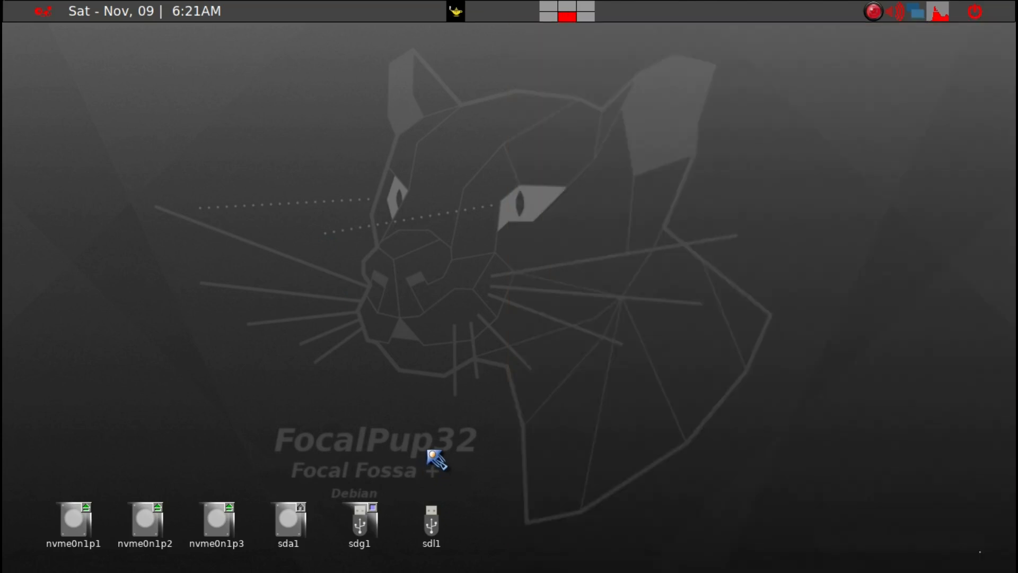
{"action": "mouse_move", "coordinate": [447, 542]}
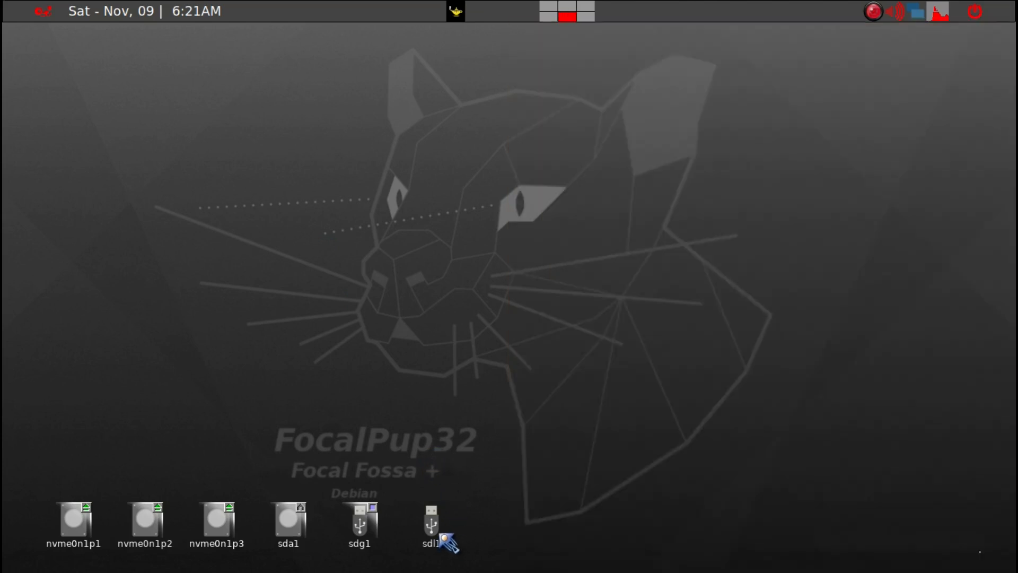
{"action": "mouse_move", "coordinate": [444, 462]}
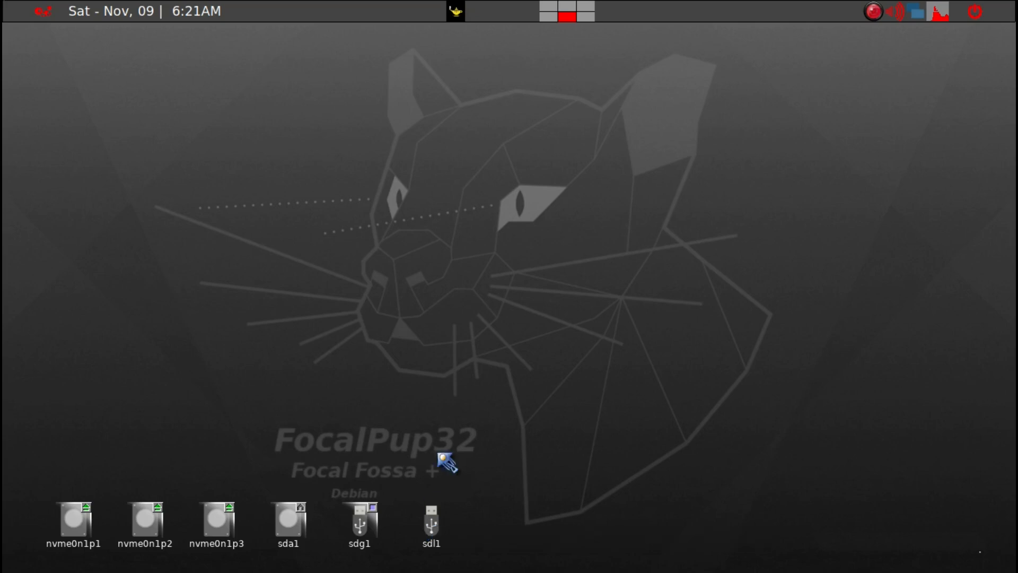
{"action": "mouse_move", "coordinate": [474, 195]}
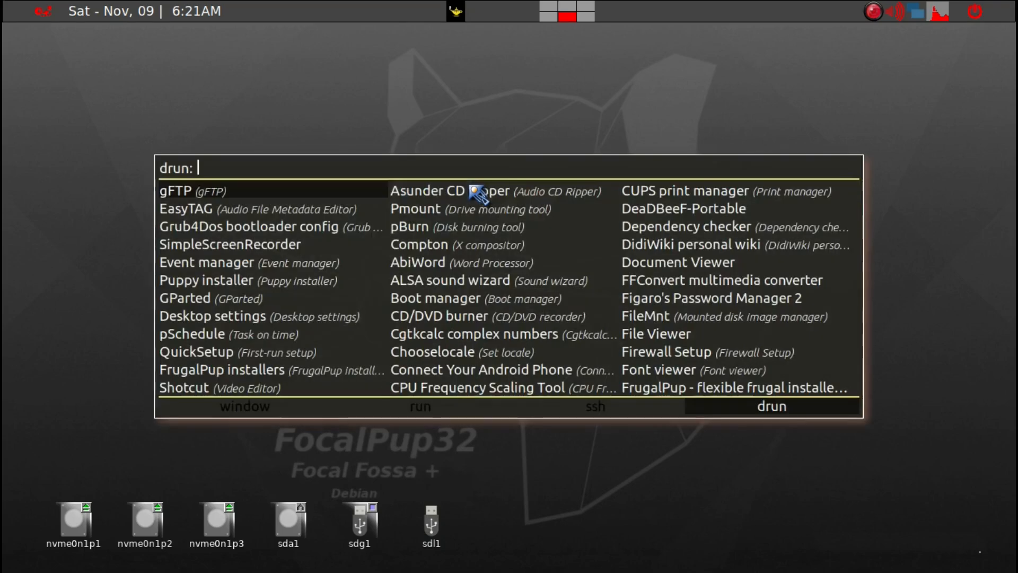
{"action": "type", "text": "gpart"}
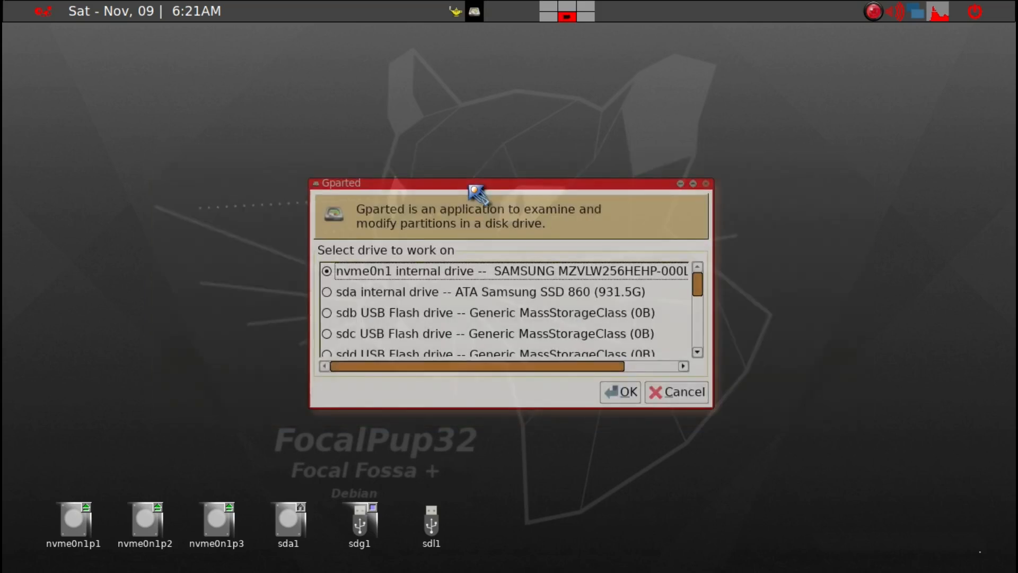
{"action": "mouse_move", "coordinate": [440, 560]}
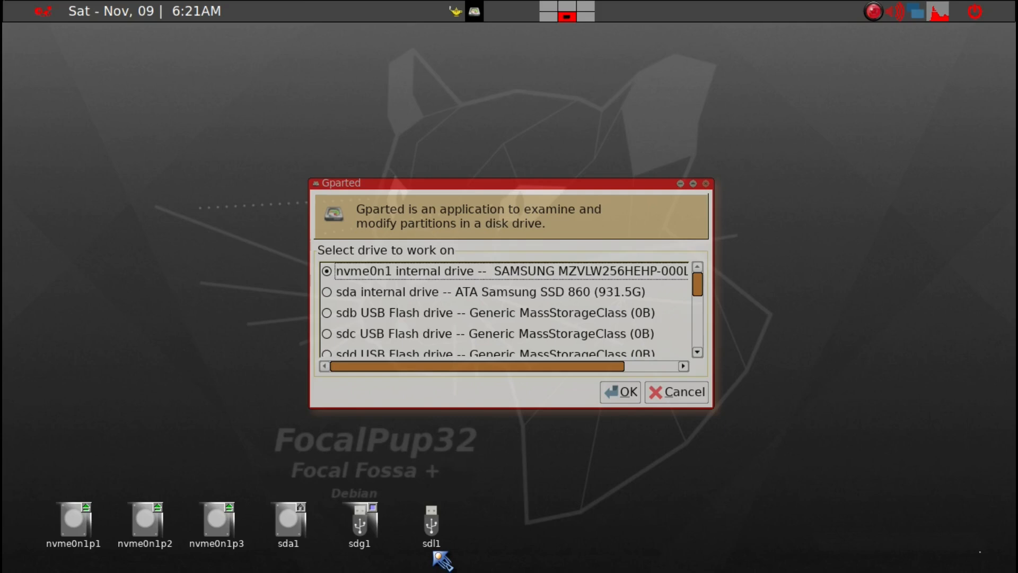
{"action": "mouse_move", "coordinate": [707, 297]}
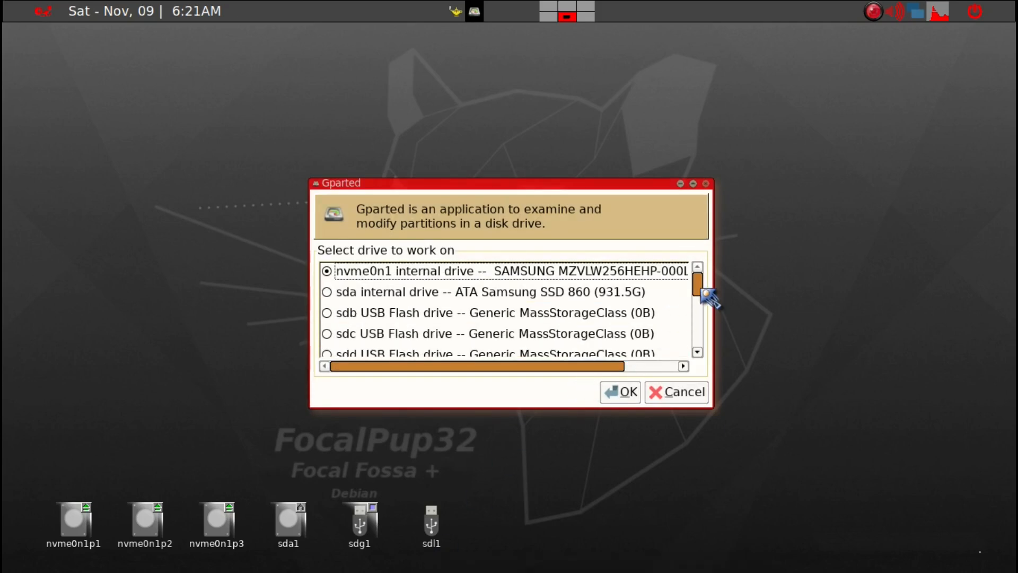
{"action": "scroll", "scroll_direction": "down", "scroll_amount": 3}
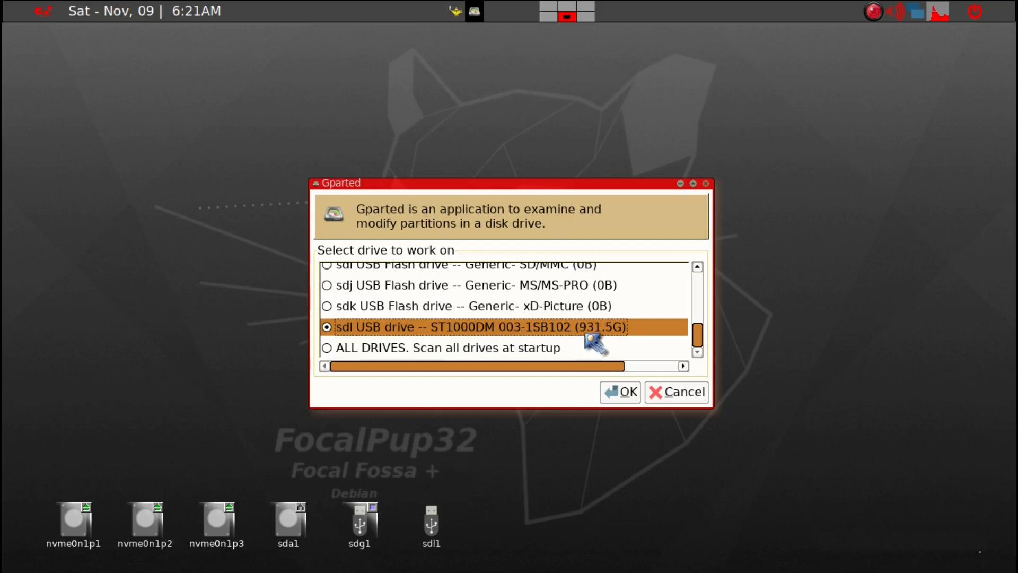
{"action": "mouse_move", "coordinate": [551, 330]}
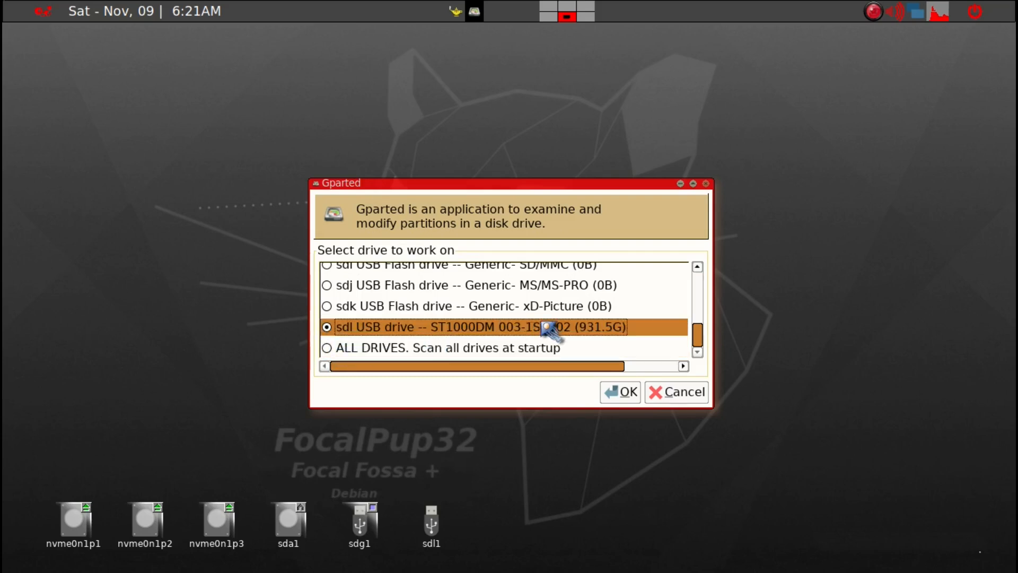
{"action": "left_click", "coordinate": [618, 391]}
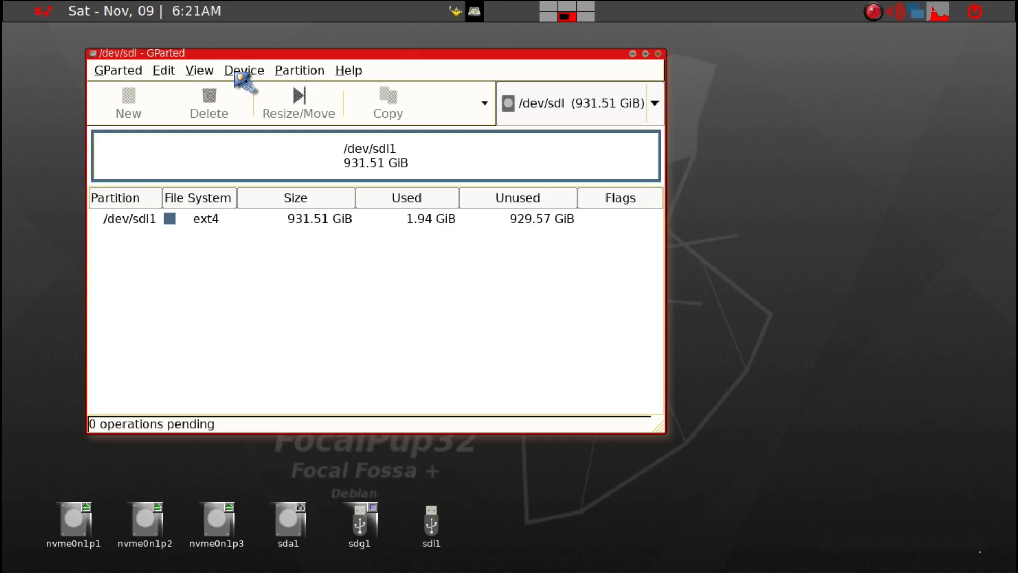
- Create a new msdos partition table on /dev/sdl, leaving the whole disk unallocated
{"action": "left_click", "coordinate": [244, 70]}
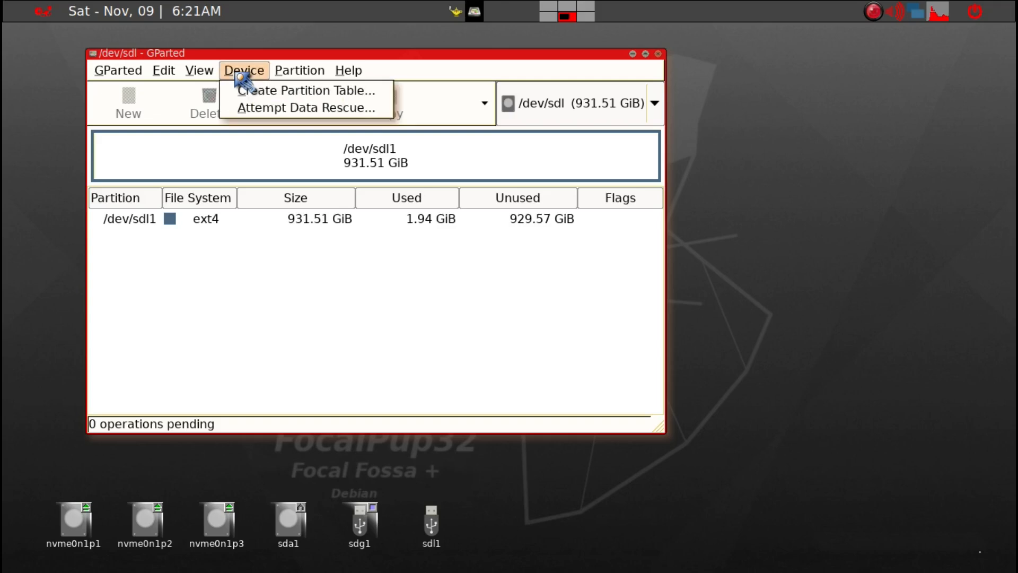
{"action": "mouse_move", "coordinate": [250, 104]}
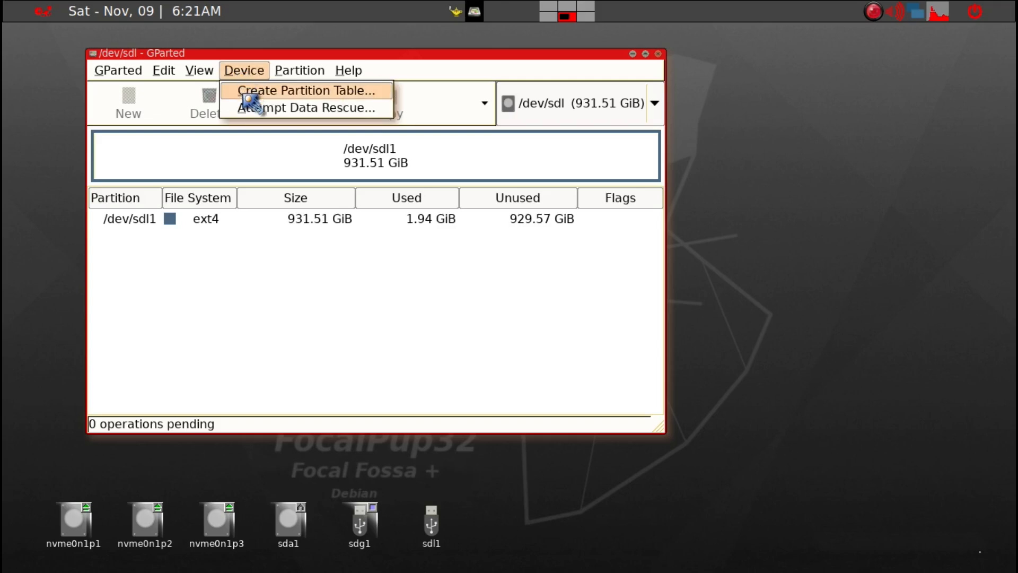
{"action": "left_click", "coordinate": [306, 91]}
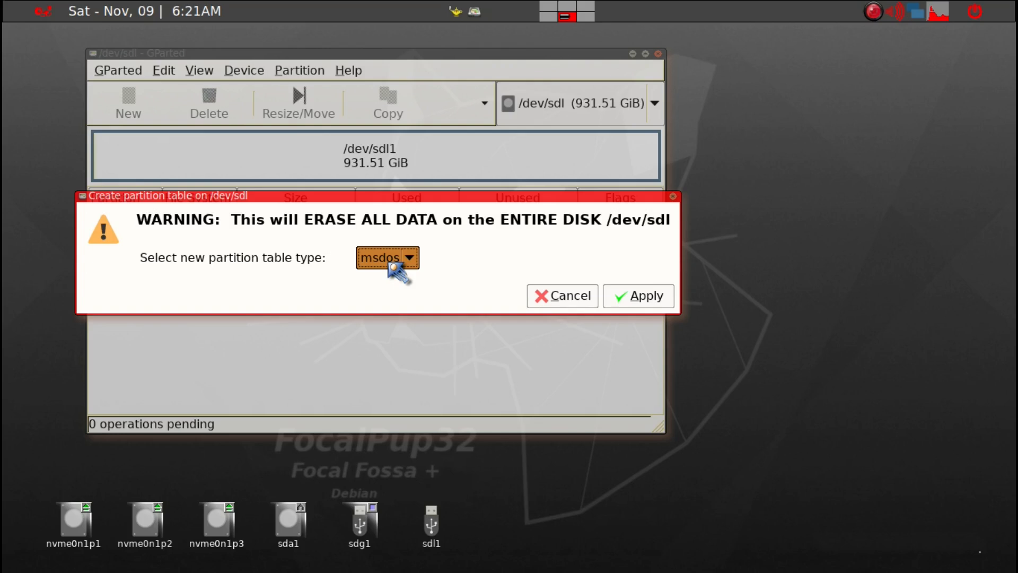
{"action": "mouse_move", "coordinate": [570, 290]}
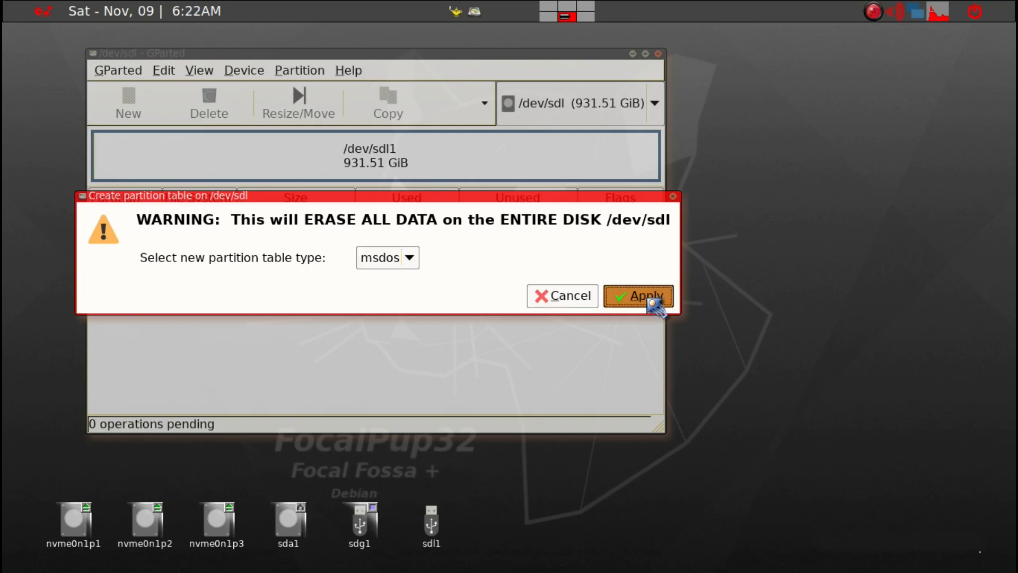
{"action": "left_click", "coordinate": [638, 296]}
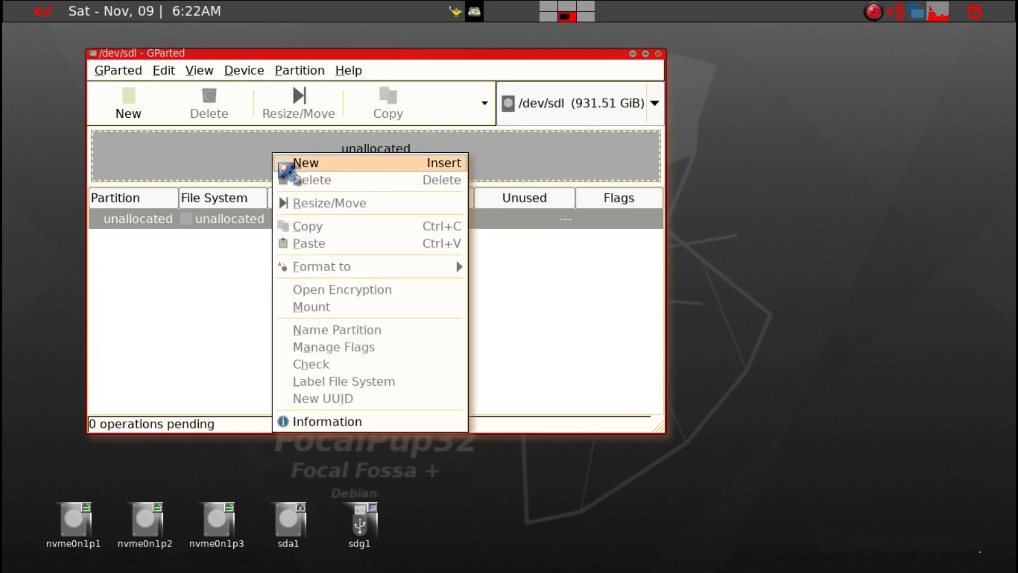
- Queue a 4000 MiB primary ext4 partition labelled PUPS at the start of the disk
{"action": "left_click", "coordinate": [305, 163]}
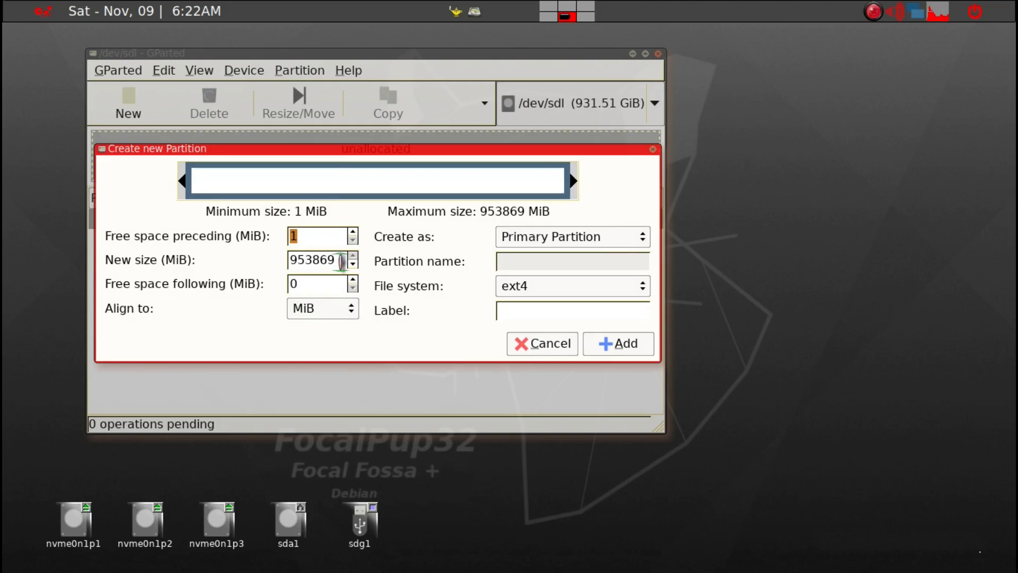
{"action": "triple_click", "coordinate": [316, 260]}
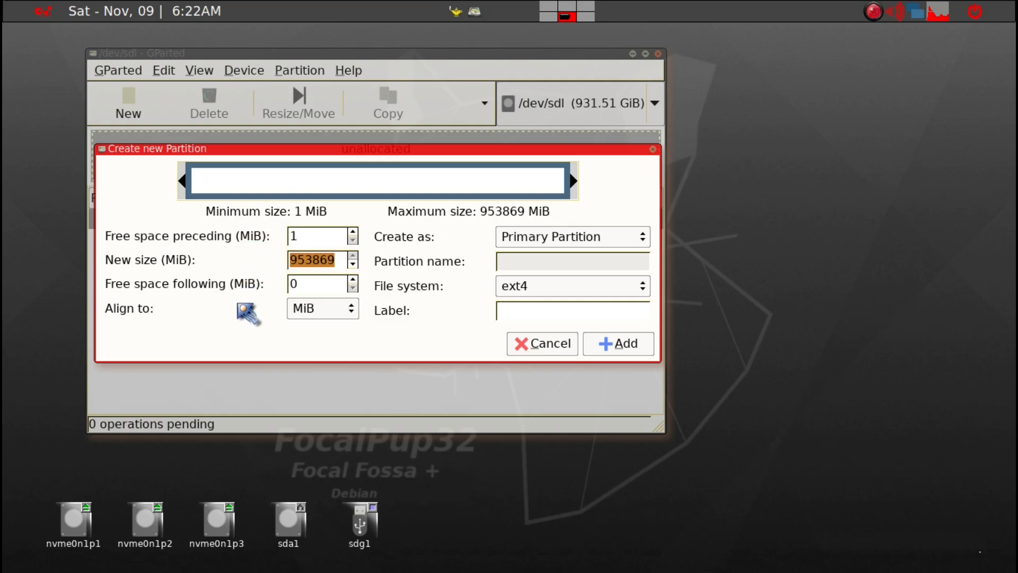
{"action": "mouse_move", "coordinate": [257, 406]}
{"action": "type", "text": "4"}
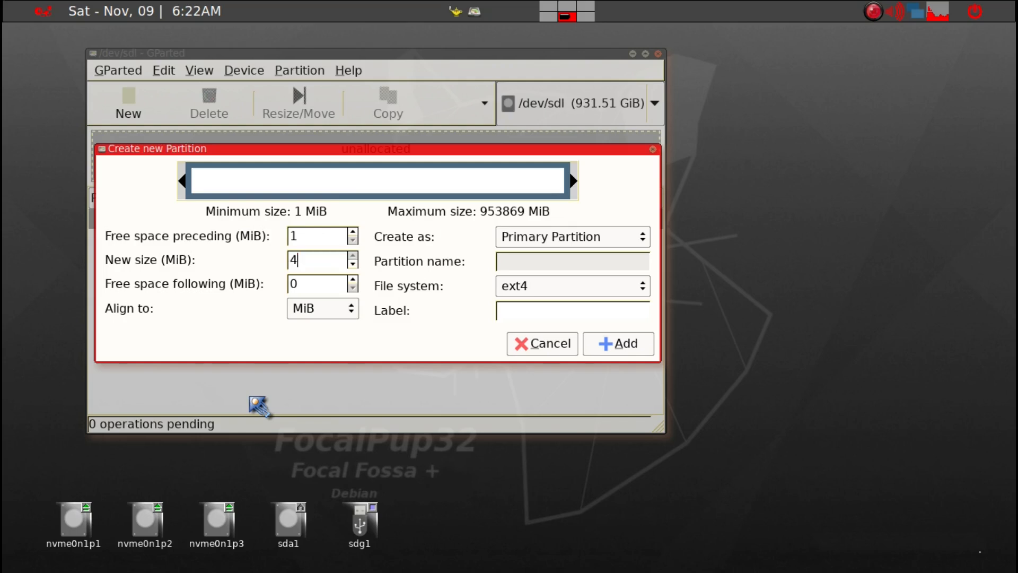
{"action": "type", "text": "000"}
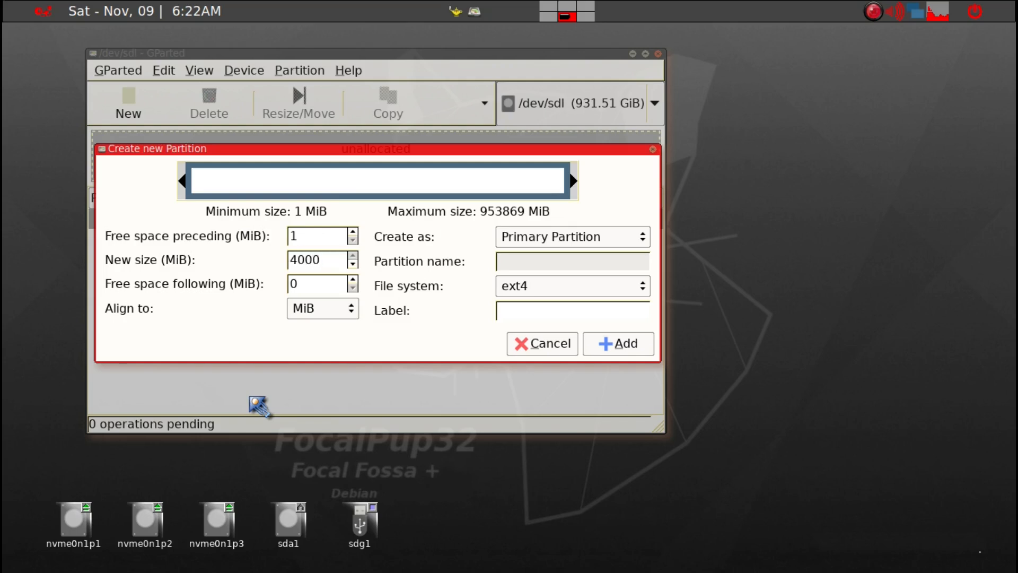
{"action": "left_click", "coordinate": [572, 311]}
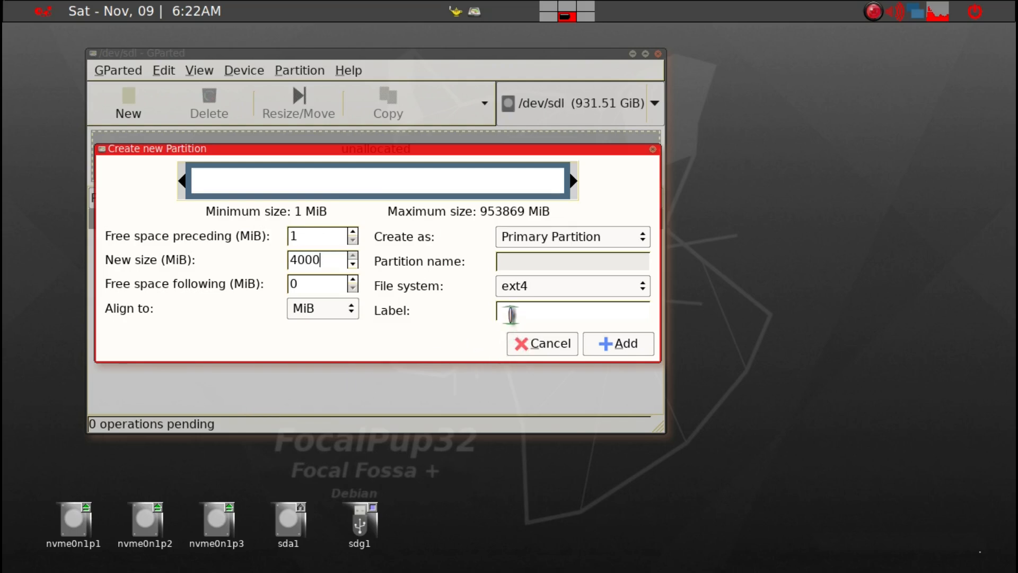
{"action": "left_click_drag", "start_coordinate": [377, 180], "coordinate": [195, 180]}
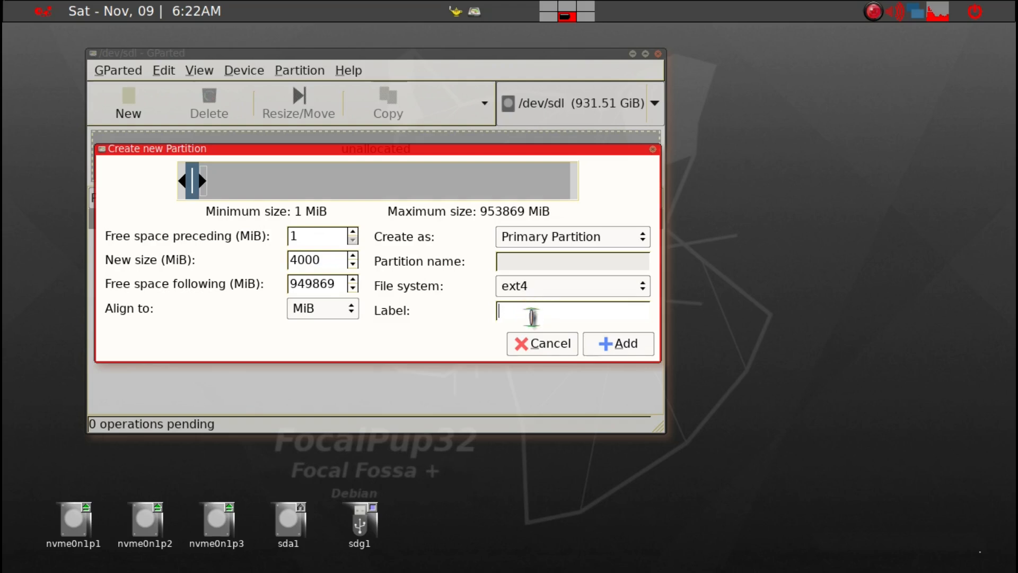
{"action": "type", "text": "PU"}
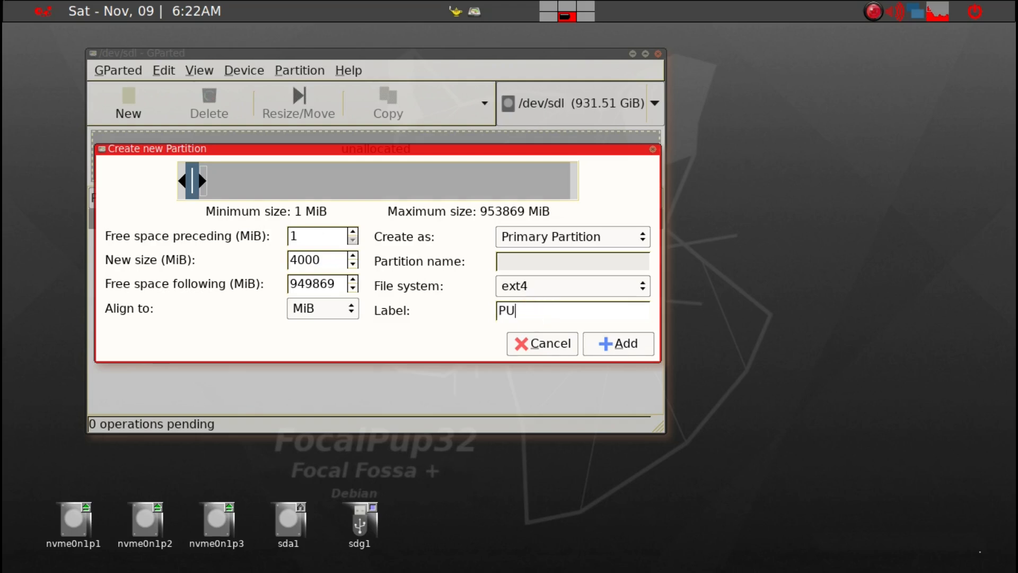
{"action": "type", "text": "PS"}
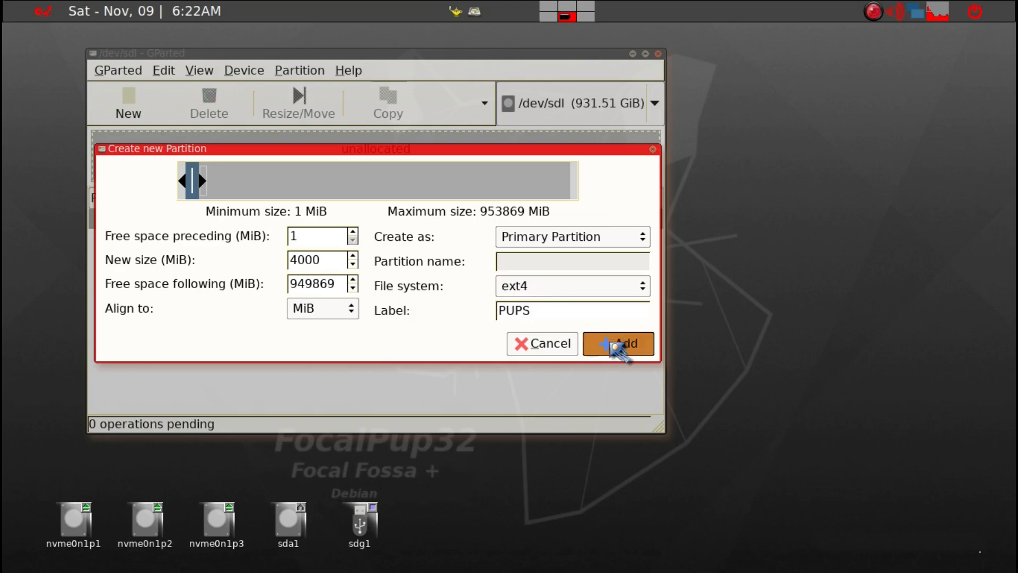
{"action": "left_click", "coordinate": [617, 342]}
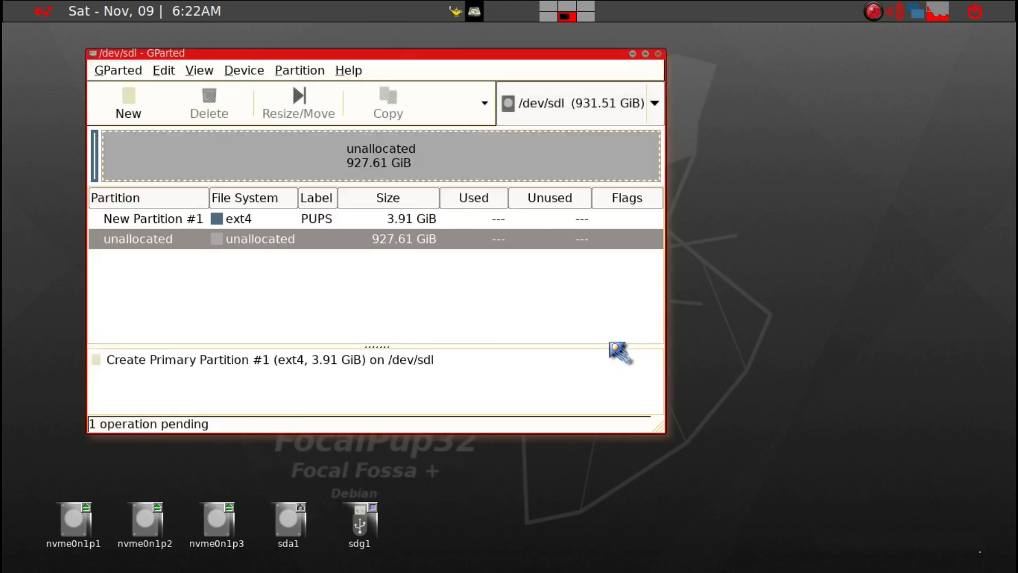
{"action": "mouse_move", "coordinate": [445, 251]}
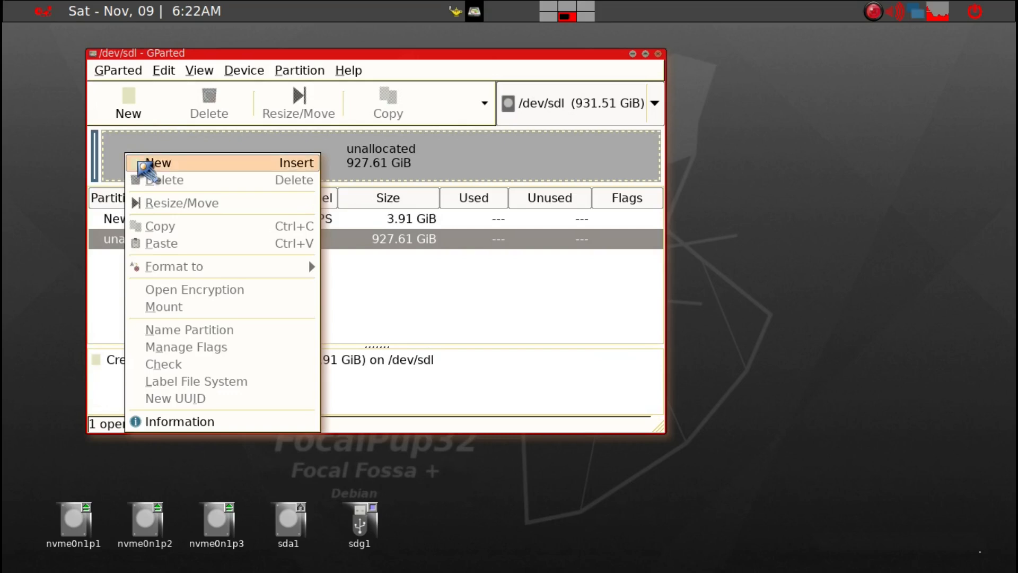
- Queue a 30000 MiB primary ext4 partition labelled VV right after PUPS
{"action": "left_click", "coordinate": [158, 164]}
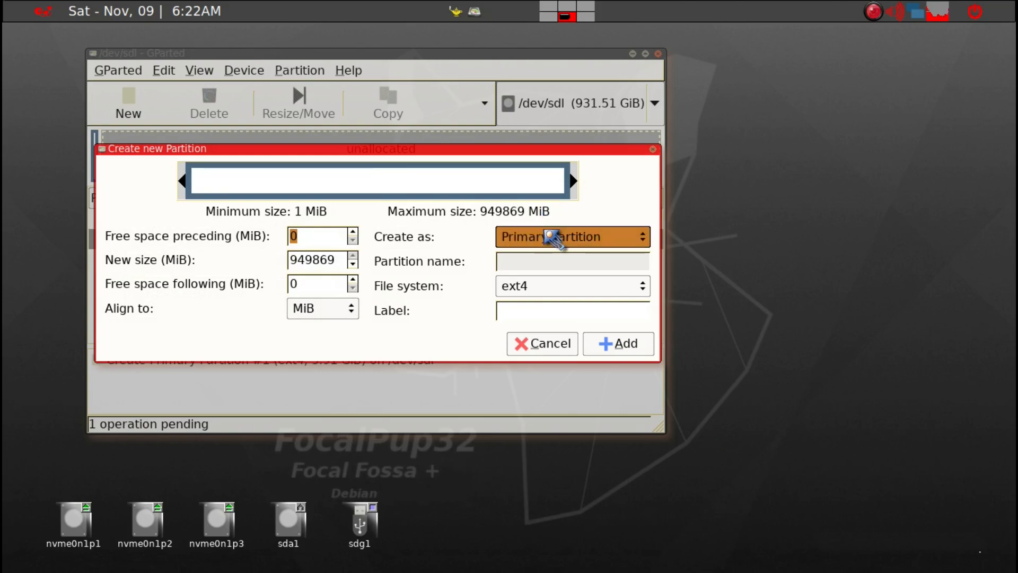
{"action": "mouse_move", "coordinate": [548, 201]}
{"action": "type", "text": "30000"}
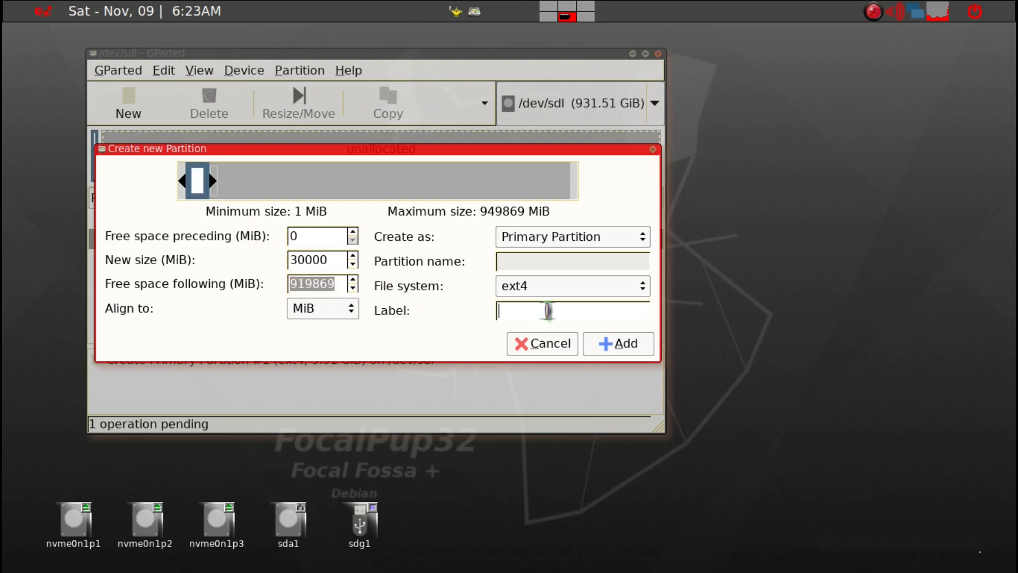
{"action": "type", "text": "V"}
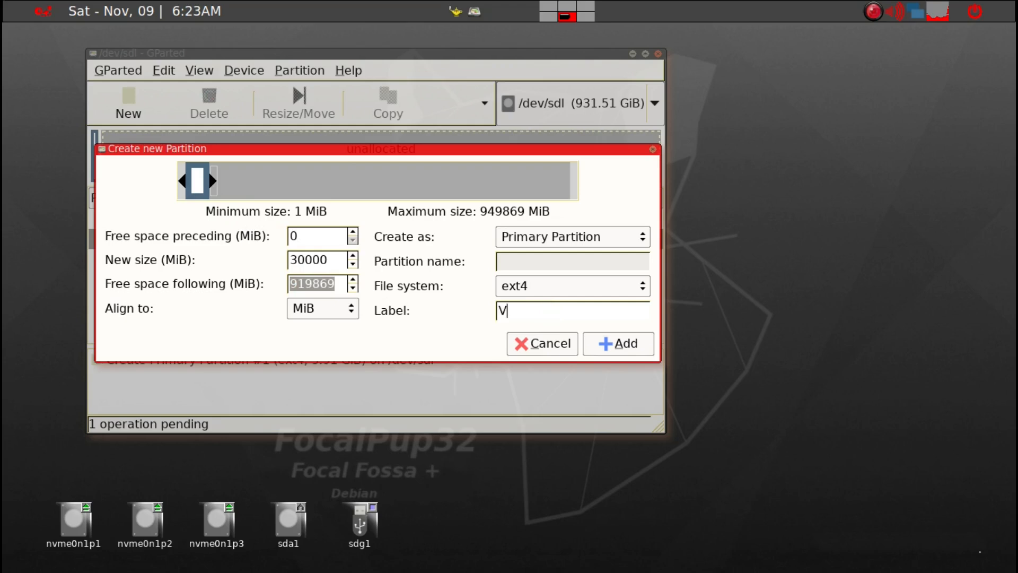
{"action": "type", "text": "V"}
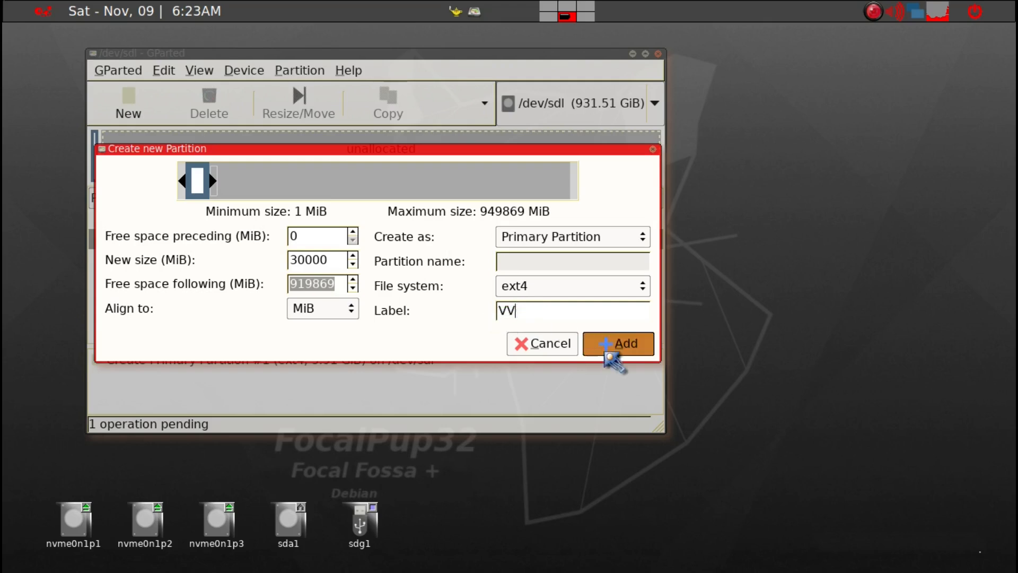
{"action": "mouse_move", "coordinate": [616, 352]}
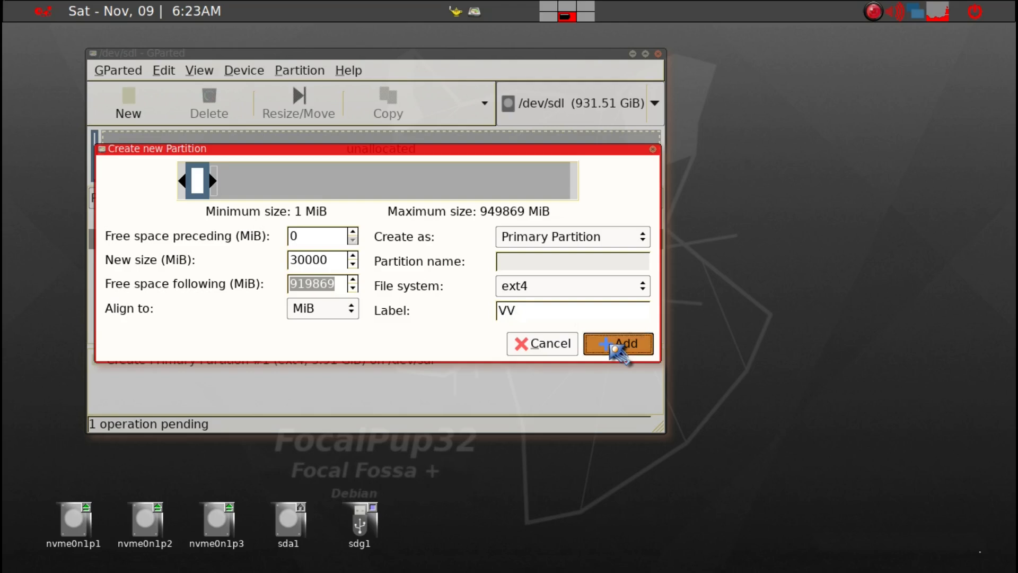
{"action": "left_click", "coordinate": [617, 343]}
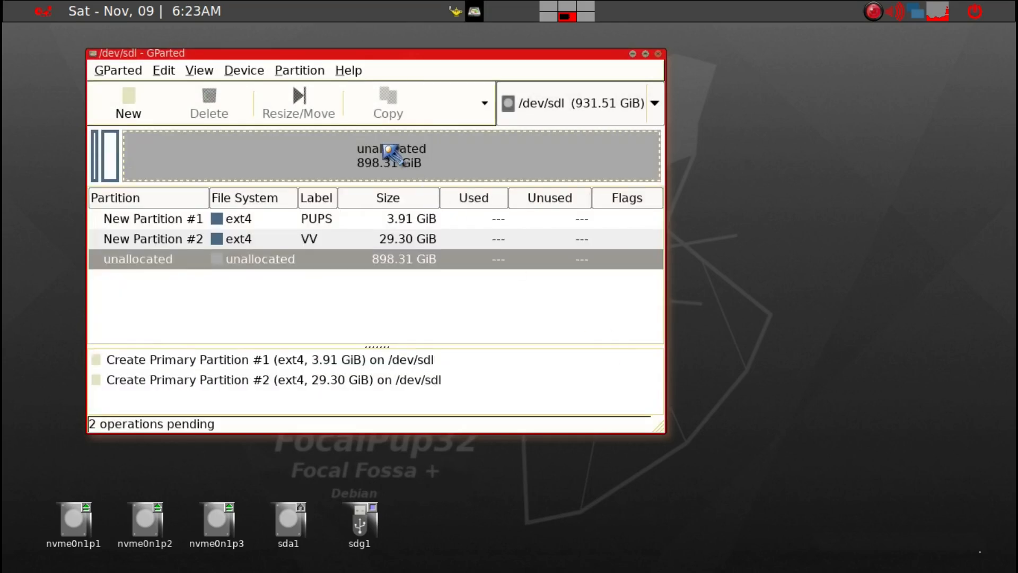
- Review the queued PUPS and VV partitions and the remaining unallocated space
{"action": "right_click", "coordinate": [390, 155]}
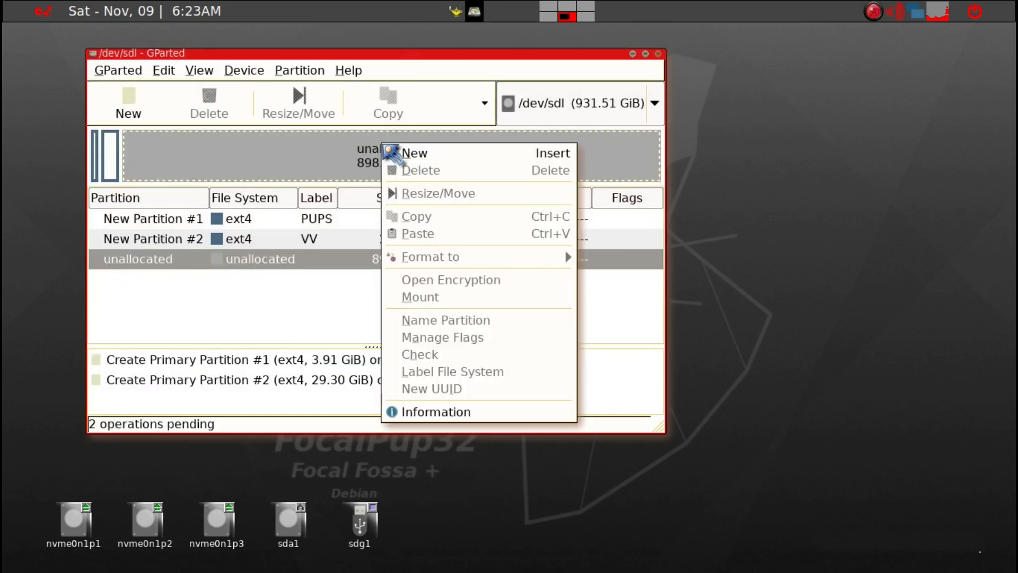
{"action": "mouse_move", "coordinate": [428, 152]}
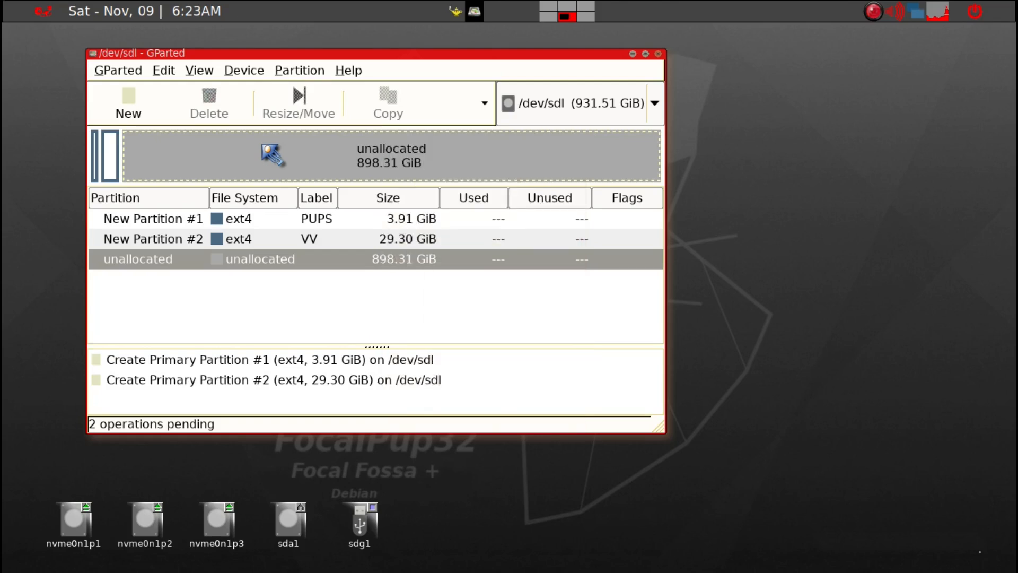
{"action": "mouse_move", "coordinate": [185, 184]}
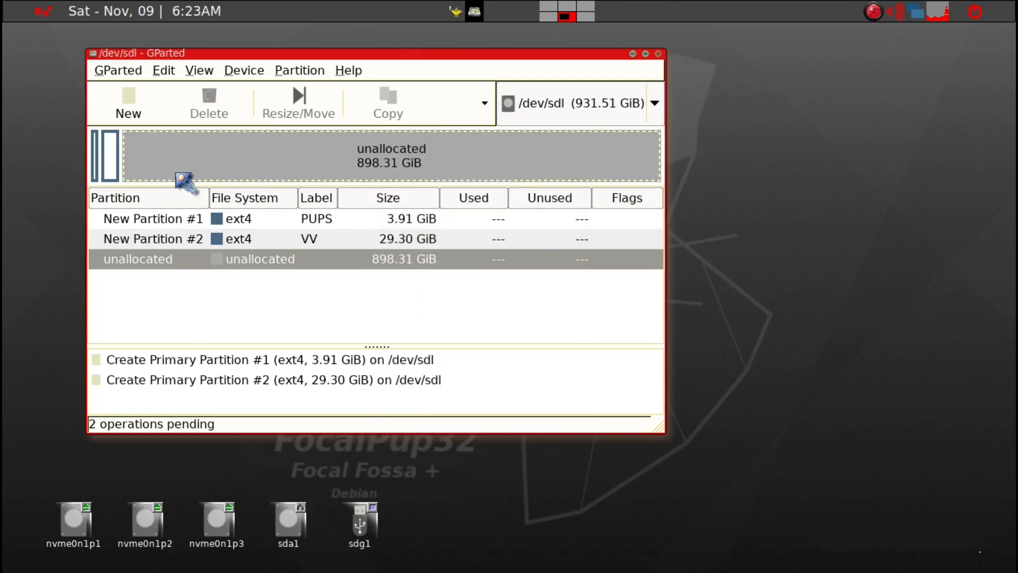
{"action": "mouse_move", "coordinate": [315, 161]}
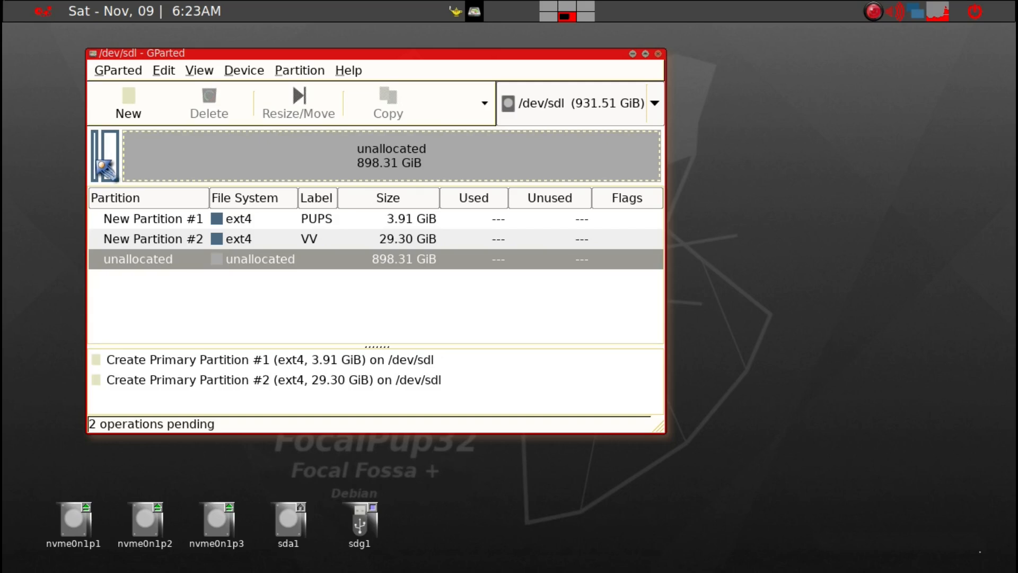
{"action": "left_click", "coordinate": [153, 218]}
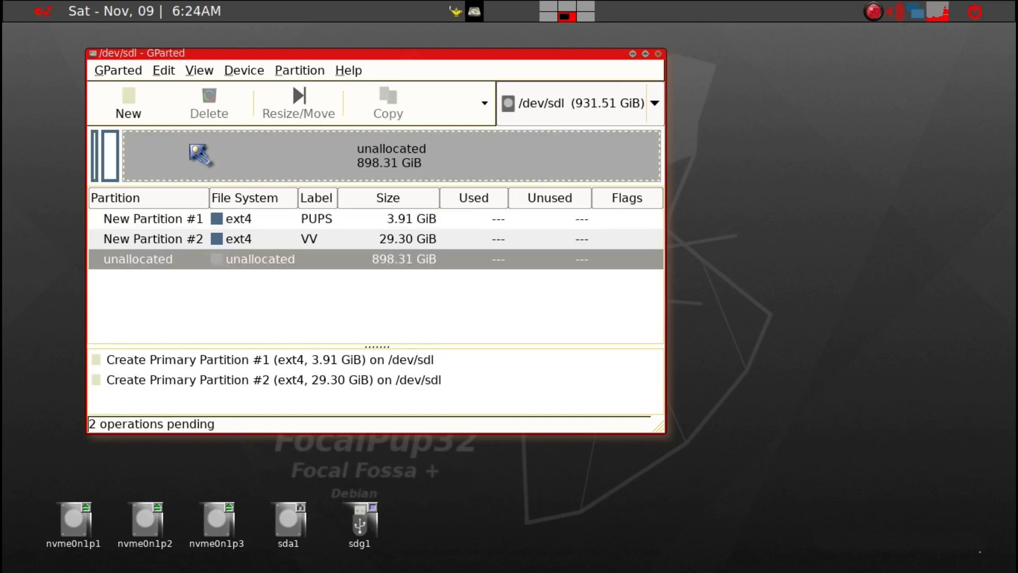
{"action": "mouse_move", "coordinate": [304, 180]}
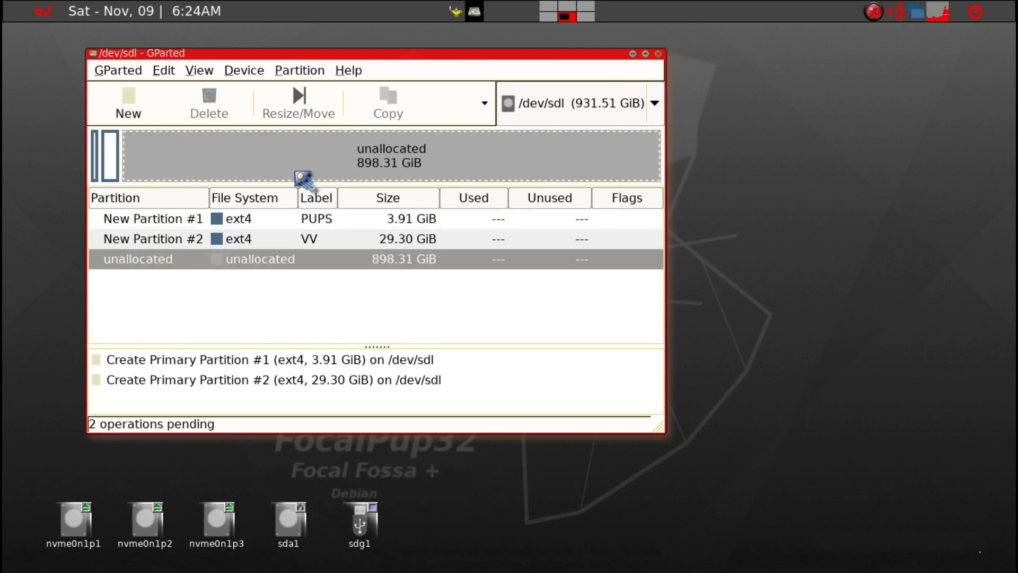
{"action": "mouse_move", "coordinate": [315, 157]}
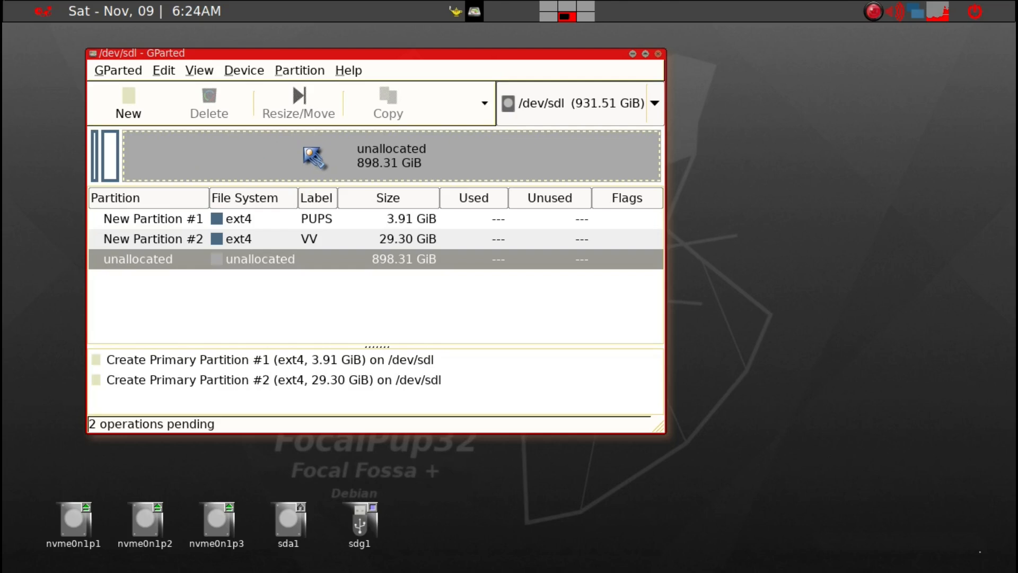
{"action": "mouse_move", "coordinate": [120, 174]}
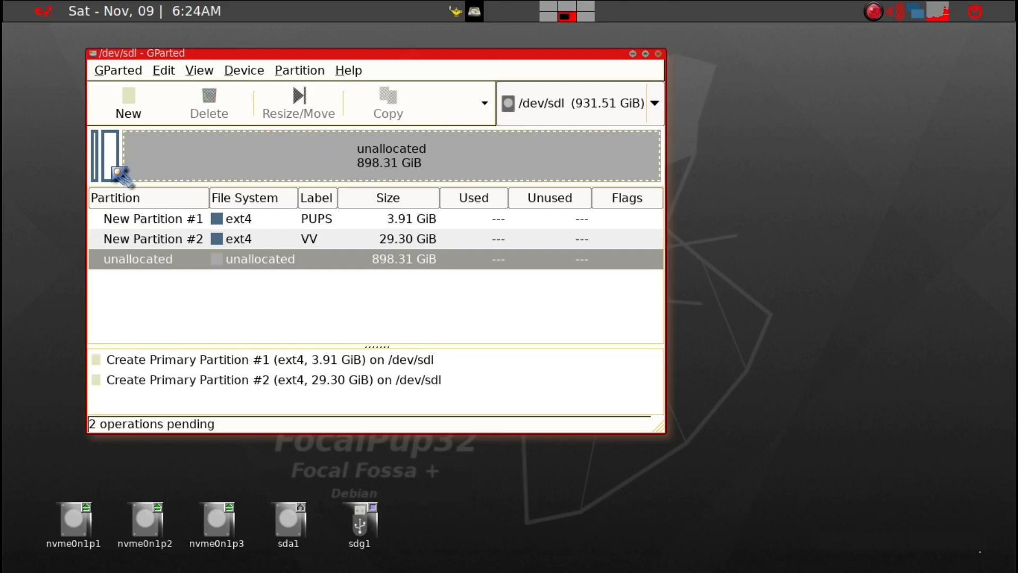
{"action": "mouse_move", "coordinate": [209, 169]}
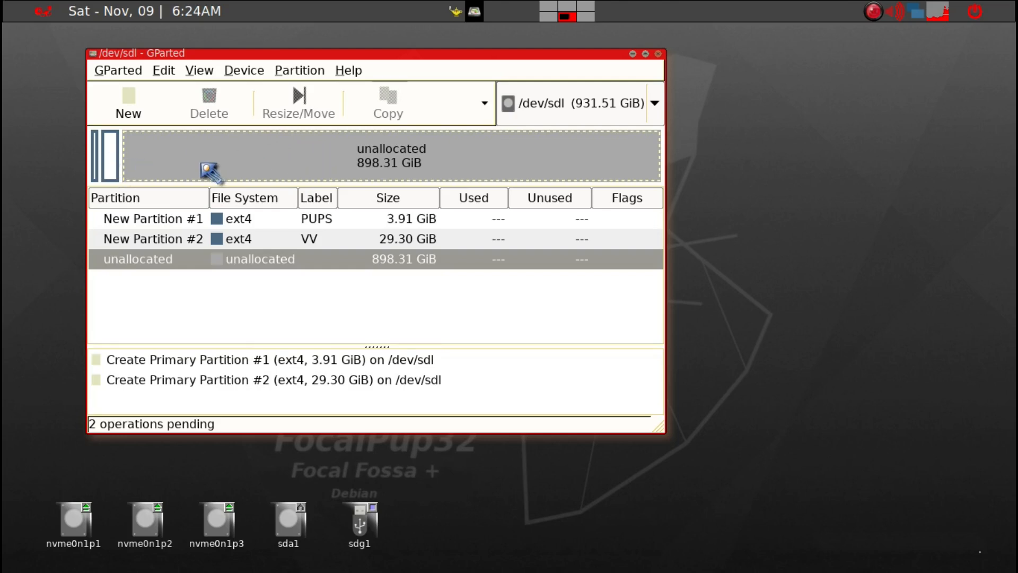
{"action": "mouse_move", "coordinate": [97, 175]}
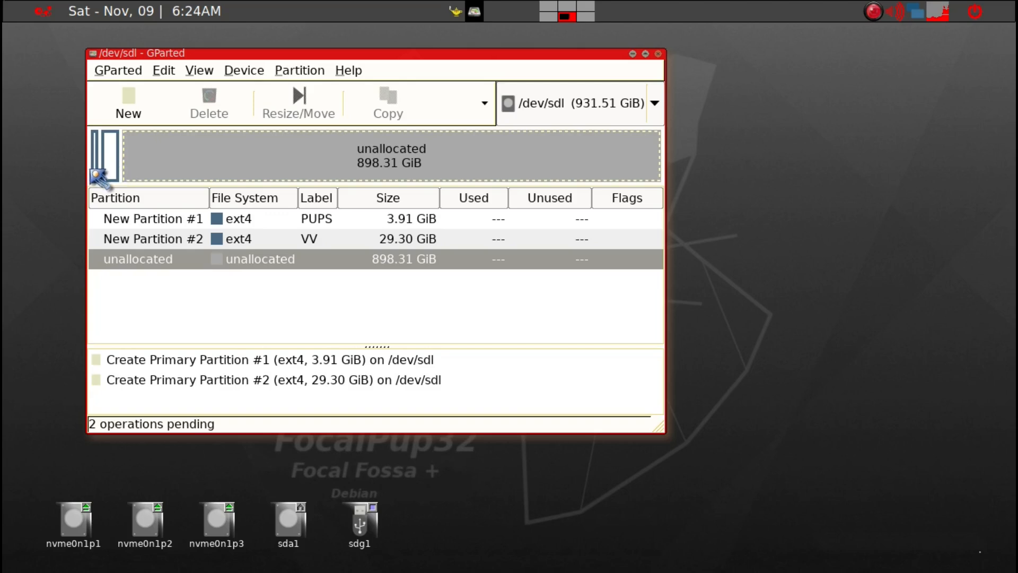
{"action": "left_click", "coordinate": [152, 219]}
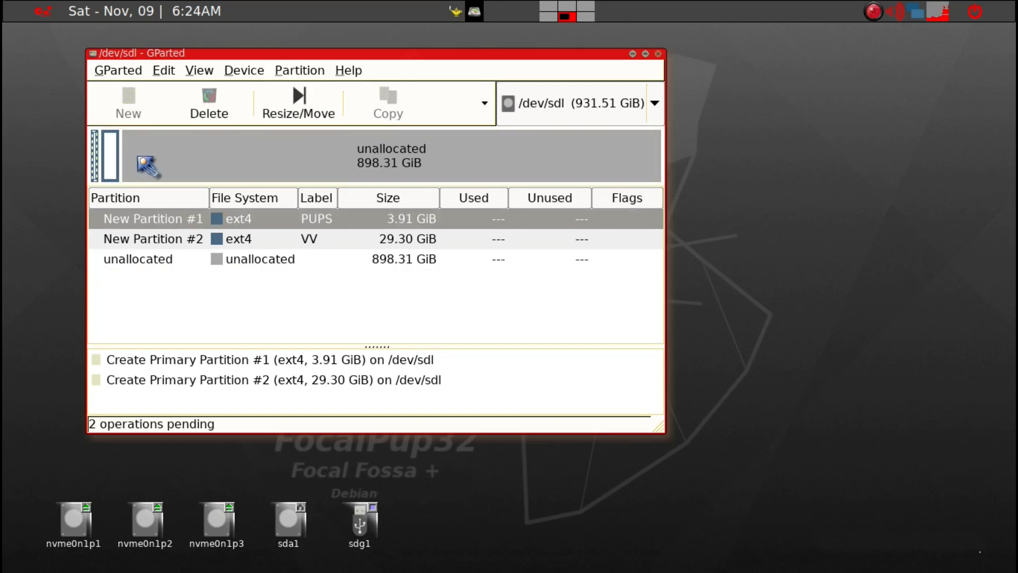
{"action": "mouse_move", "coordinate": [104, 163]}
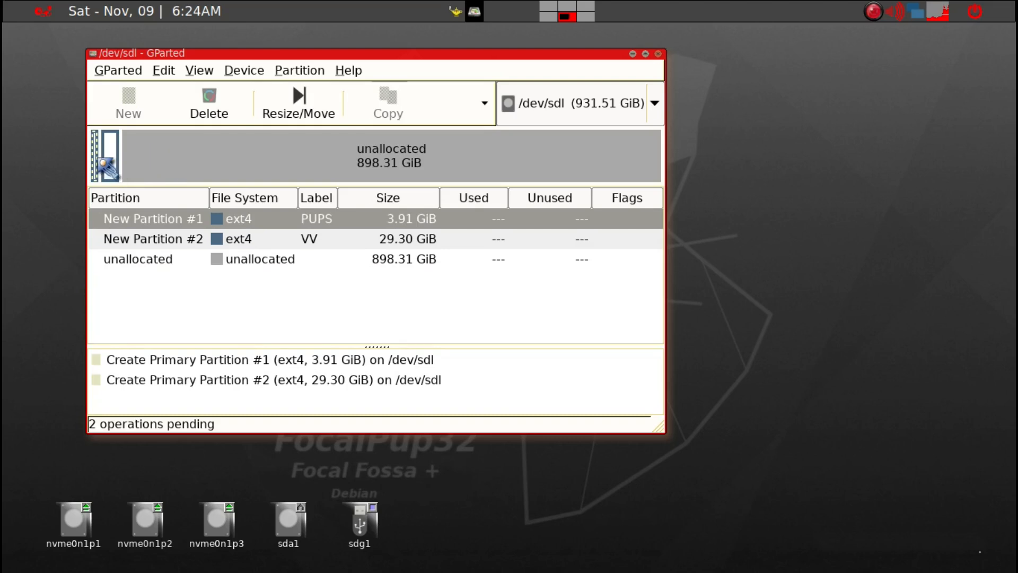
{"action": "mouse_move", "coordinate": [173, 171]}
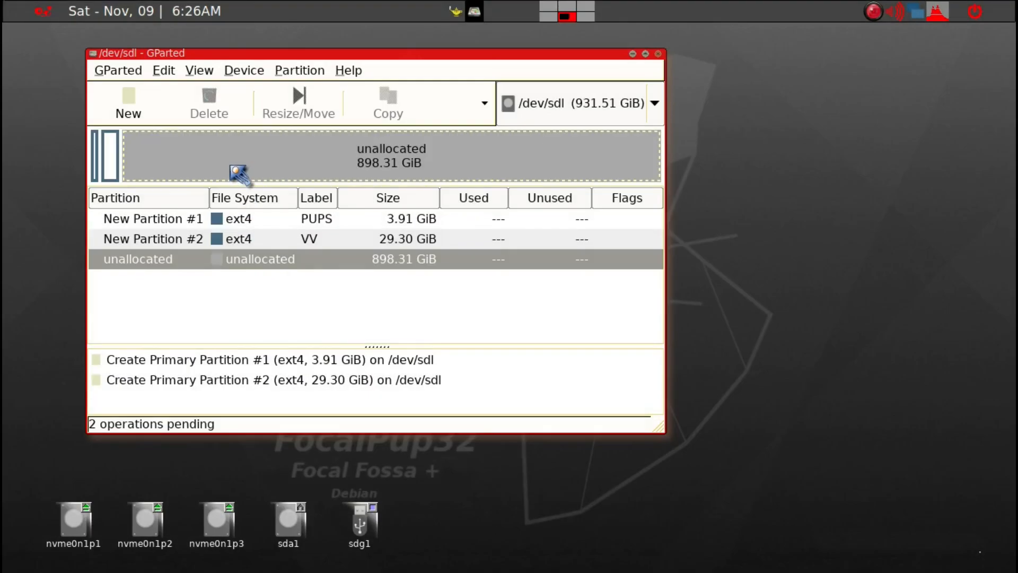
{"action": "mouse_move", "coordinate": [438, 168]}
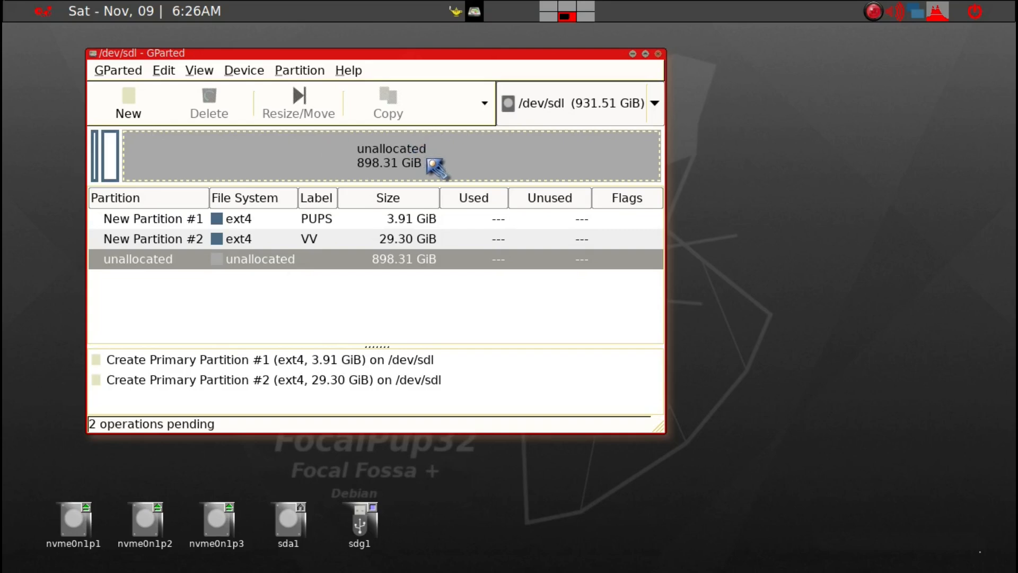
- Queue an ext4 partition labelled data filling the disk with 1200 MiB free space following
{"action": "left_click", "coordinate": [129, 103]}
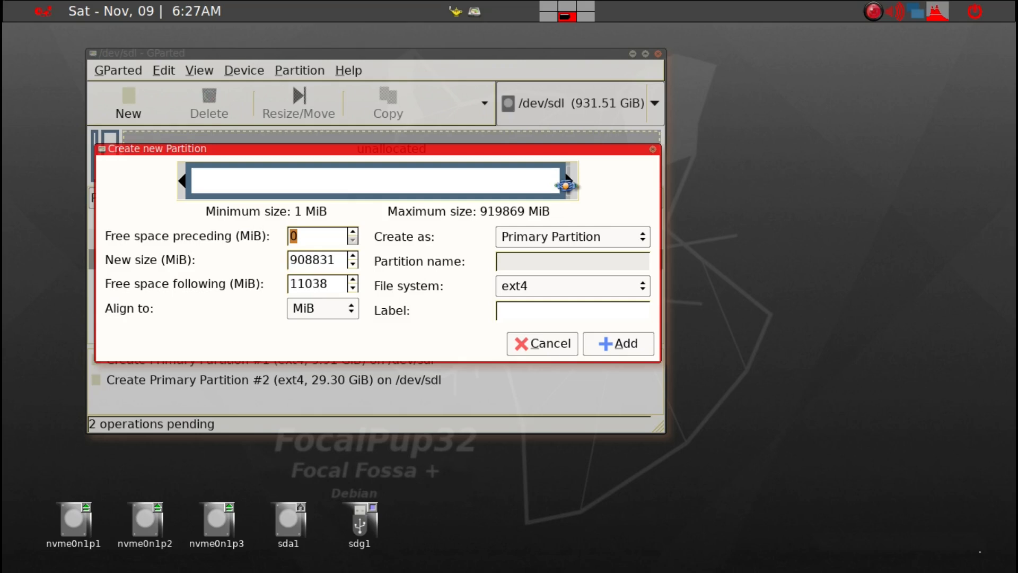
{"action": "mouse_move", "coordinate": [571, 116]}
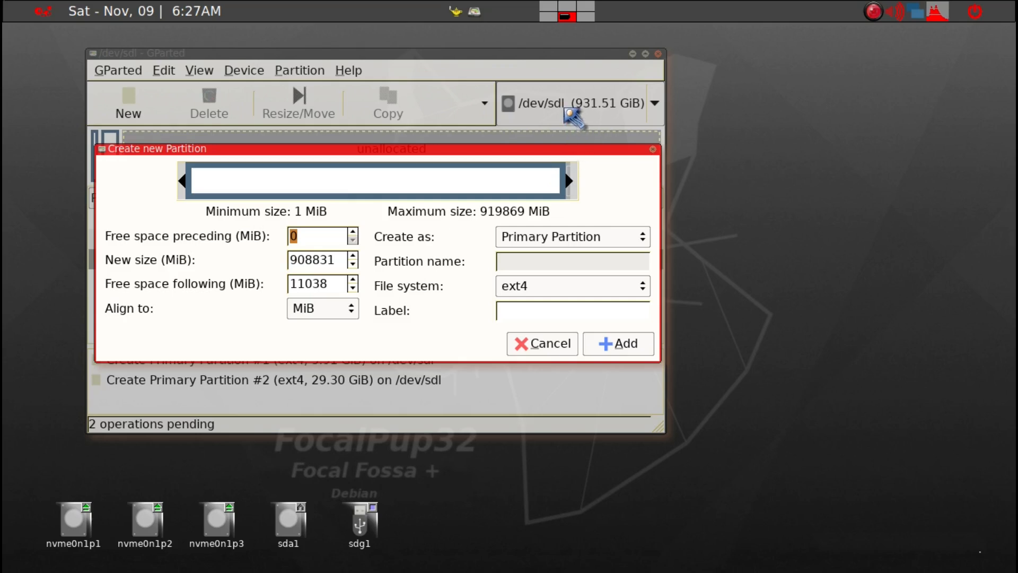
{"action": "mouse_move", "coordinate": [646, 201]}
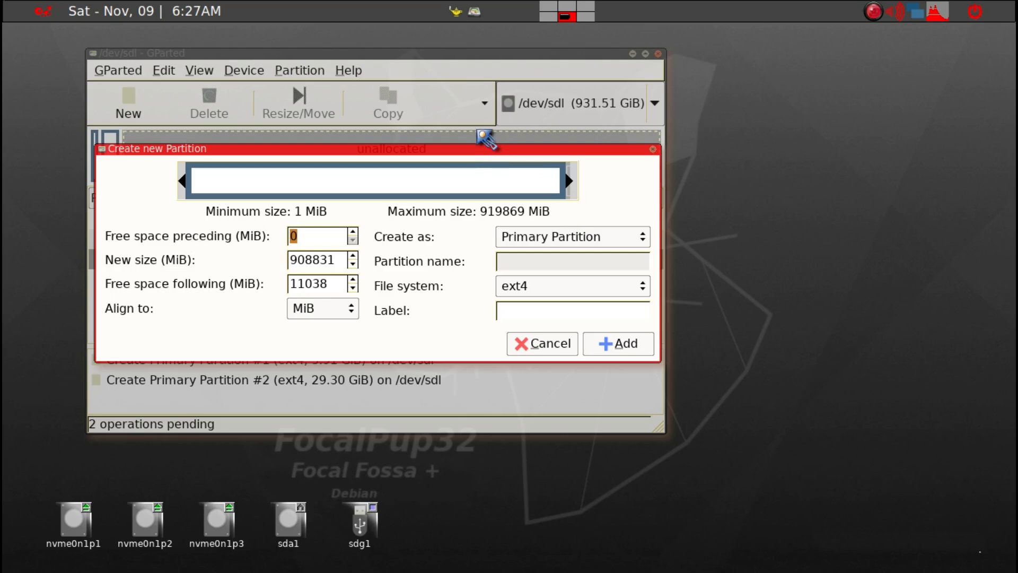
{"action": "mouse_move", "coordinate": [503, 165]}
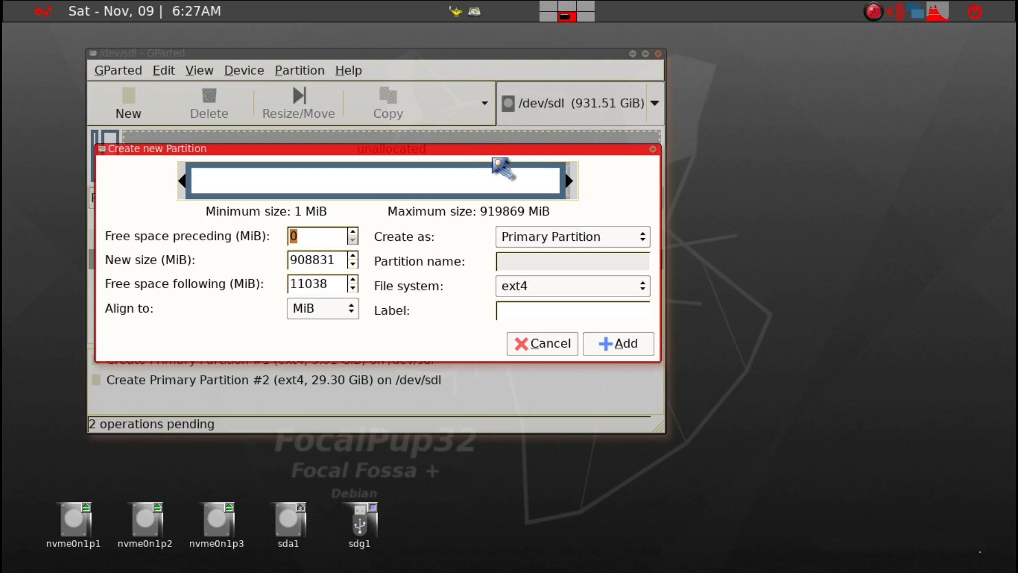
{"action": "mouse_move", "coordinate": [548, 159]}
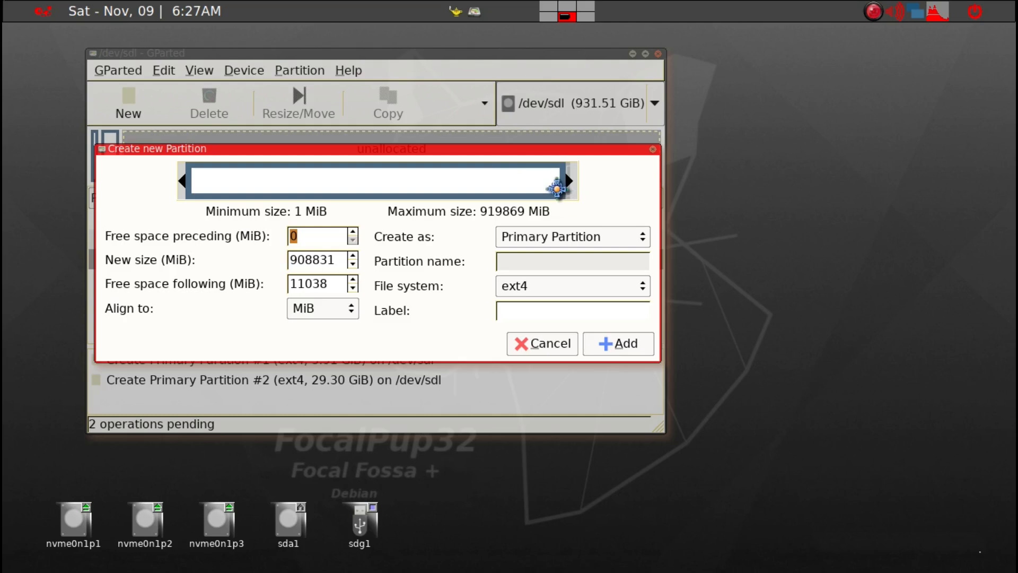
{"action": "mouse_move", "coordinate": [567, 68]}
{"action": "type", "text": "1200"}
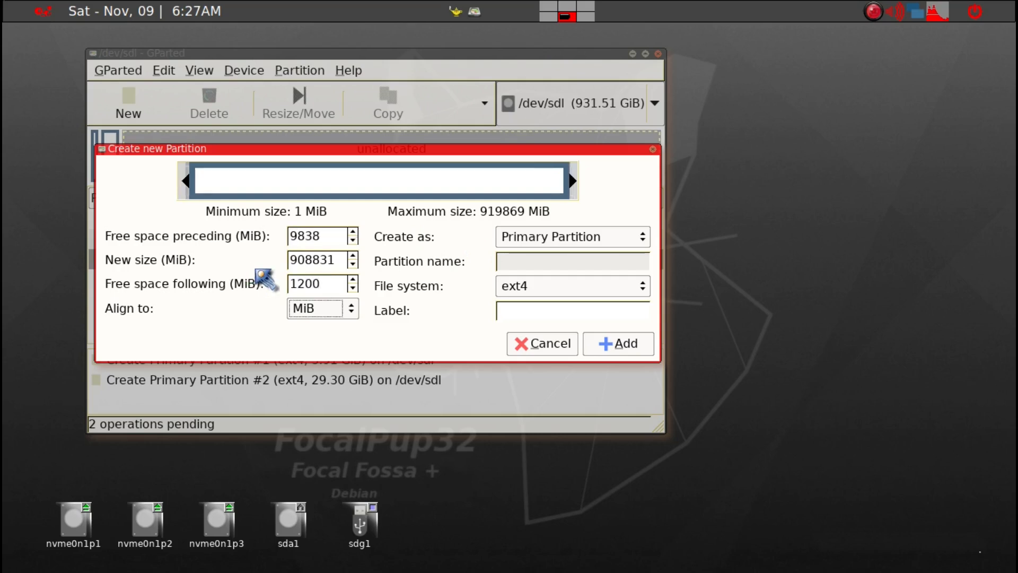
{"action": "mouse_move", "coordinate": [285, 190]}
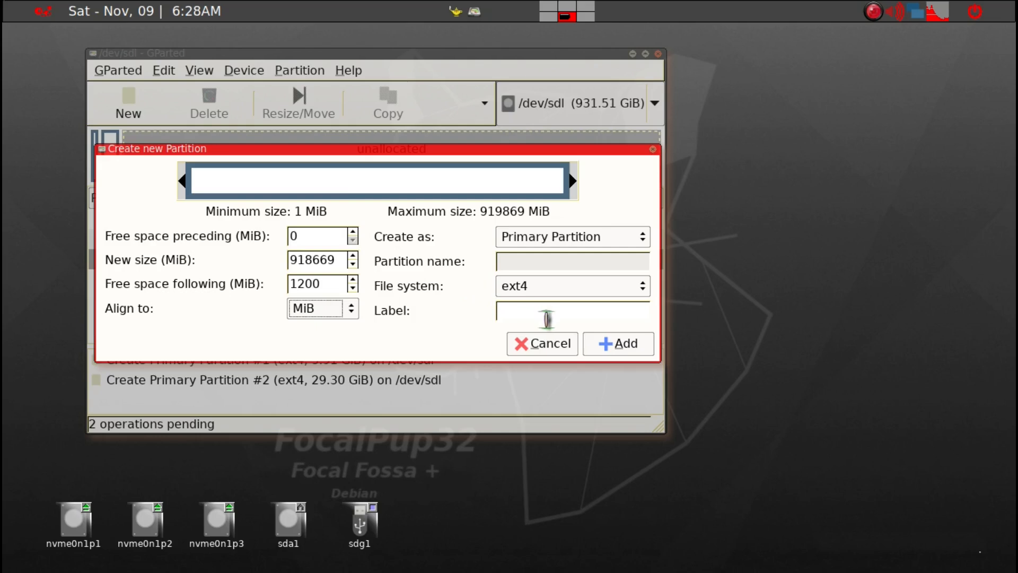
{"action": "type", "text": "da"}
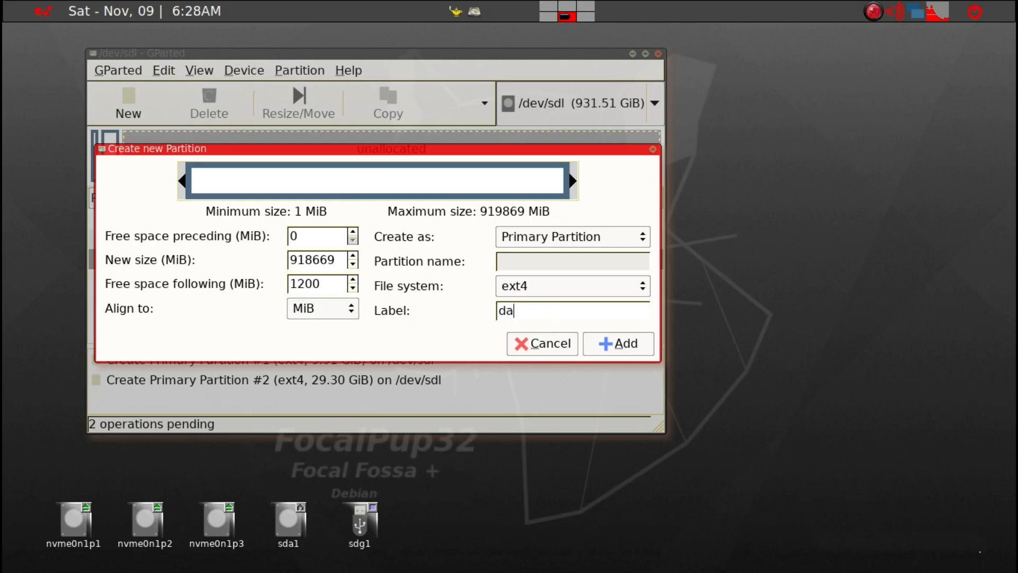
{"action": "type", "text": "ta"}
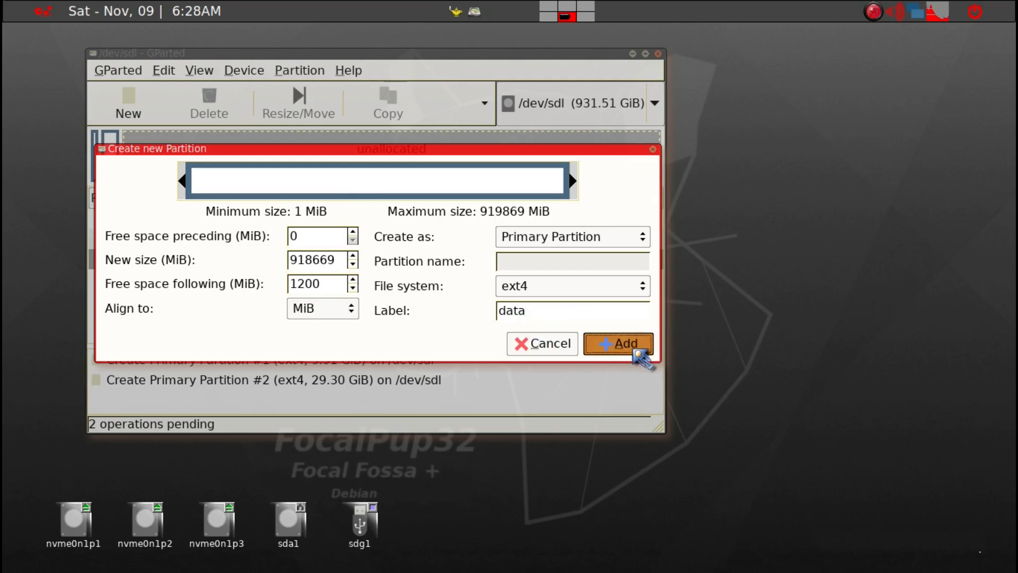
{"action": "left_click", "coordinate": [618, 343]}
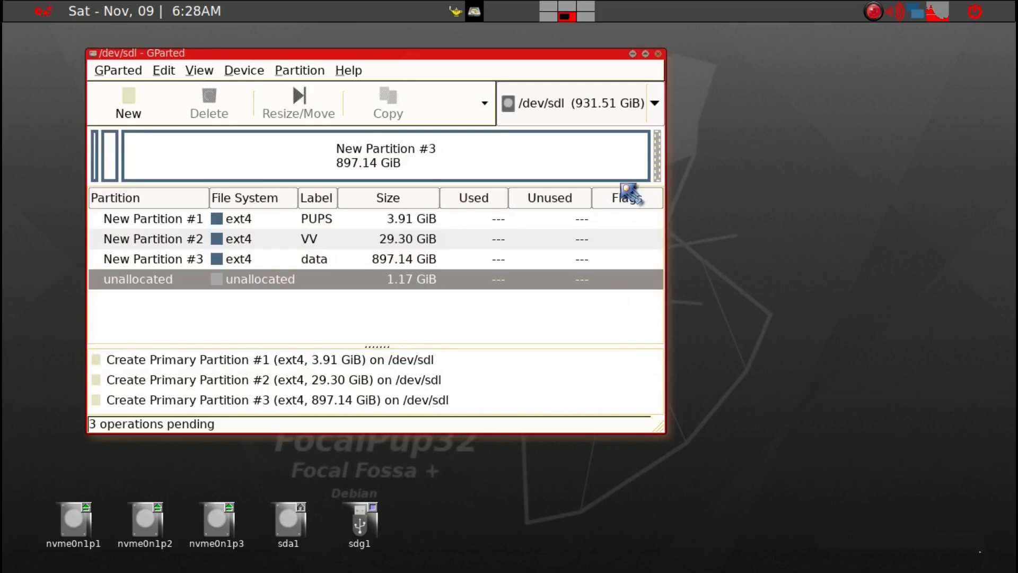
- Start a new partition in the leftover 1200 MiB unallocated space for linux-swap
{"action": "right_click", "coordinate": [628, 195]}
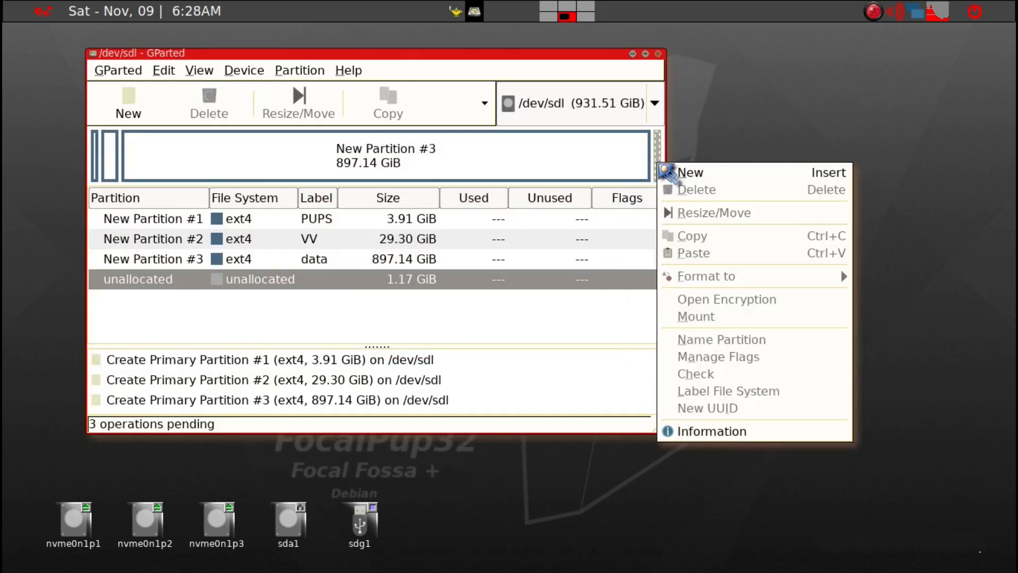
{"action": "left_click", "coordinate": [681, 172]}
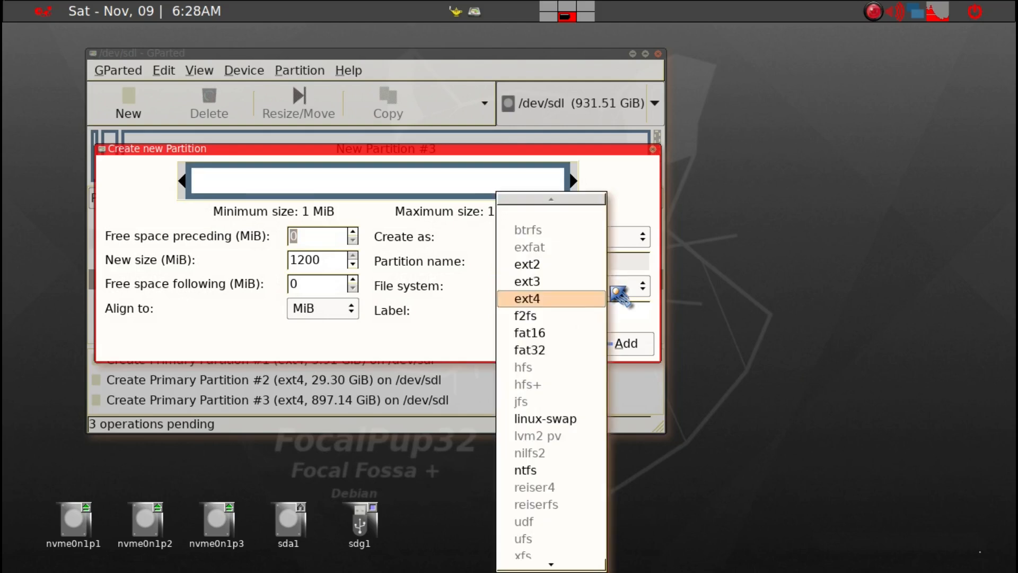
{"action": "mouse_move", "coordinate": [544, 418]}
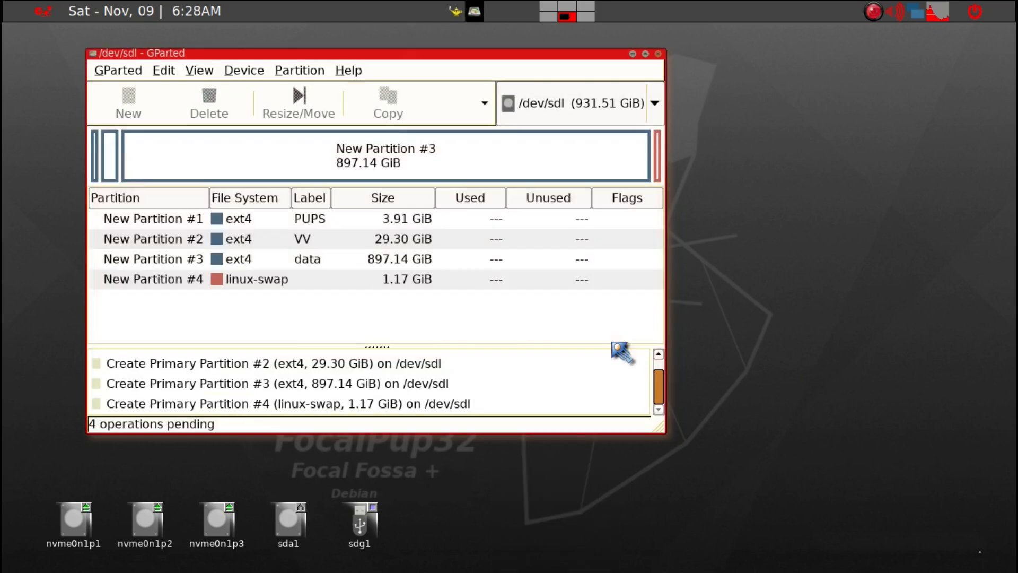
{"action": "mouse_move", "coordinate": [465, 116]}
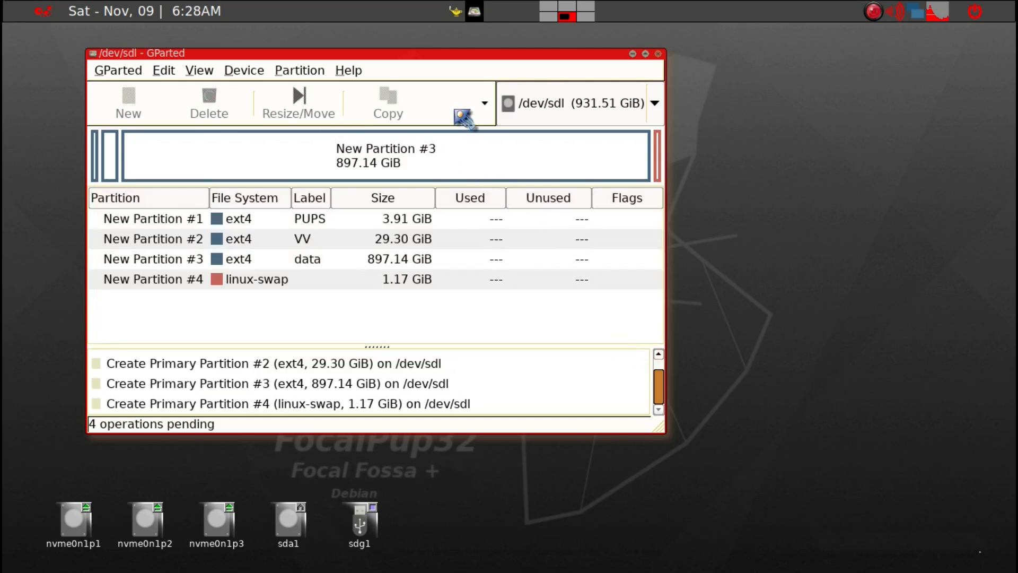
- Apply all four pending operations to /dev/sdl and dismiss the completion report
{"action": "left_click", "coordinate": [484, 103]}
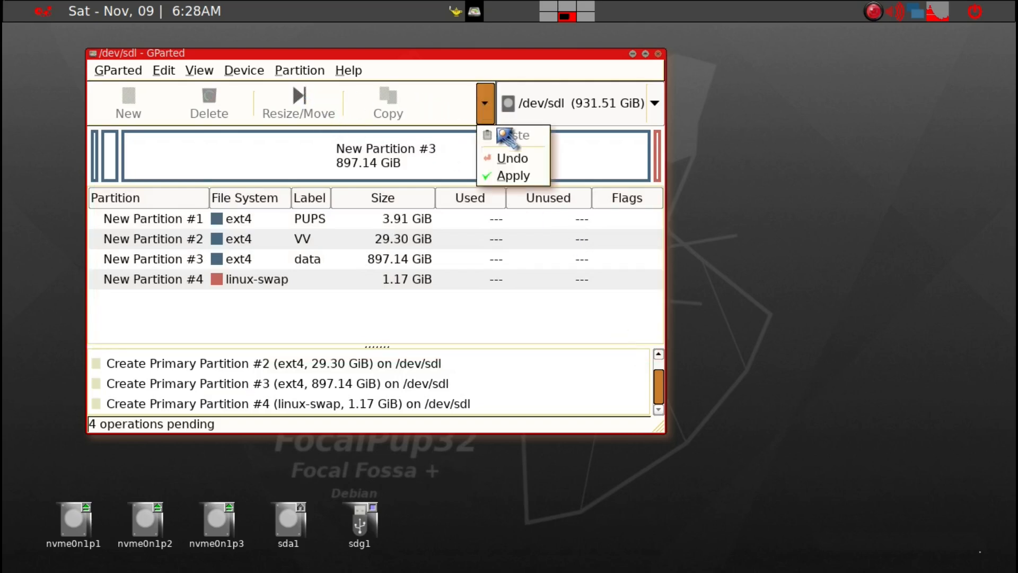
{"action": "left_click", "coordinate": [513, 175]}
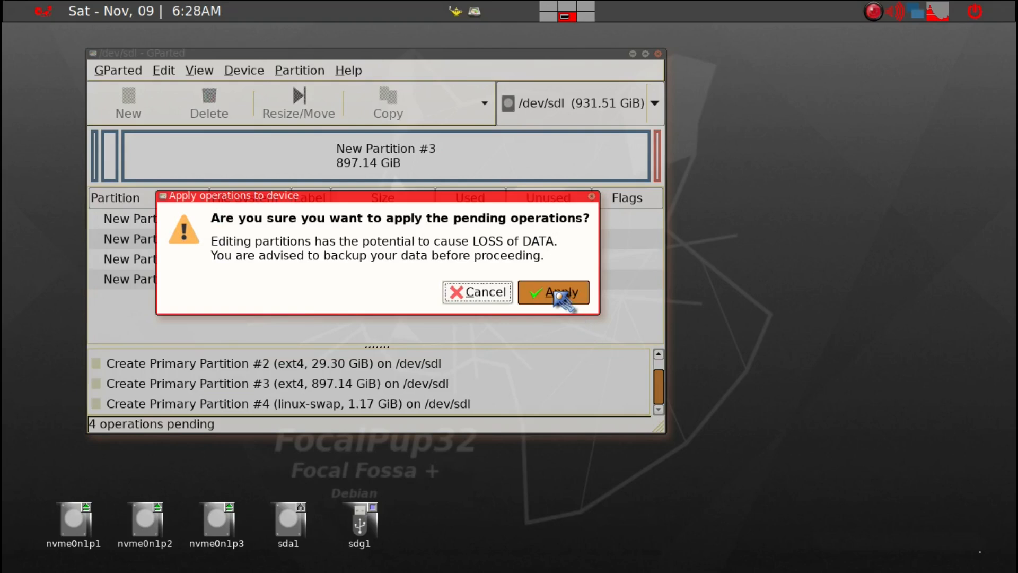
{"action": "left_click", "coordinate": [551, 292]}
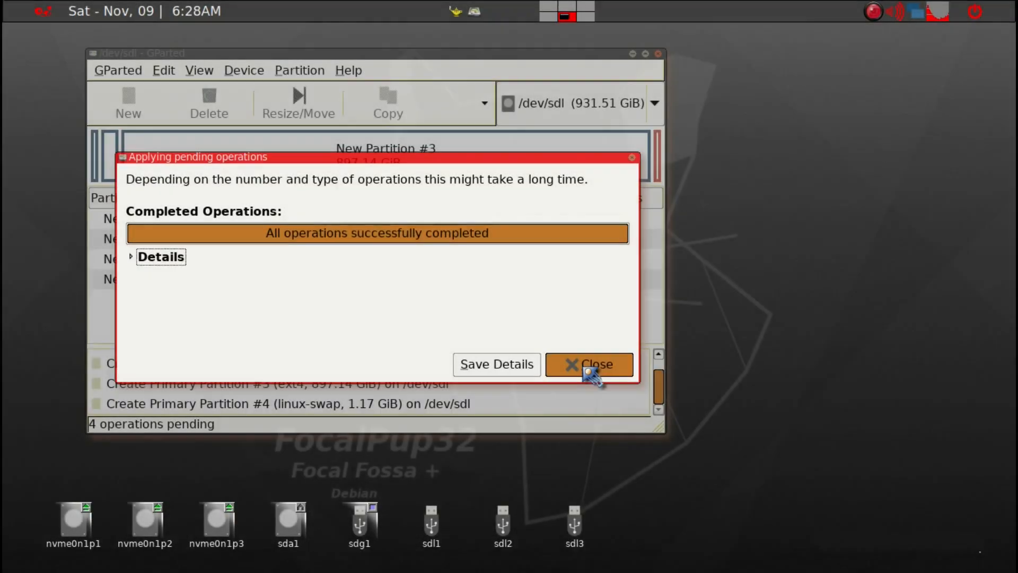
{"action": "left_click", "coordinate": [589, 364]}
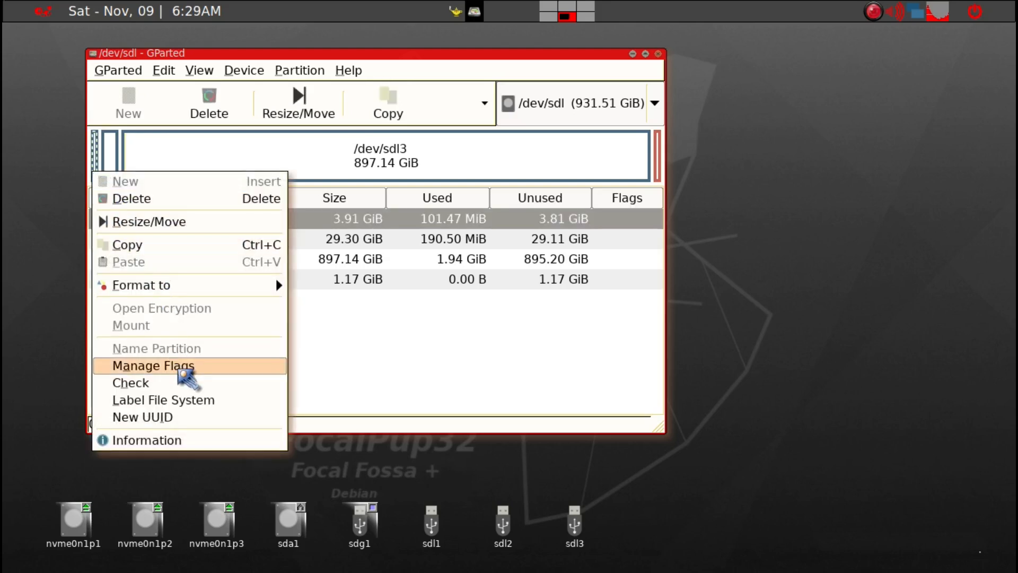
- Set the boot flag on the PUPS partition /dev/sdl1 via Manage Flags
{"action": "left_click", "coordinate": [153, 366]}
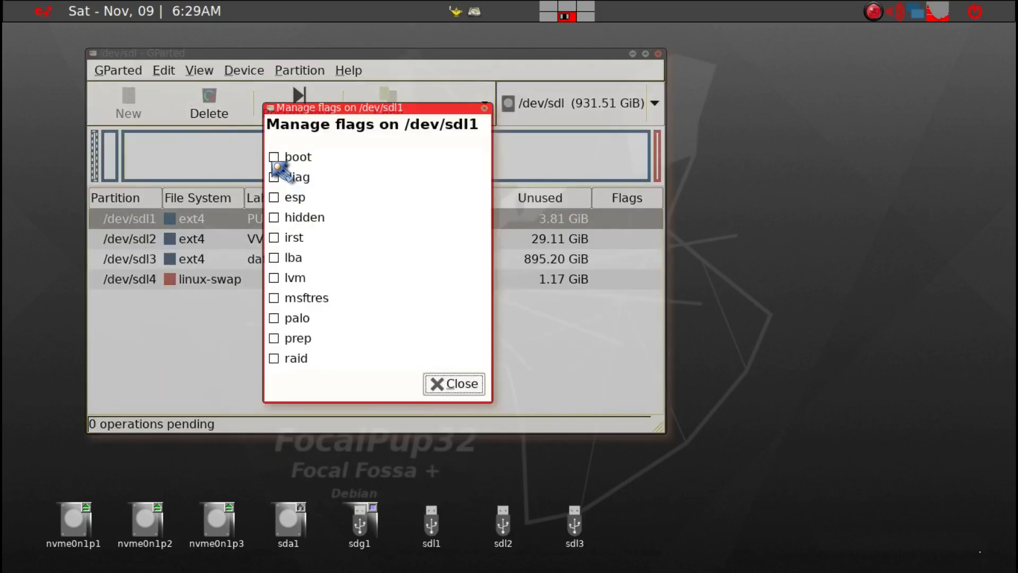
{"action": "left_click", "coordinate": [274, 157]}
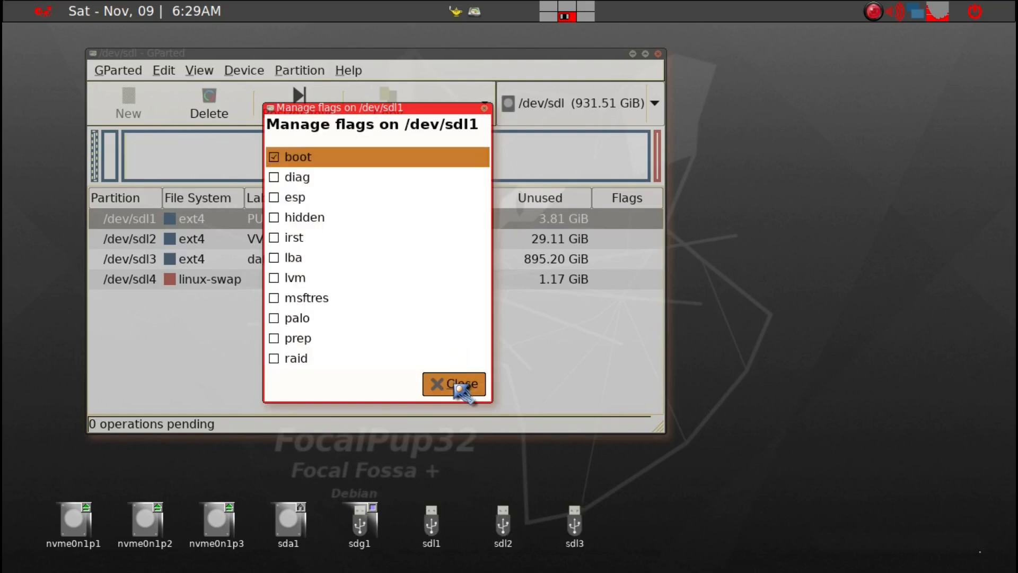
{"action": "left_click", "coordinate": [454, 384]}
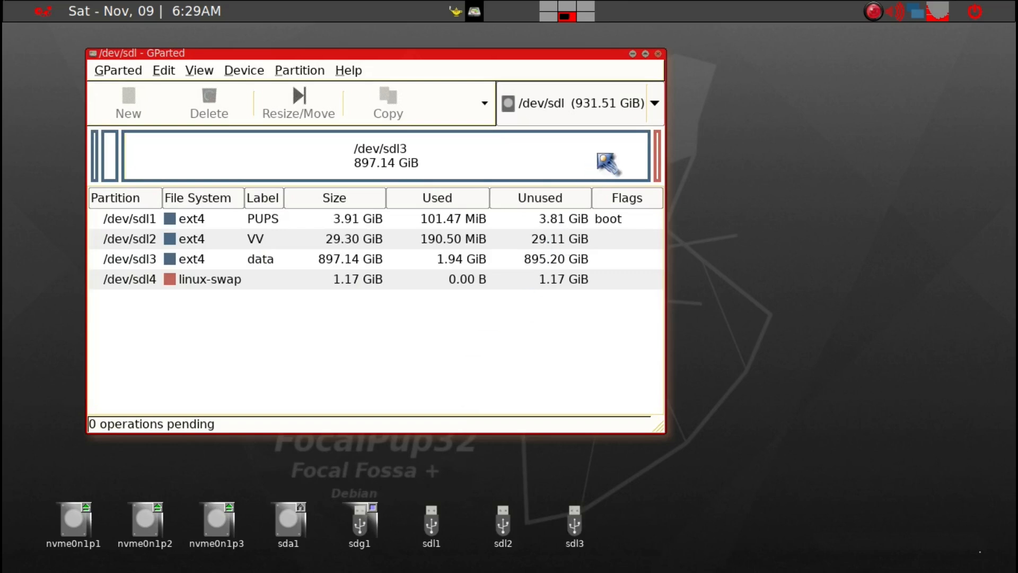
{"action": "mouse_move", "coordinate": [666, 65]}
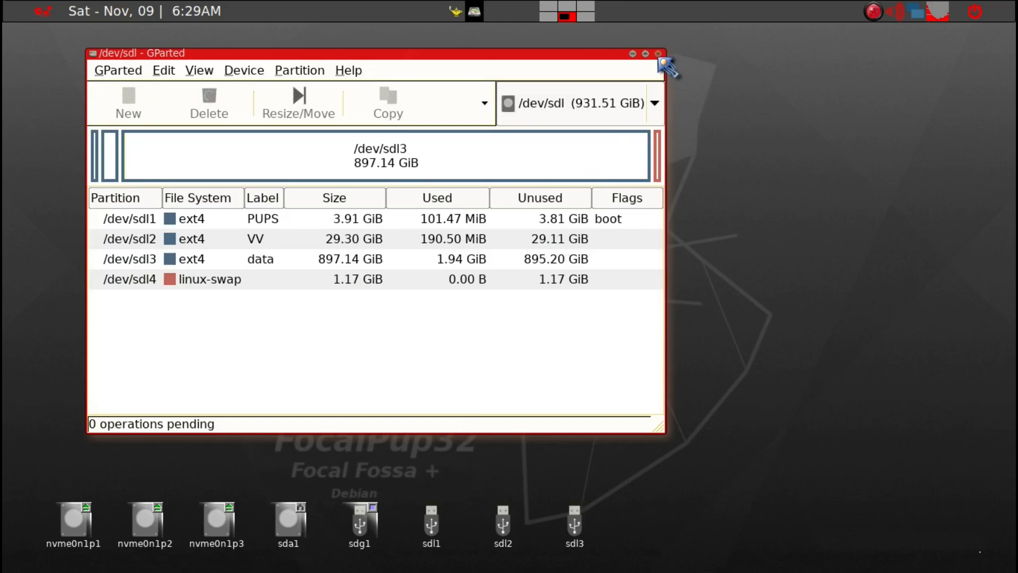
- Close GParted, returning to the desktop with the sdl1, sdl2 and sdl3 drive icons
{"action": "left_click", "coordinate": [657, 53]}
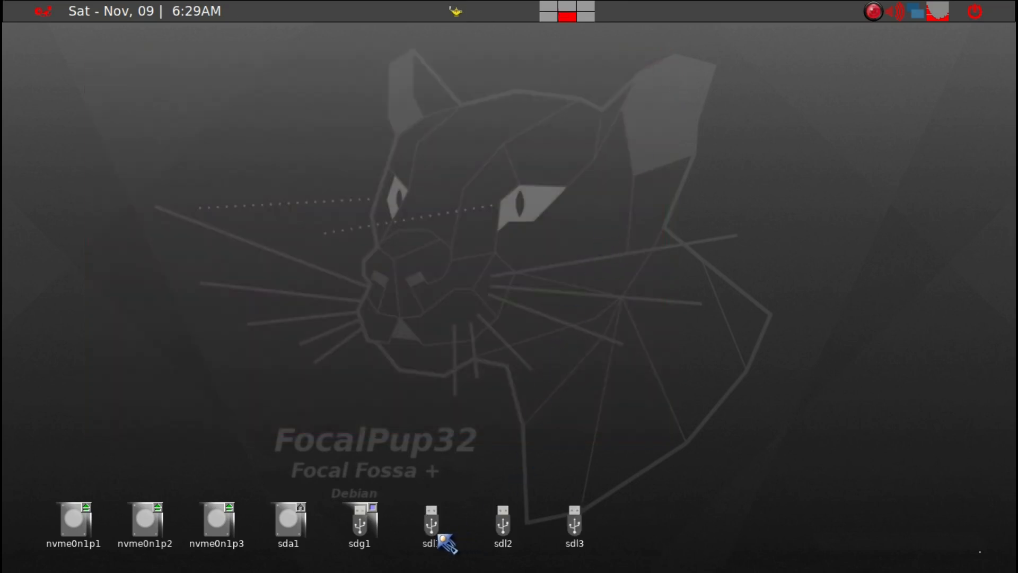
{"action": "mouse_move", "coordinate": [619, 531]}
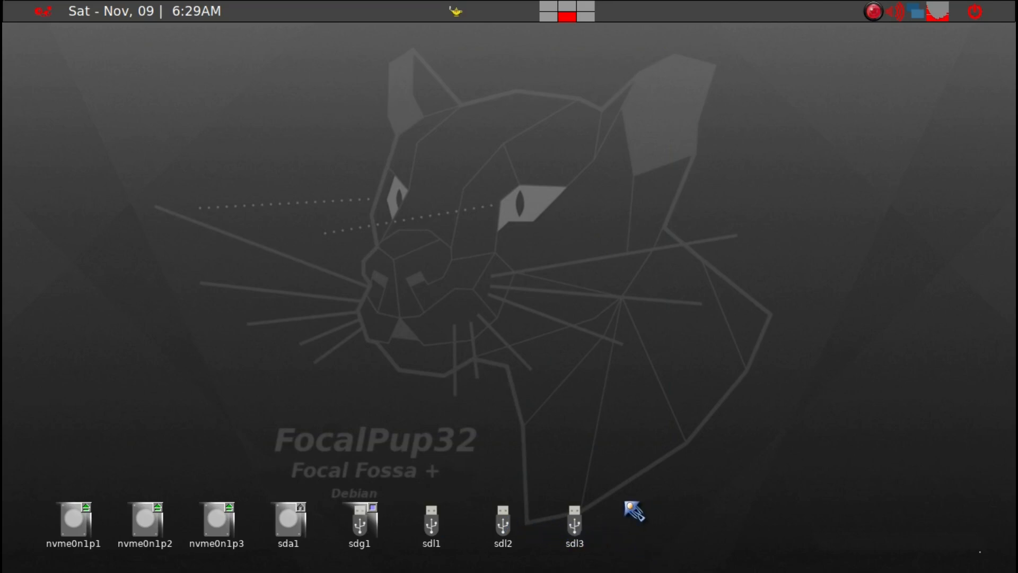
{"action": "mouse_move", "coordinate": [580, 443]}
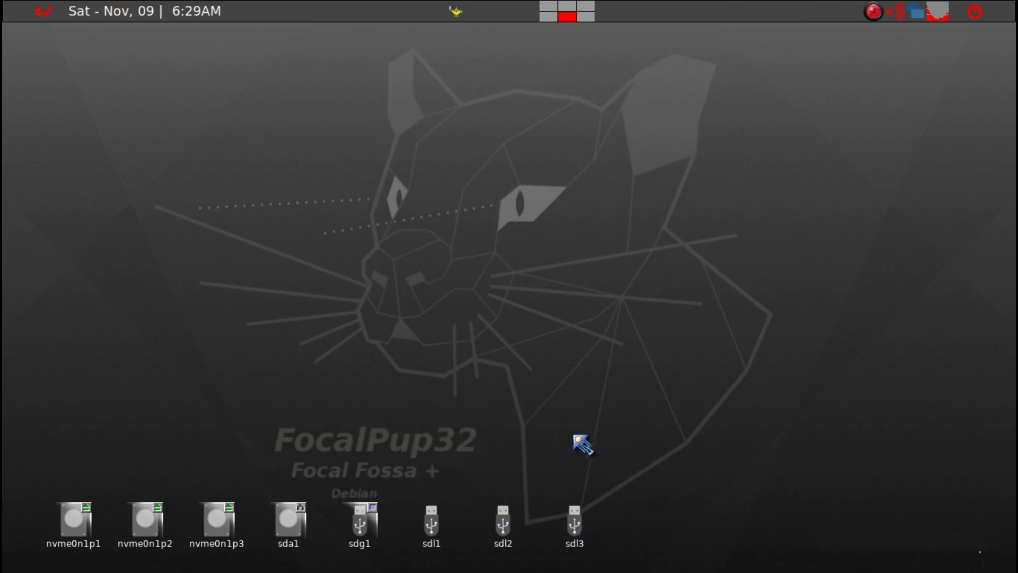
{"action": "mouse_move", "coordinate": [455, 526]}
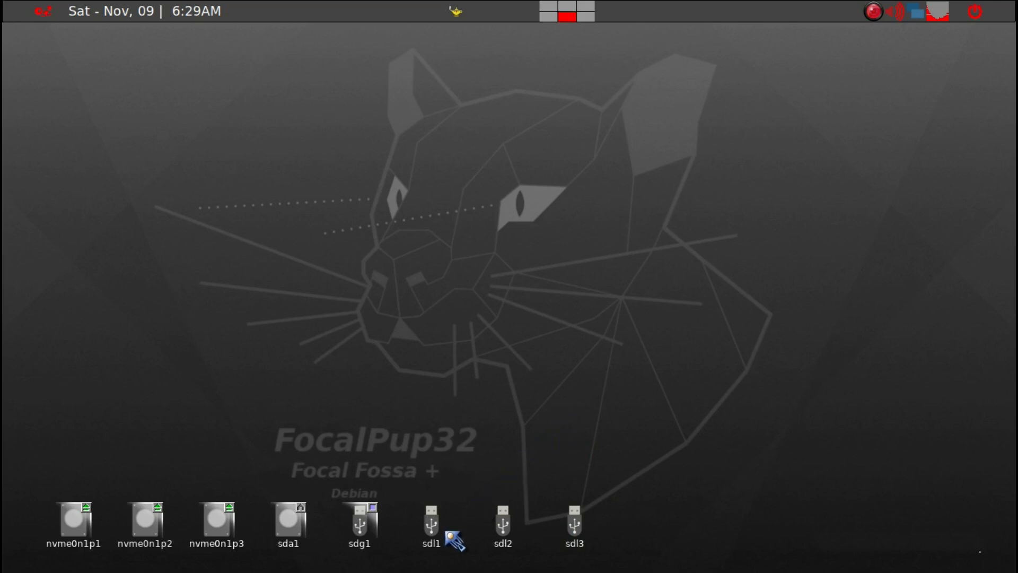
{"action": "mouse_move", "coordinate": [433, 524]}
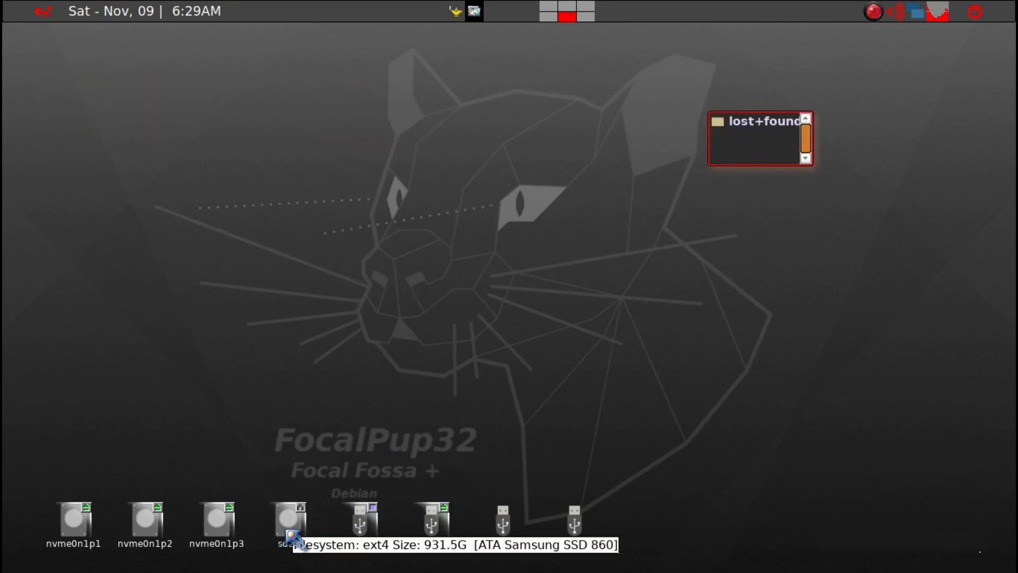
- Open the folder holding the Puppy ISO images on the home drive
{"action": "double_click", "coordinate": [288, 523]}
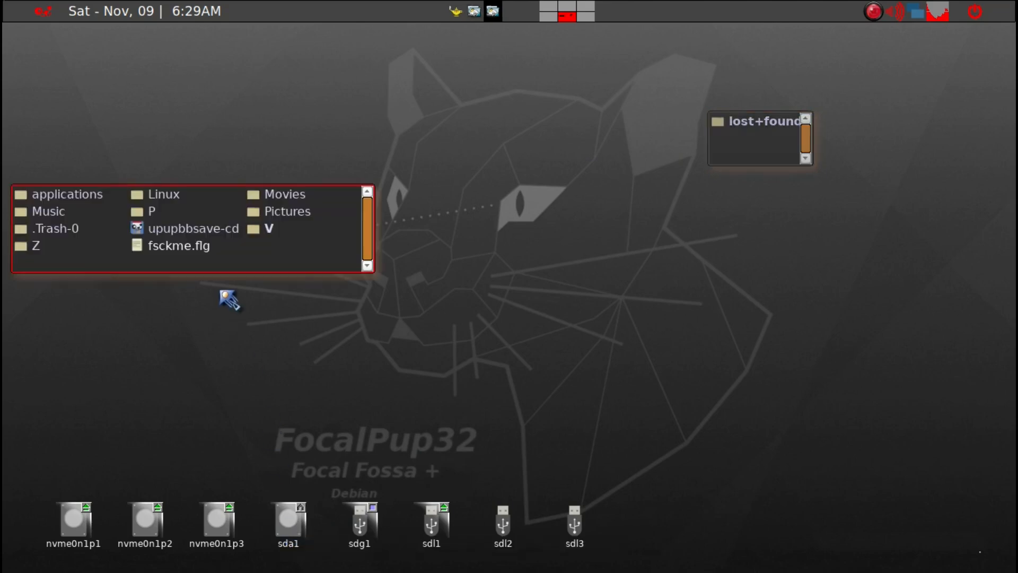
{"action": "mouse_move", "coordinate": [160, 198]}
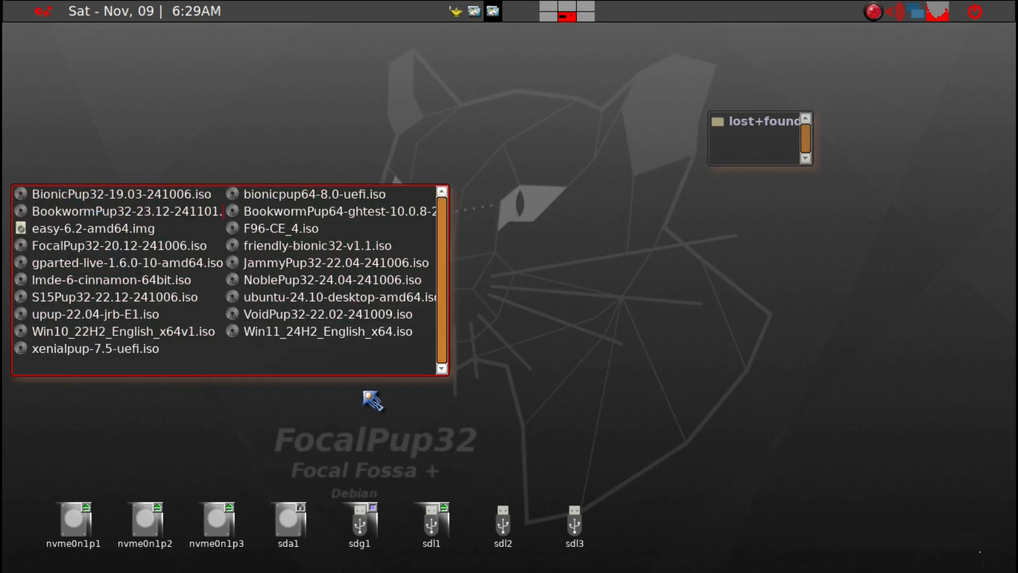
{"action": "mouse_move", "coordinate": [181, 250]}
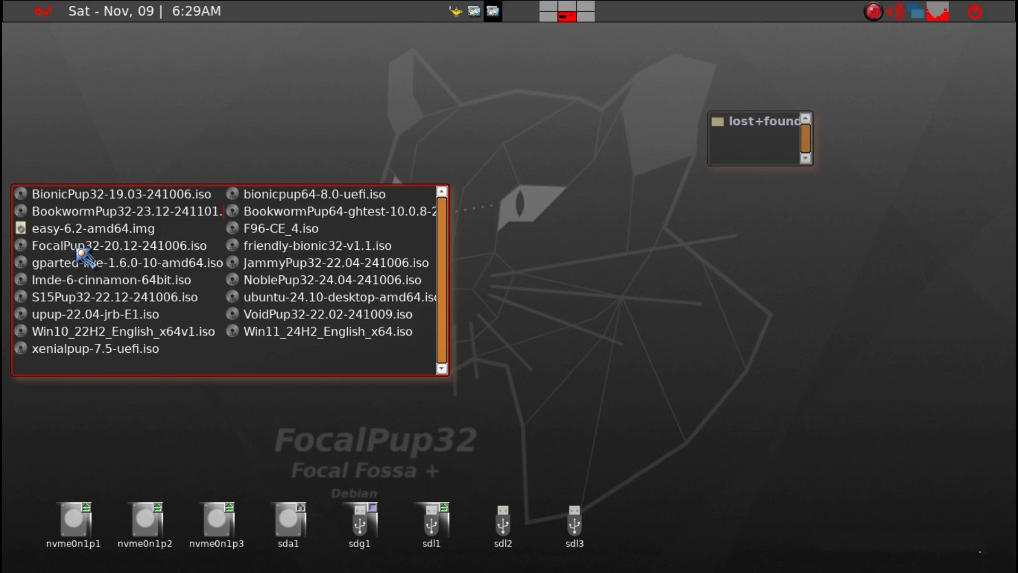
- Mount FocalPup32-20.12-241006.iso to view its files and switch to the sdl1 window
{"action": "double_click", "coordinate": [116, 245]}
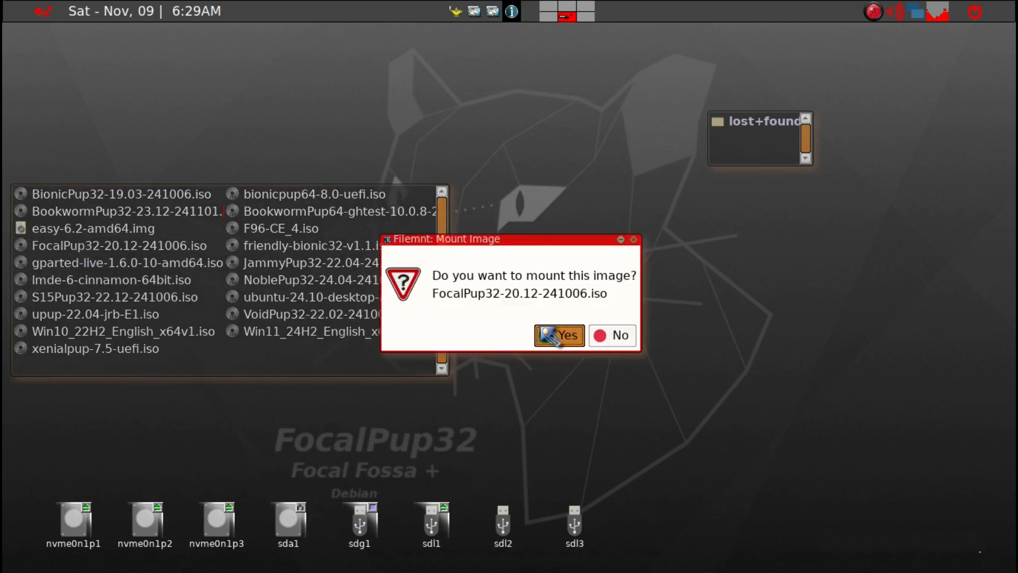
{"action": "left_click", "coordinate": [559, 335]}
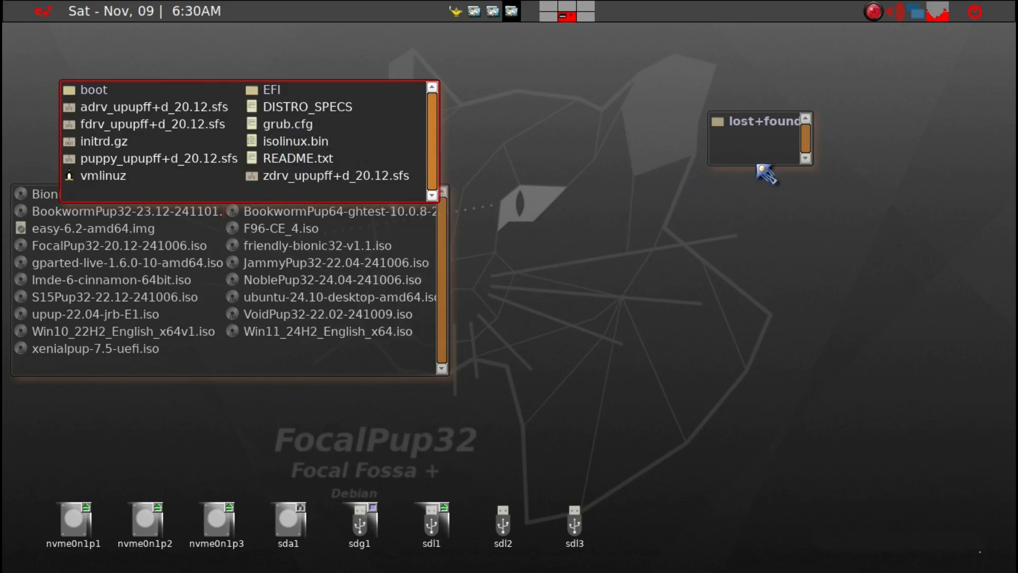
{"action": "left_click", "coordinate": [759, 138]}
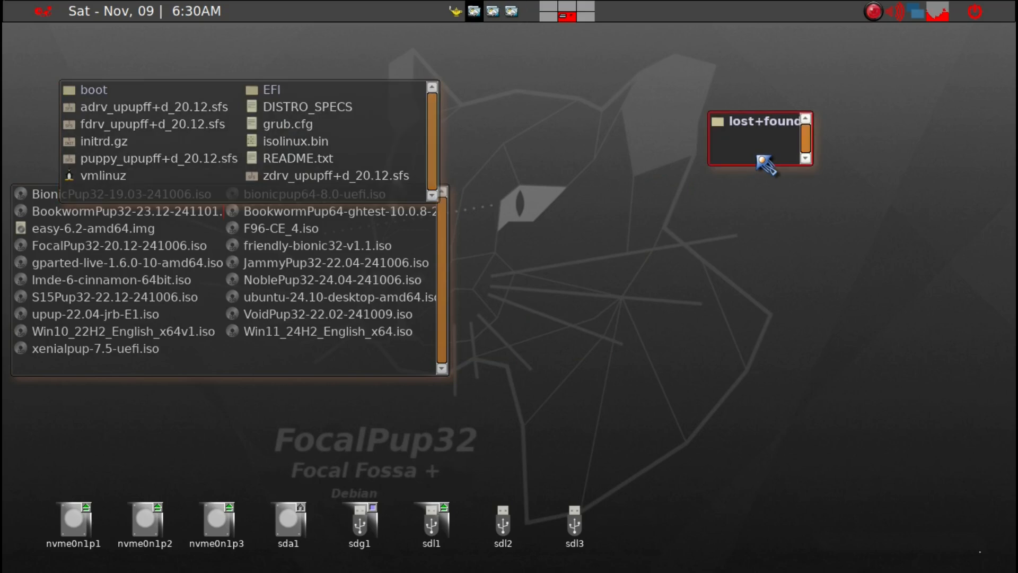
{"action": "mouse_move", "coordinate": [750, 148]}
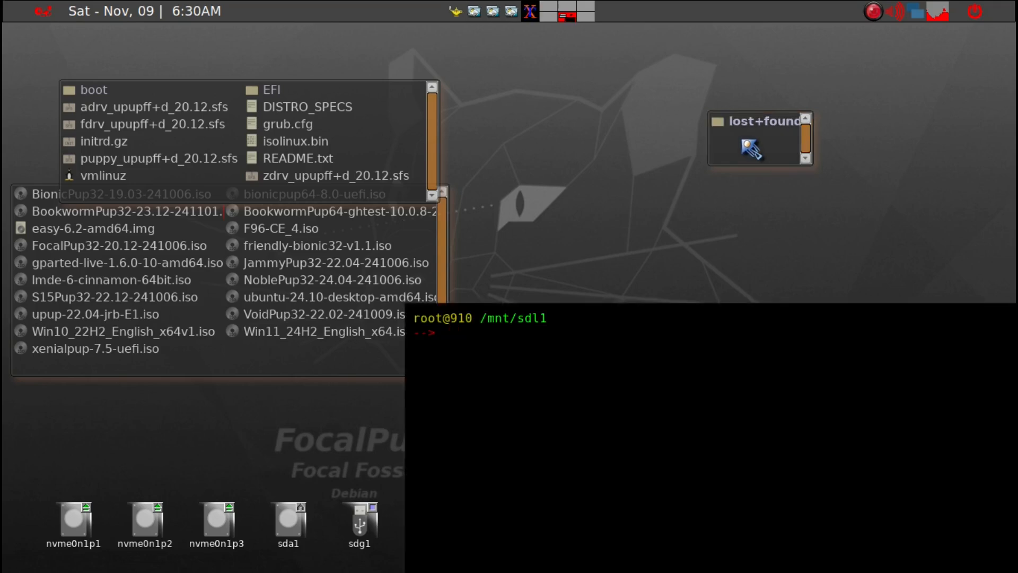
- Run 'mkdir FP JP' at /mnt/sdl1 and exit the terminal
{"action": "type", "text": "mkdir"}
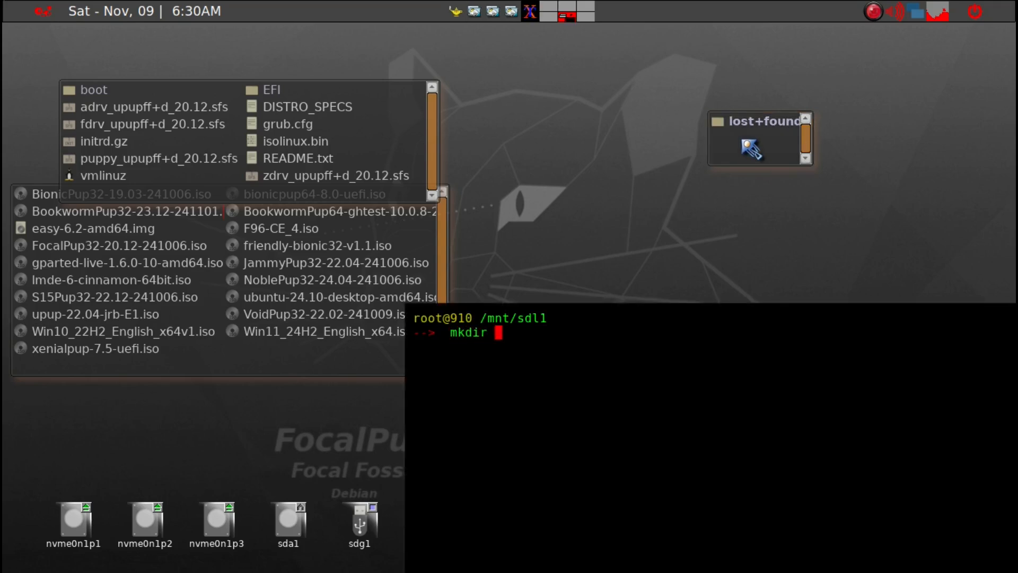
{"action": "type", "text": "F"}
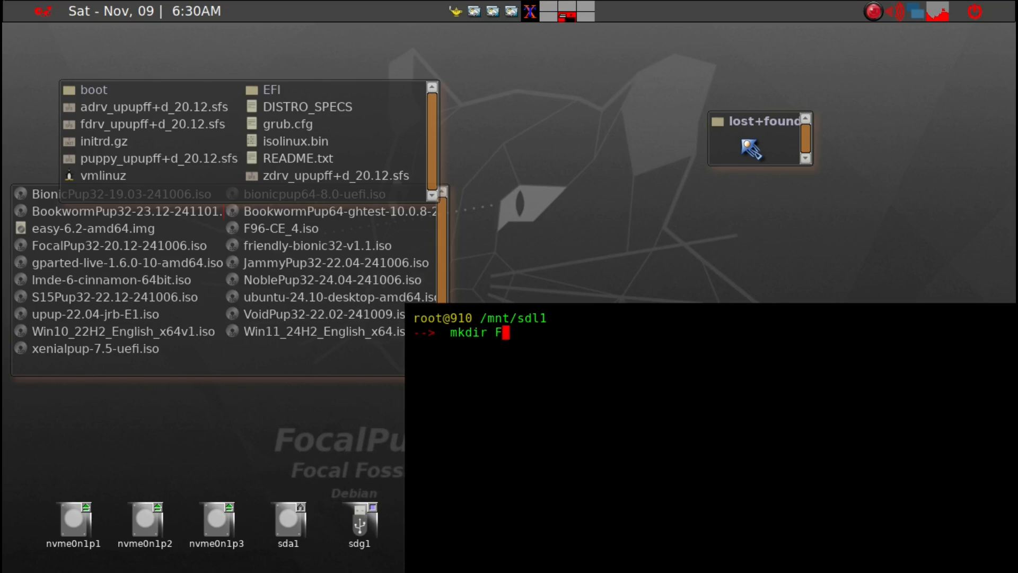
{"action": "type", "text": "P"}
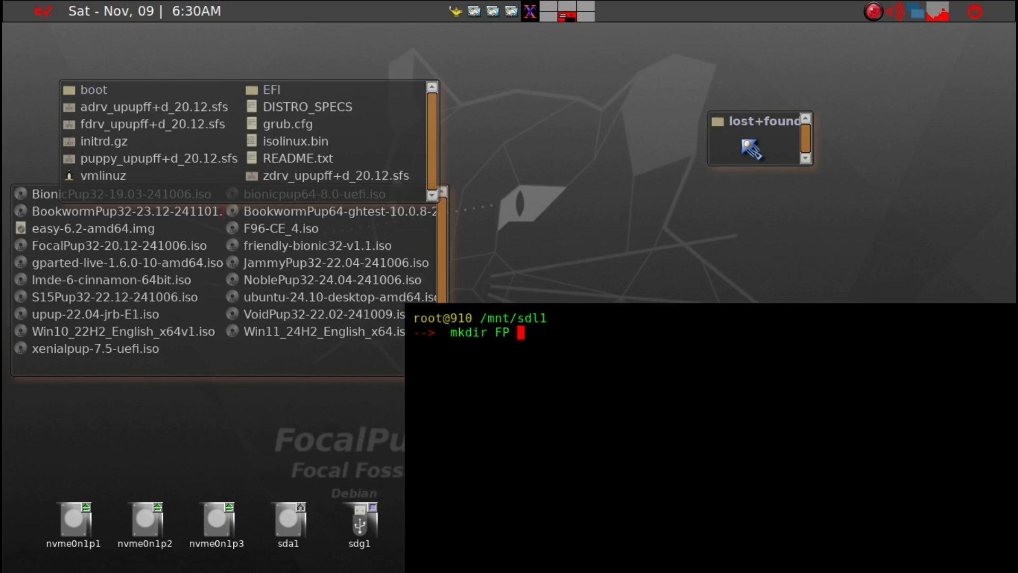
{"action": "type", "text": "JP"}
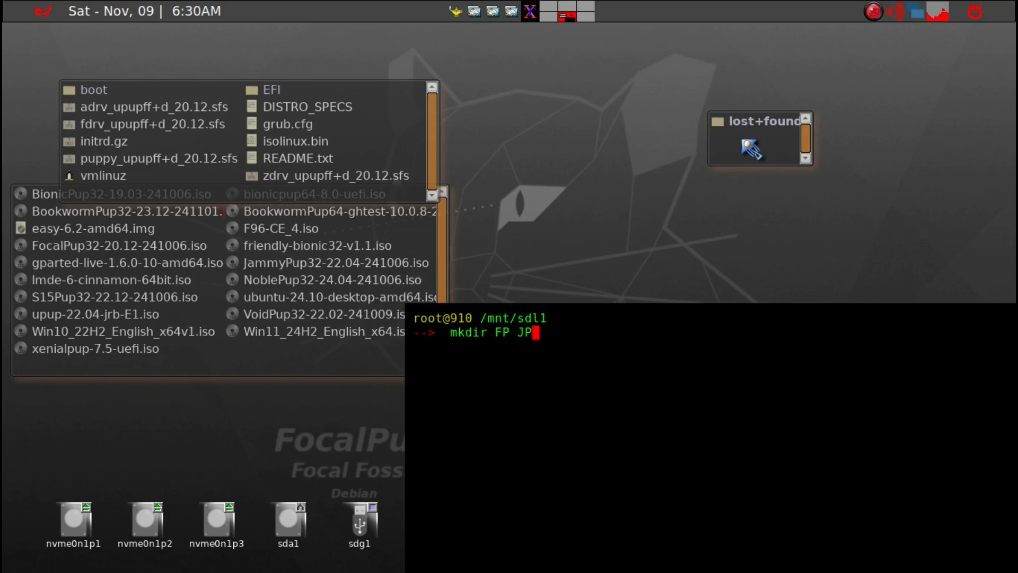
{"action": "key", "text": "Return"}
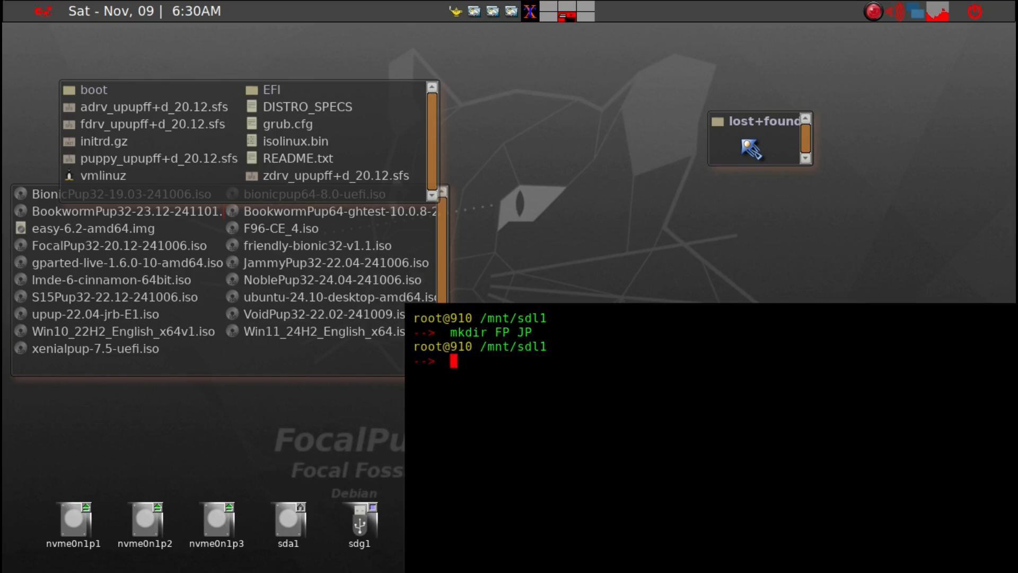
{"action": "type", "text": "x"}
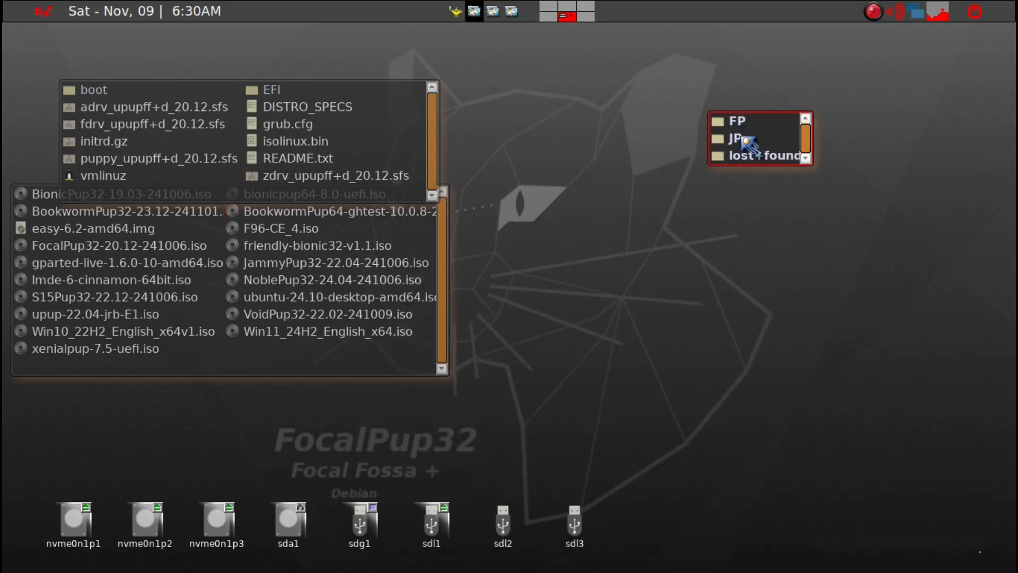
{"action": "mouse_move", "coordinate": [296, 141]}
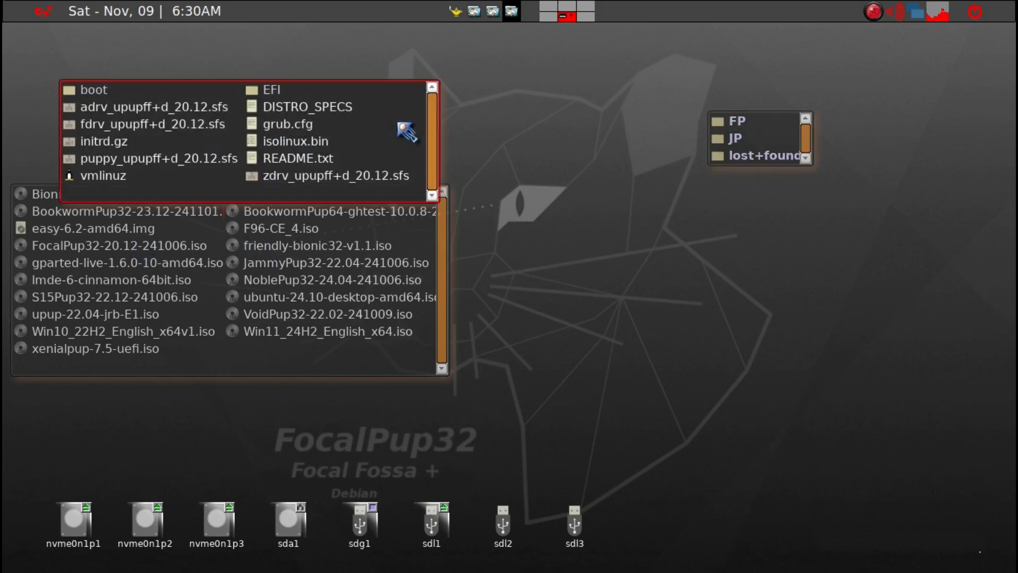
{"action": "mouse_move", "coordinate": [356, 174]}
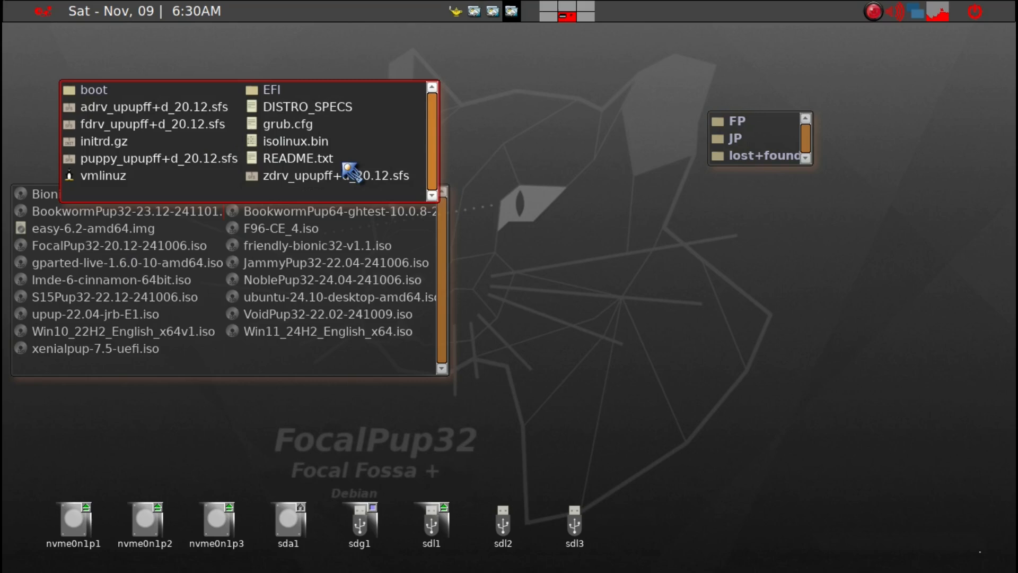
{"action": "mouse_move", "coordinate": [620, 161]}
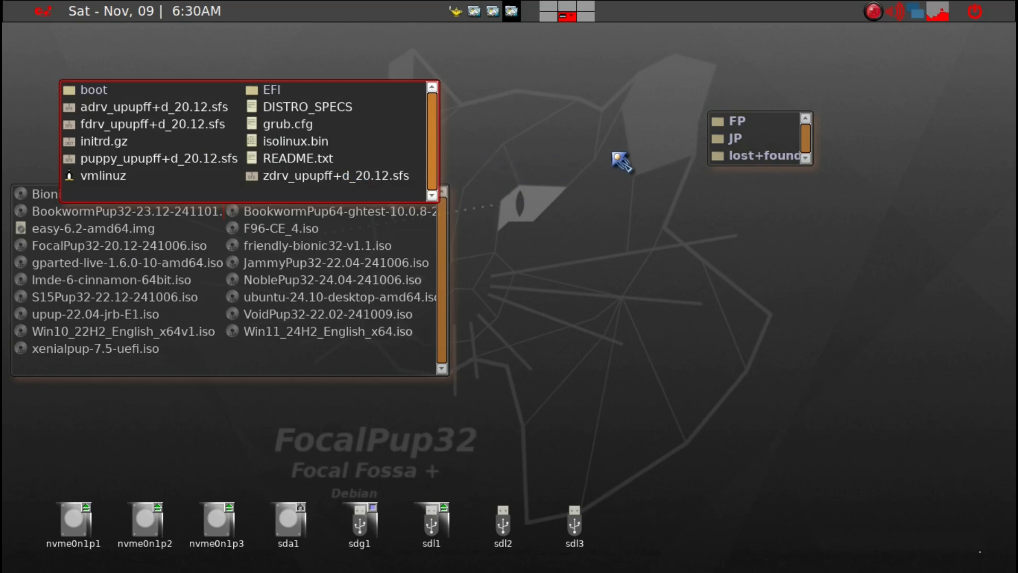
{"action": "mouse_move", "coordinate": [611, 142]}
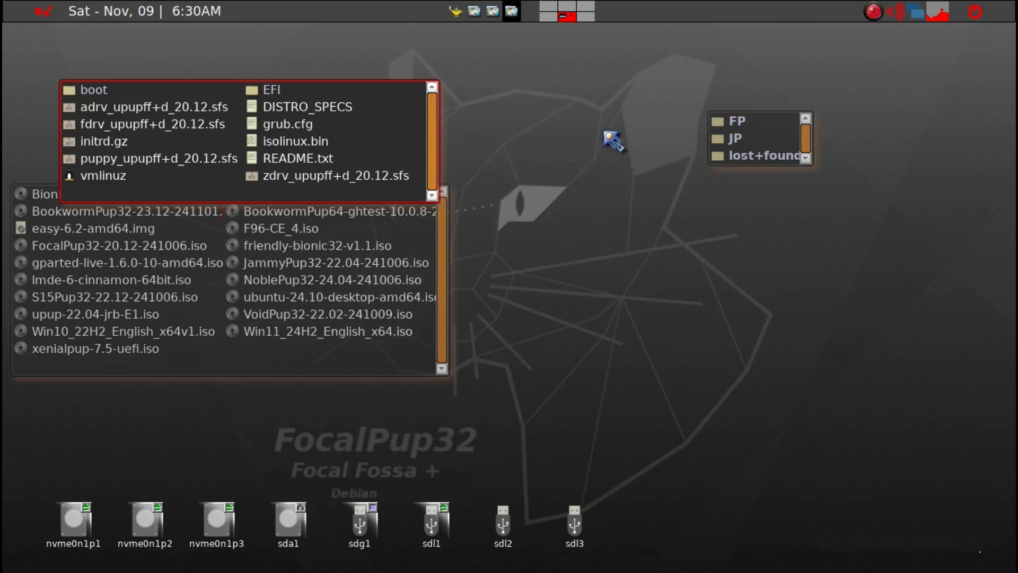
{"action": "mouse_move", "coordinate": [412, 126]}
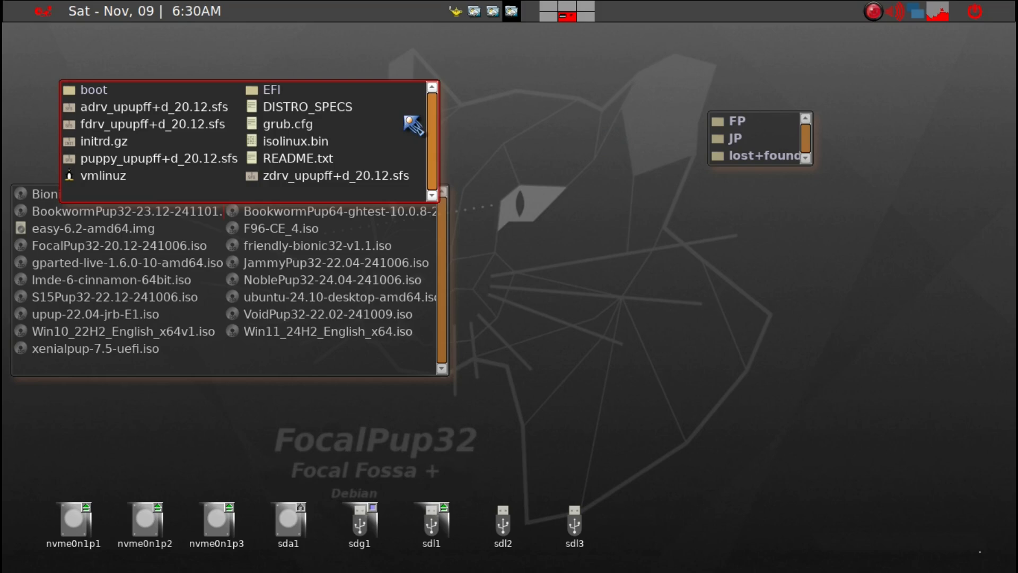
- Select the adrv, fdrv, puppy and zdrv upupff+d_20.12.sfs files in the mounted ISO
{"action": "left_click", "coordinate": [153, 106]}
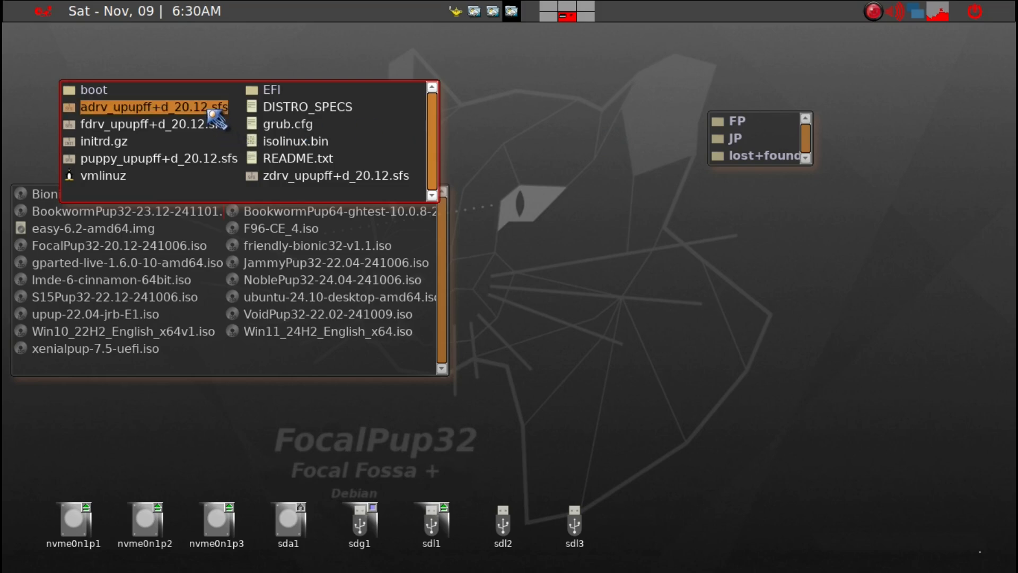
{"action": "left_click", "coordinate": [150, 124]}
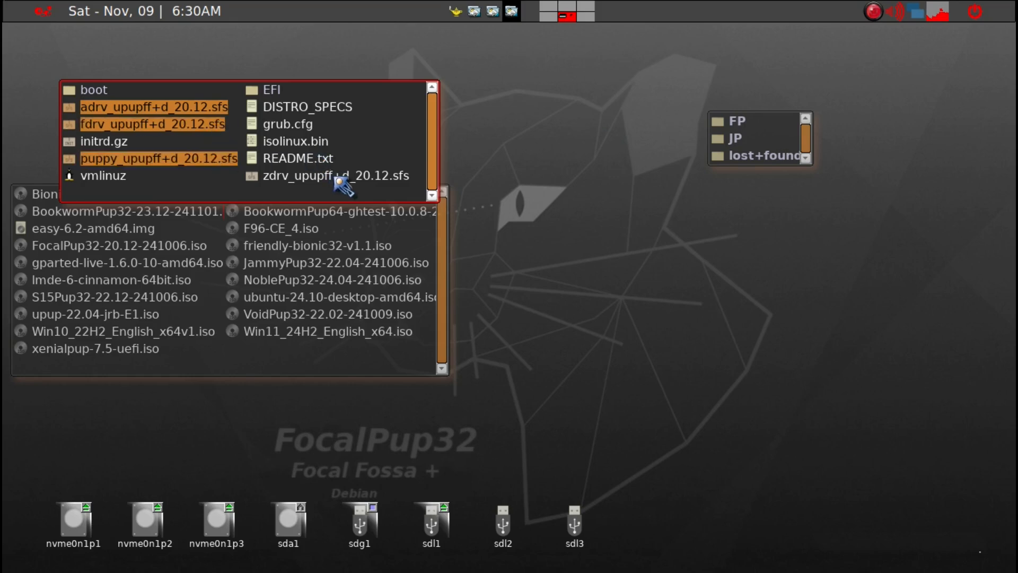
{"action": "left_click", "coordinate": [335, 176]}
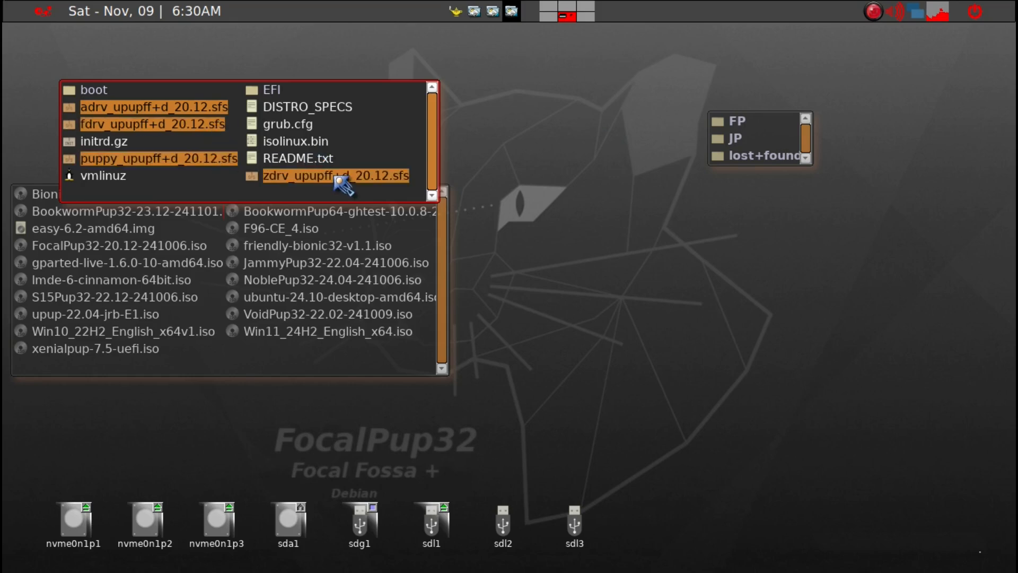
{"action": "mouse_move", "coordinate": [117, 144]}
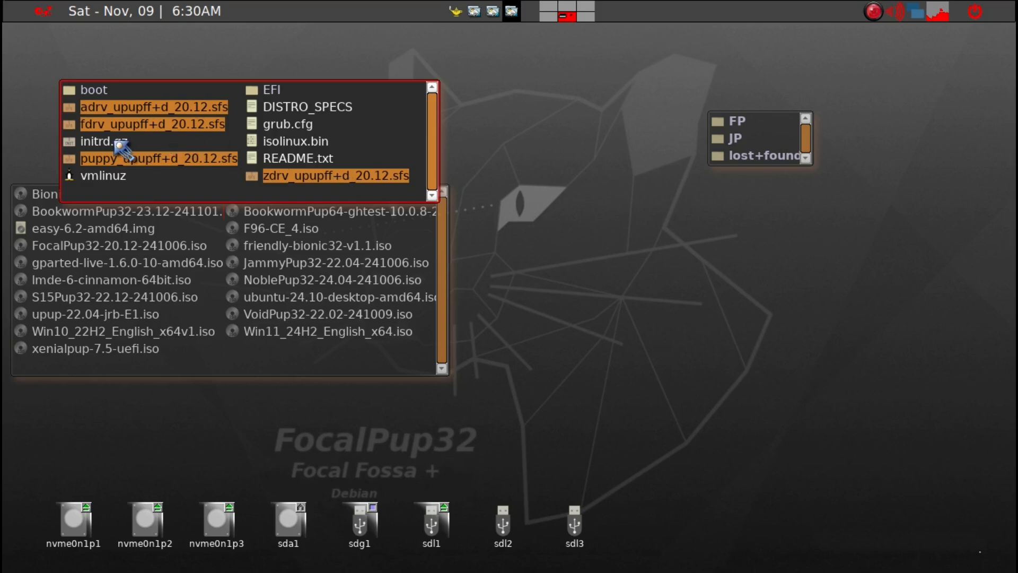
{"action": "mouse_move", "coordinate": [120, 177]}
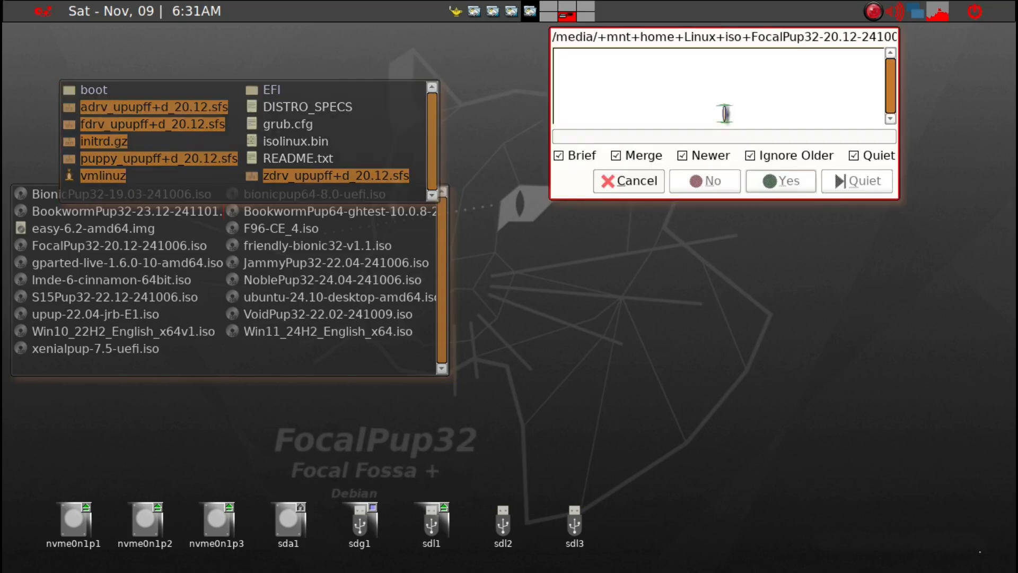
{"action": "mouse_move", "coordinate": [642, 308]}
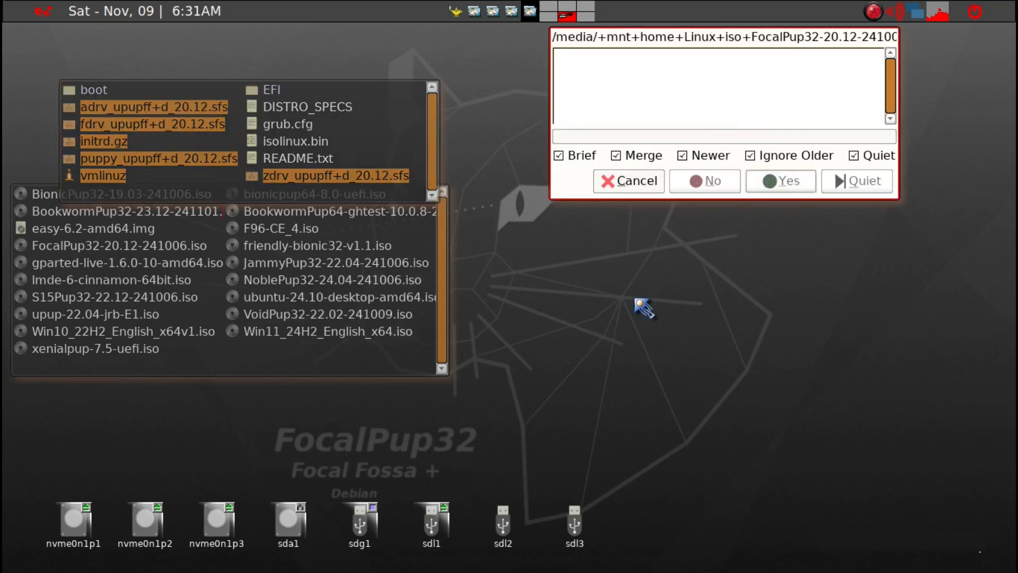
- Approve copying all selected files into sdl1's FP folder without further prompts
{"action": "left_click", "coordinate": [780, 180]}
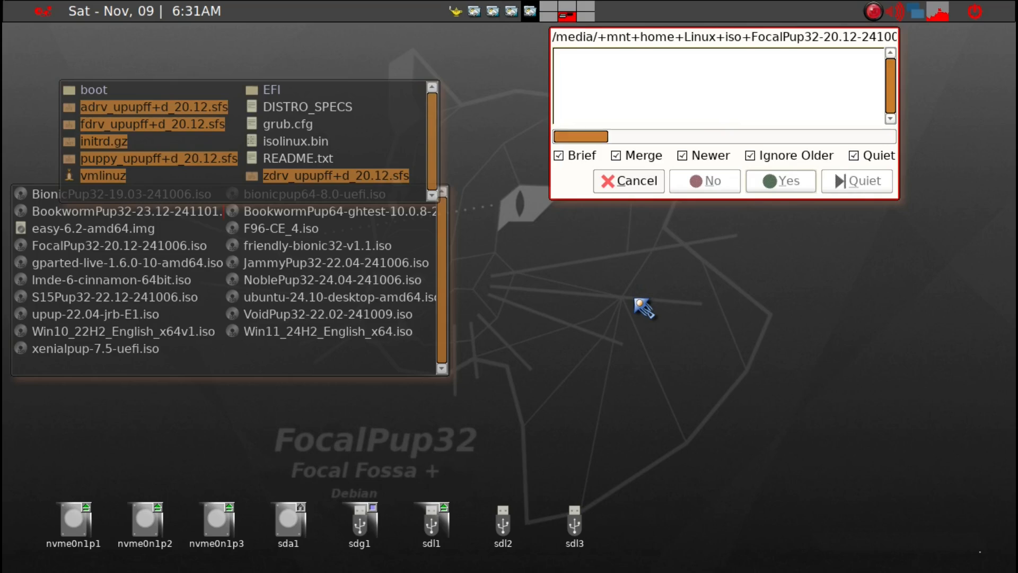
{"action": "left_click", "coordinate": [780, 181]}
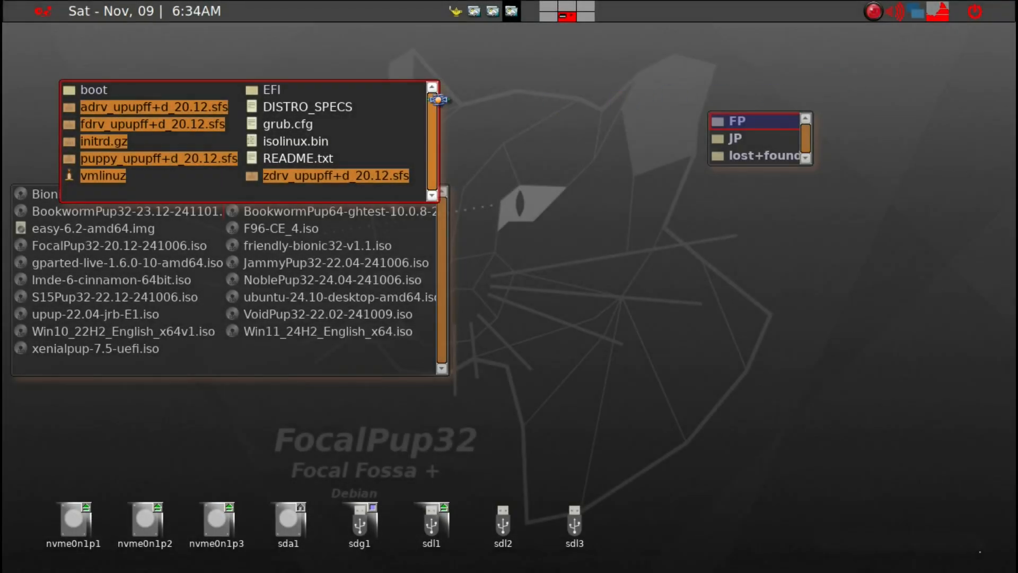
{"action": "mouse_move", "coordinate": [502, 409]}
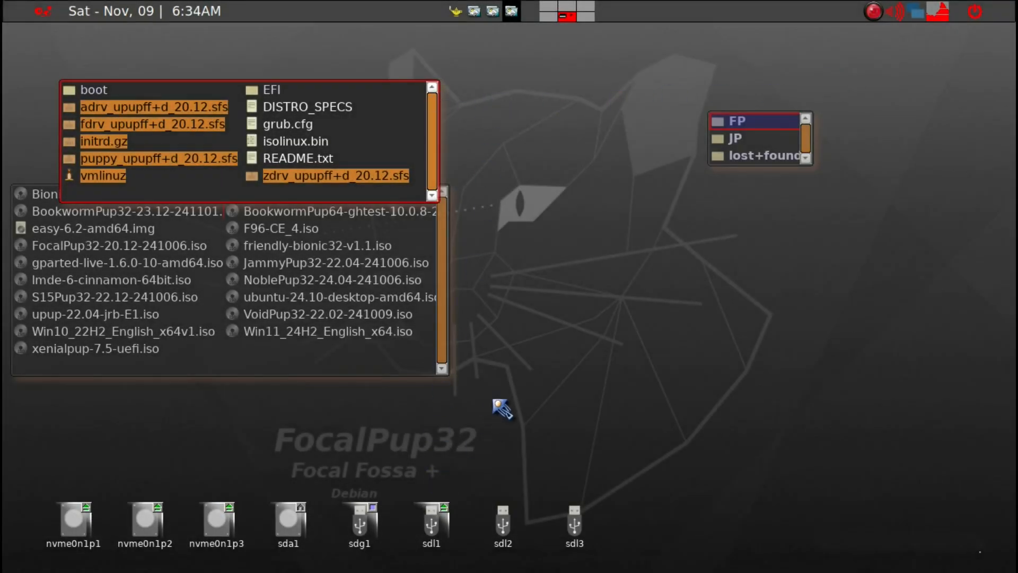
{"action": "mouse_move", "coordinate": [462, 555]}
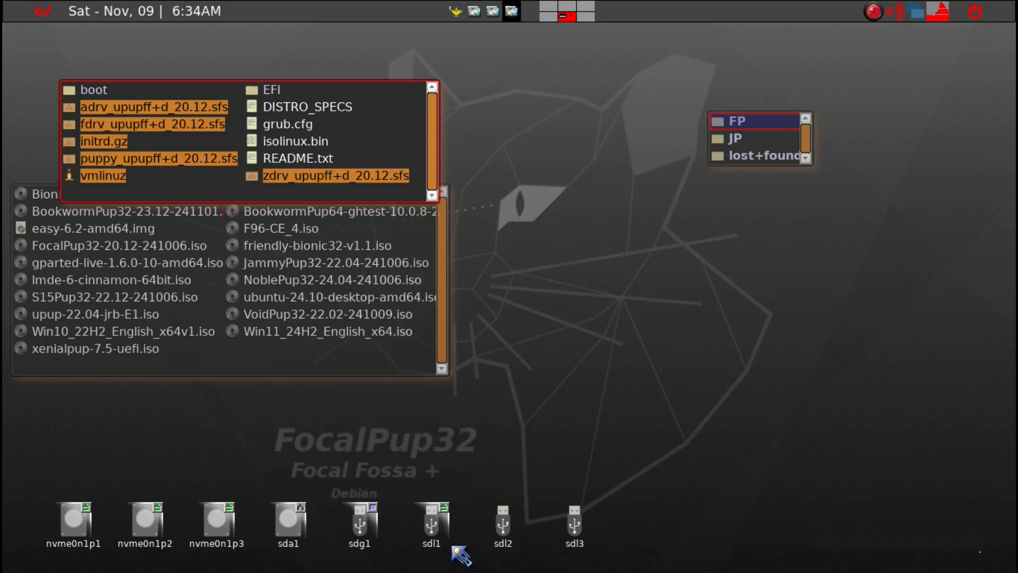
{"action": "mouse_move", "coordinate": [498, 407]}
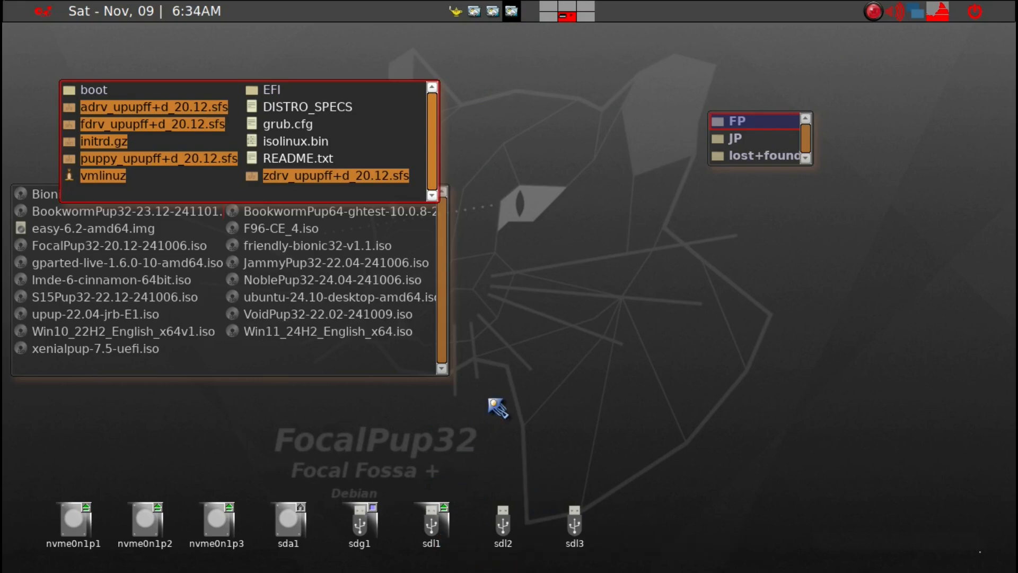
{"action": "mouse_move", "coordinate": [560, 273]}
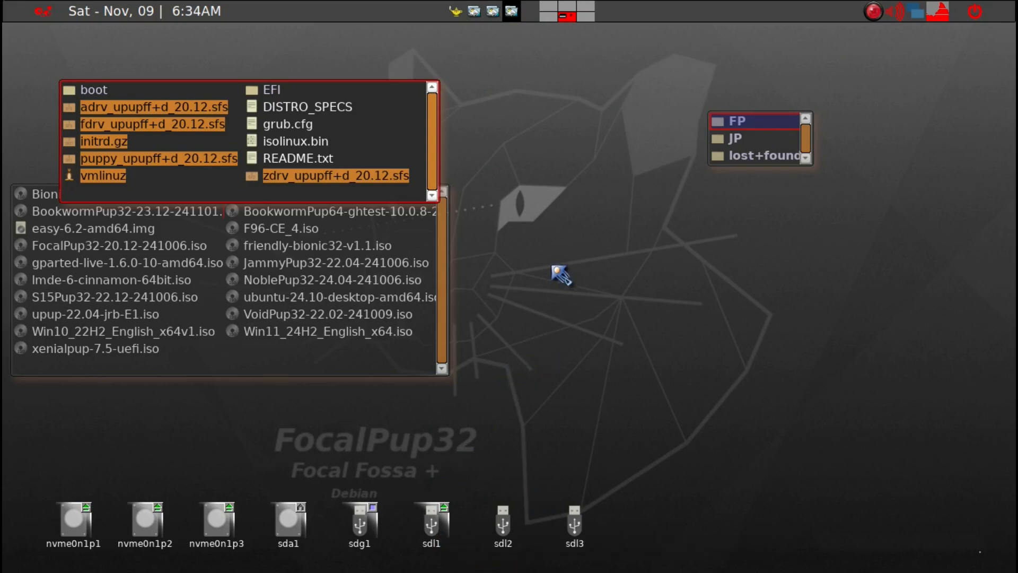
{"action": "mouse_move", "coordinate": [455, 416]}
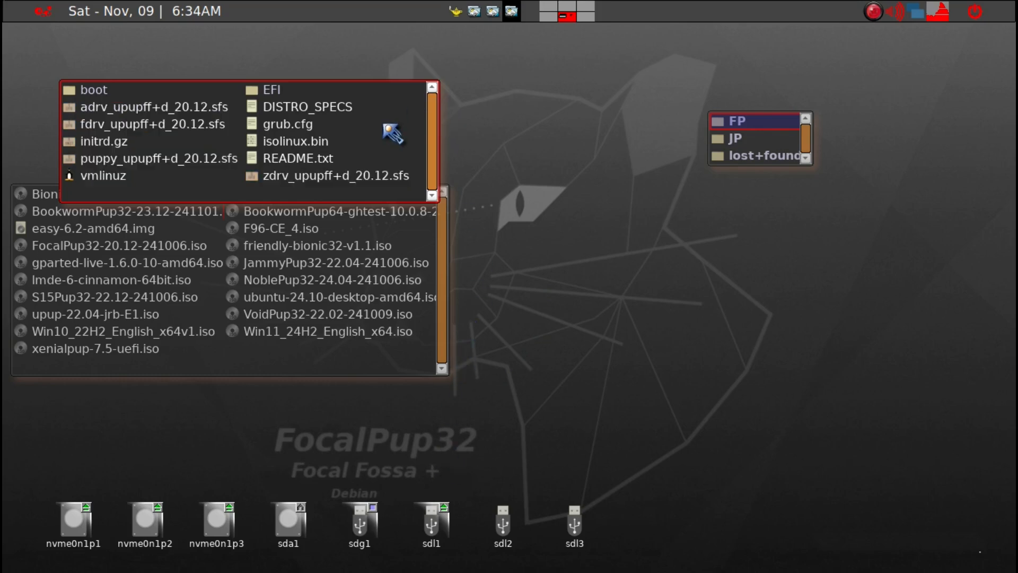
{"action": "mouse_move", "coordinate": [666, 123]}
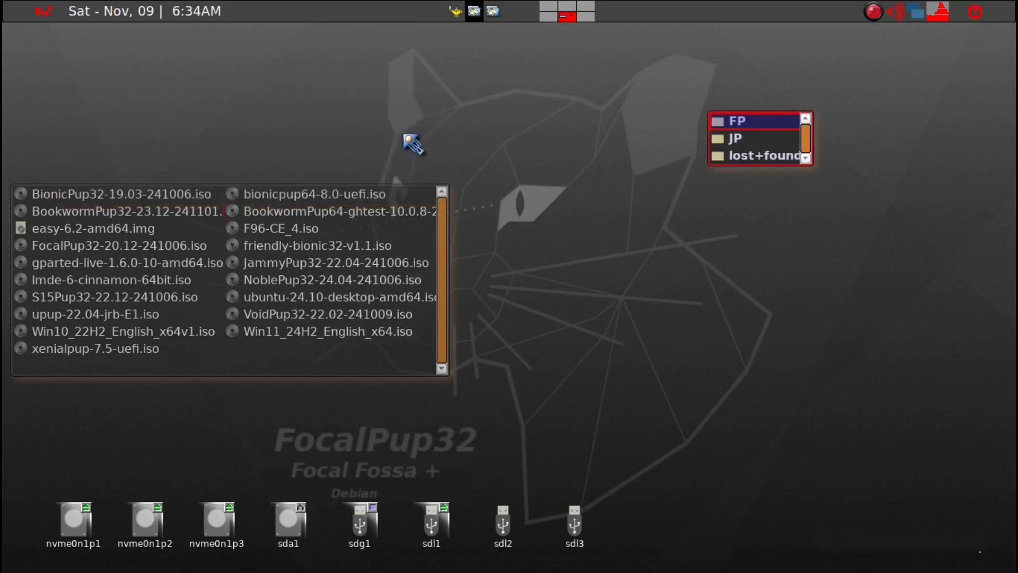
{"action": "mouse_move", "coordinate": [334, 280]}
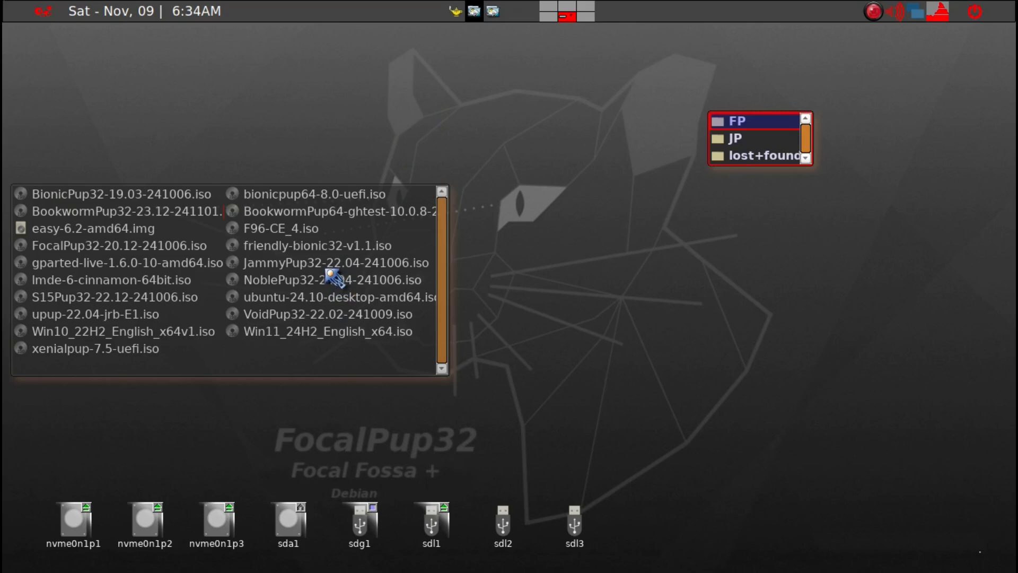
{"action": "mouse_move", "coordinate": [314, 274]}
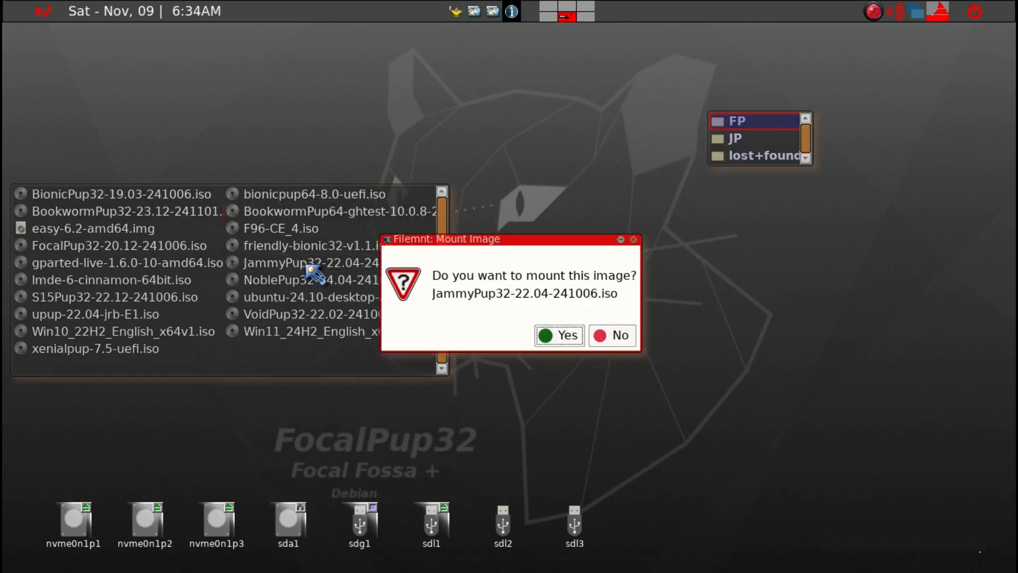
- Mount the JammyPup32-22.04 image and select its zdrv_upupjj+d_22.04.sfs for copying
{"action": "left_click", "coordinate": [557, 336]}
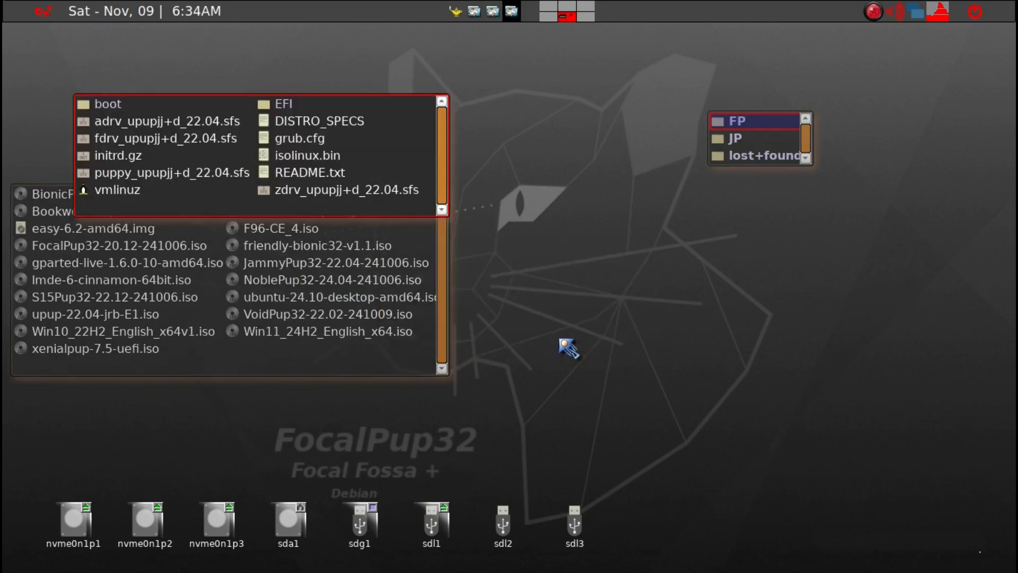
{"action": "mouse_move", "coordinate": [367, 205]}
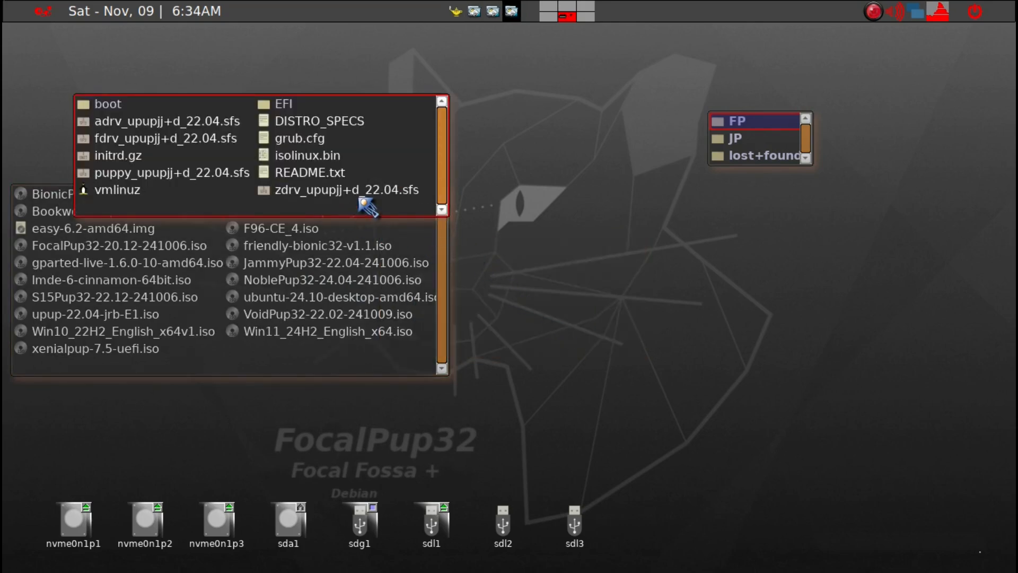
{"action": "left_click", "coordinate": [347, 190]}
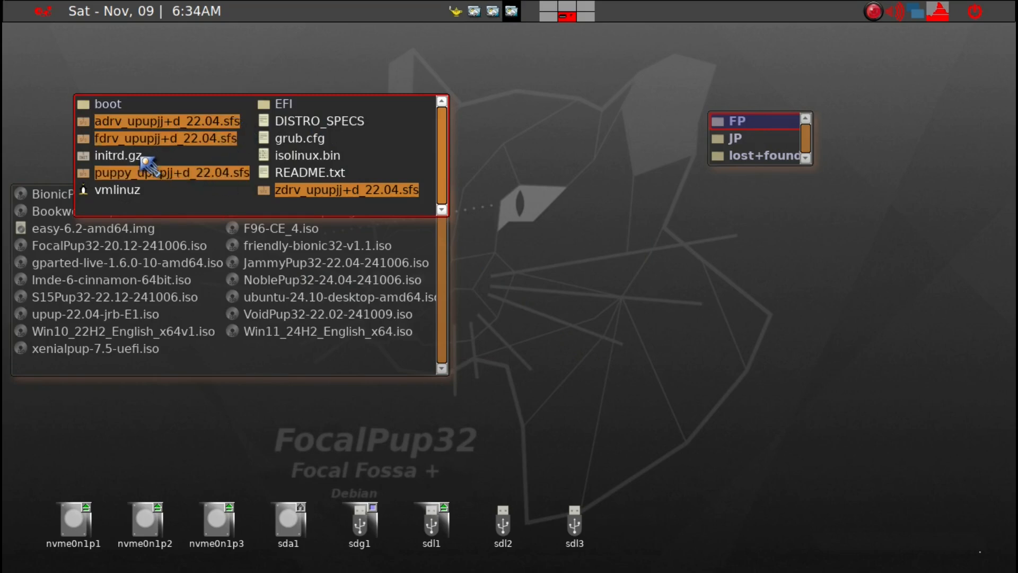
{"action": "mouse_move", "coordinate": [135, 195]}
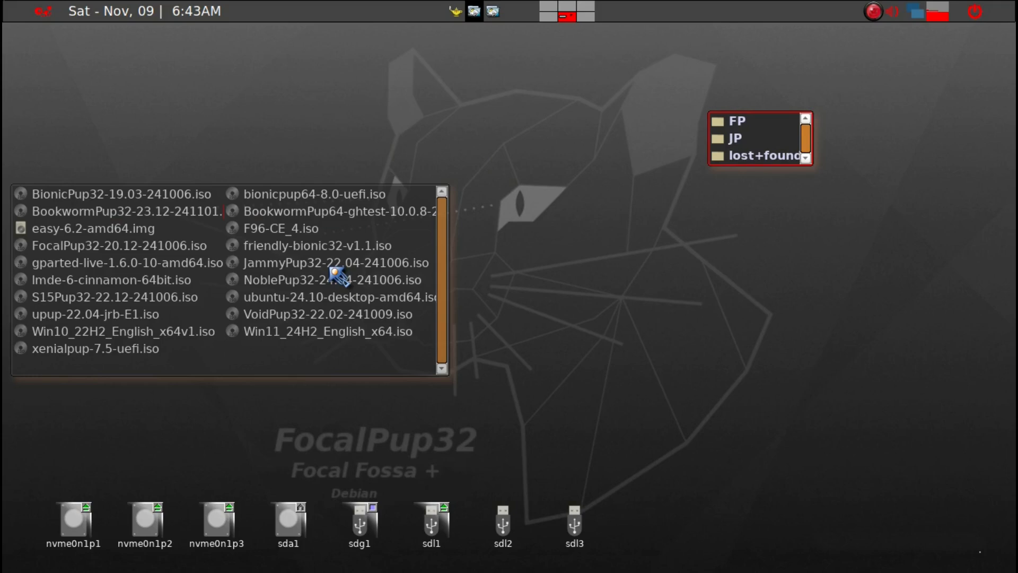
{"action": "mouse_move", "coordinate": [734, 140]}
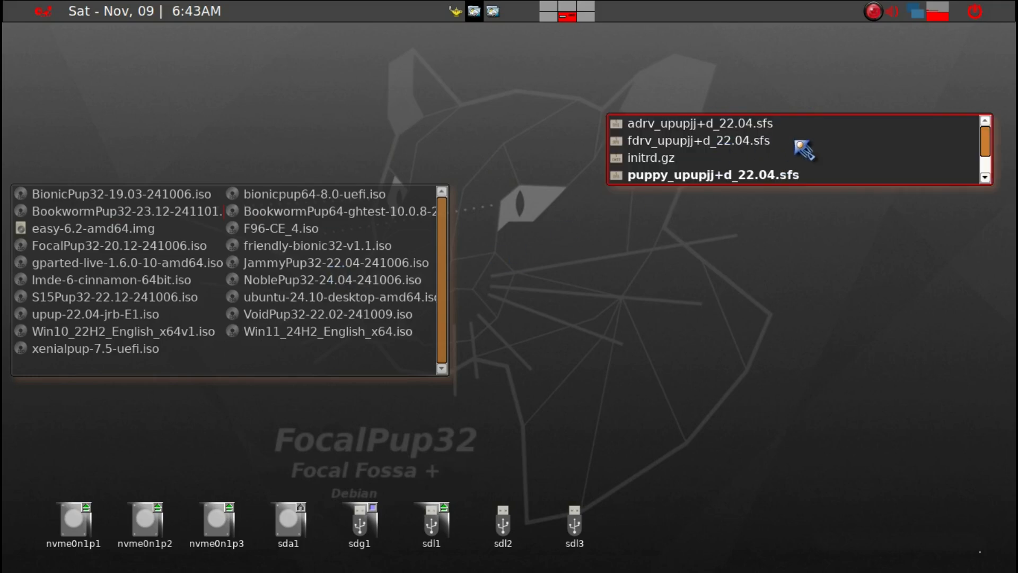
{"action": "mouse_move", "coordinate": [835, 159]}
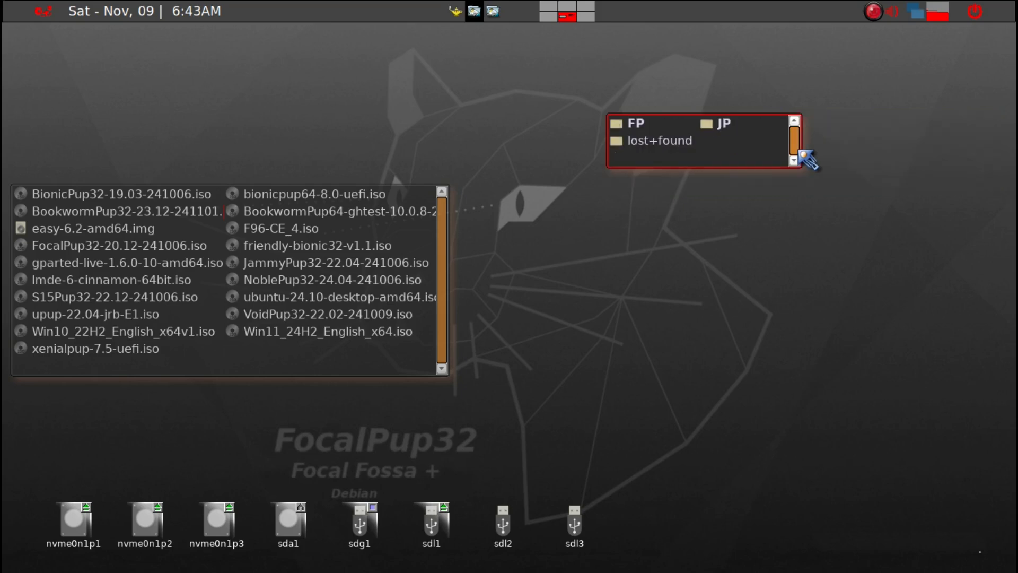
{"action": "mouse_move", "coordinate": [763, 193]}
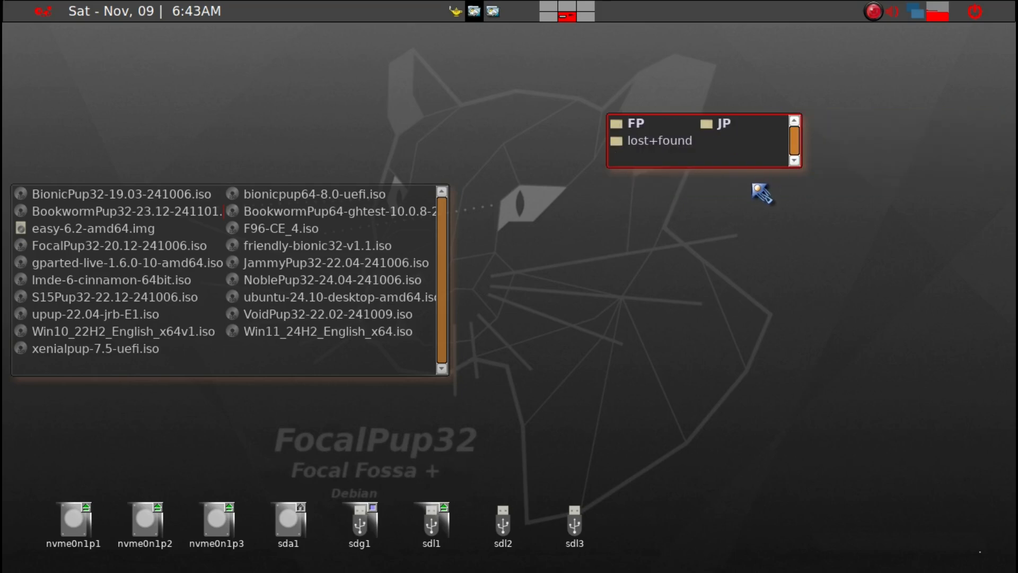
{"action": "mouse_move", "coordinate": [725, 166]}
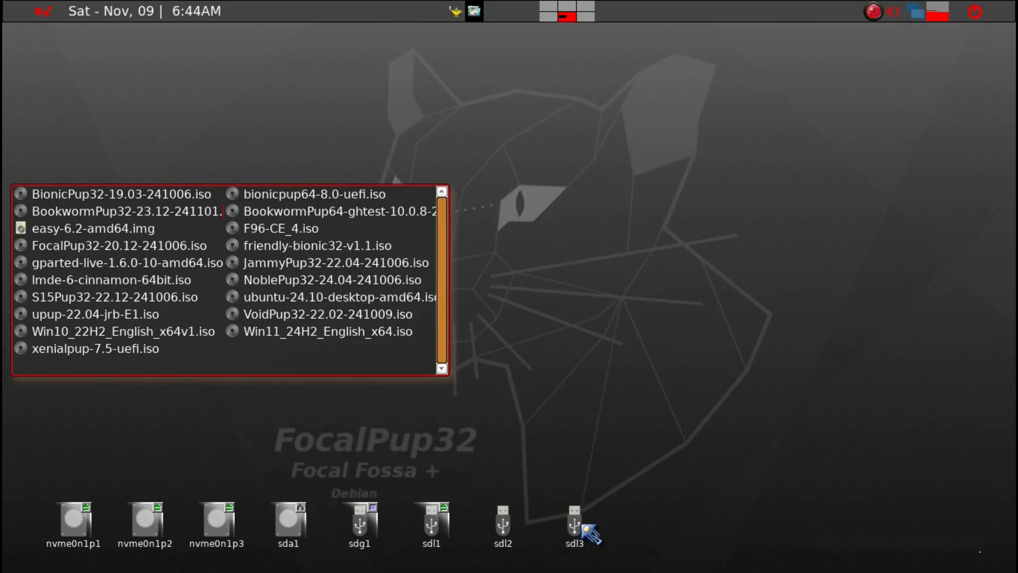
{"action": "mouse_move", "coordinate": [574, 526]}
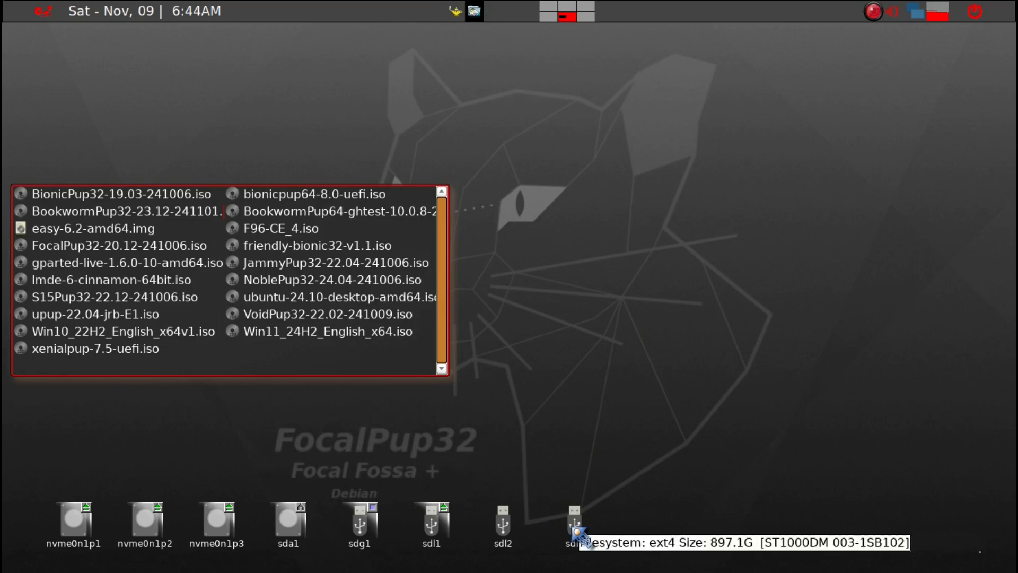
- Copy the Music folder onto the sdl3 partition beside lost+found
{"action": "left_click", "coordinate": [574, 522]}
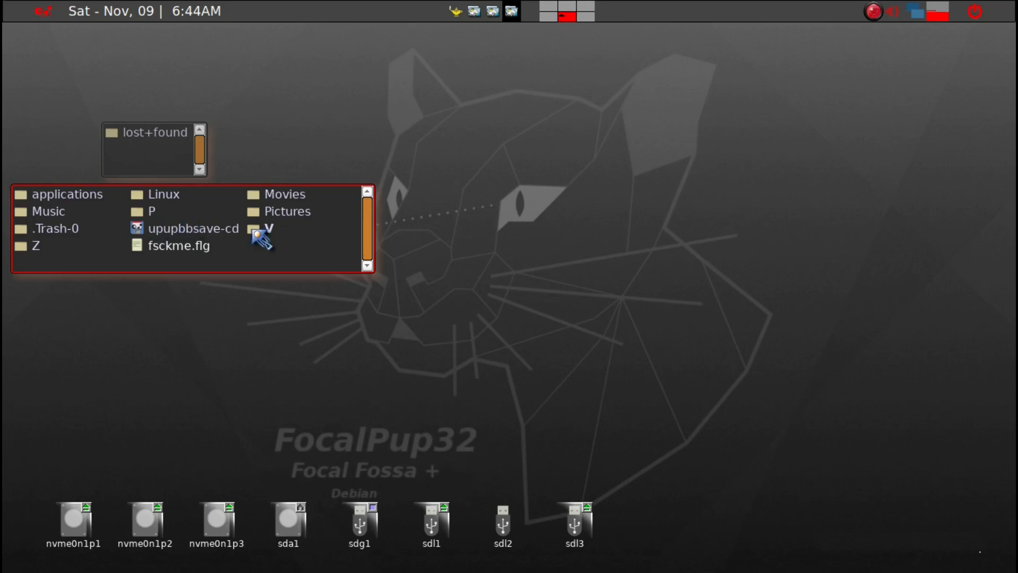
{"action": "mouse_move", "coordinate": [46, 217]}
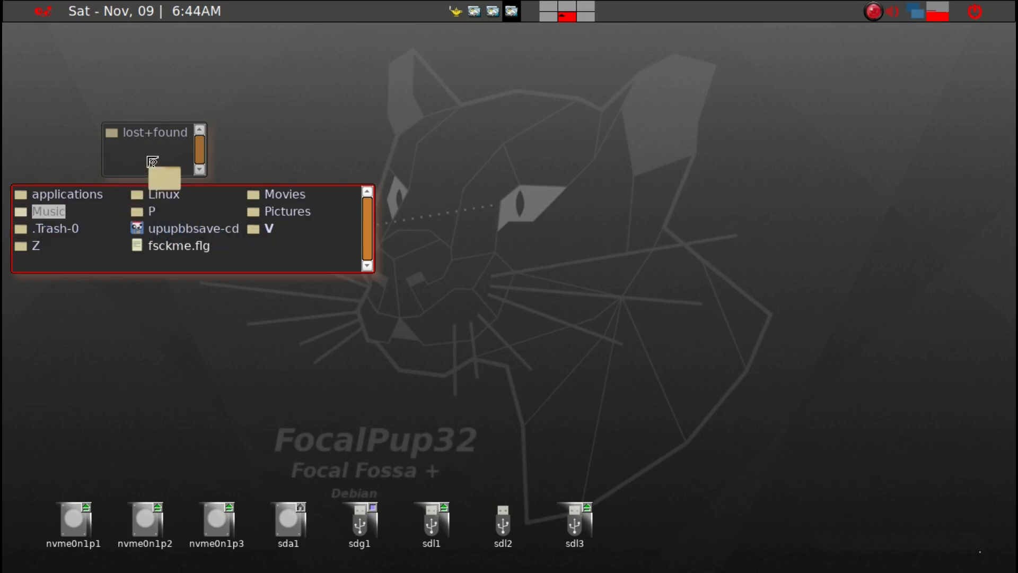
{"action": "left_click_drag", "start_coordinate": [48, 212], "coordinate": [156, 153]}
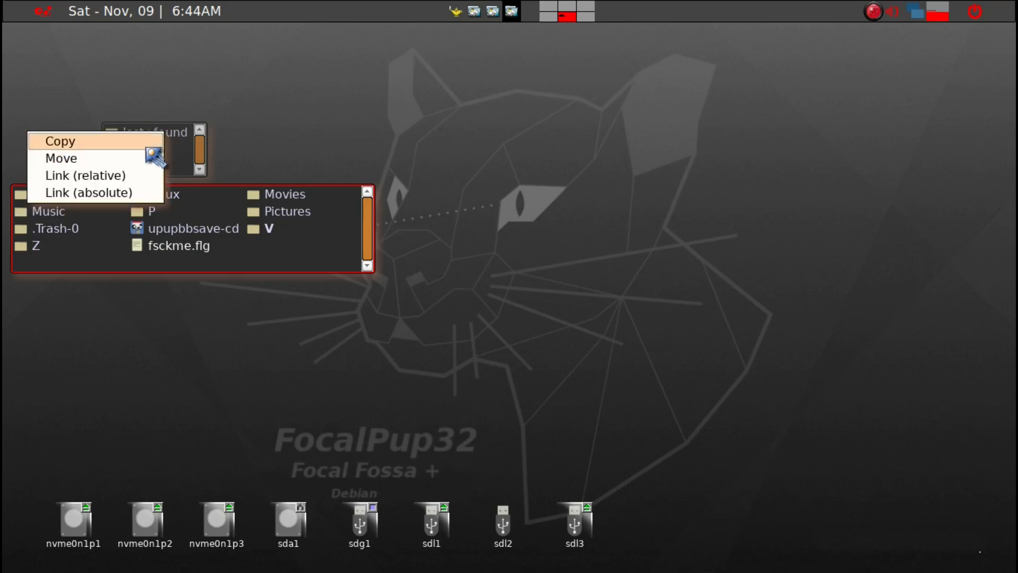
{"action": "left_click", "coordinate": [59, 141]}
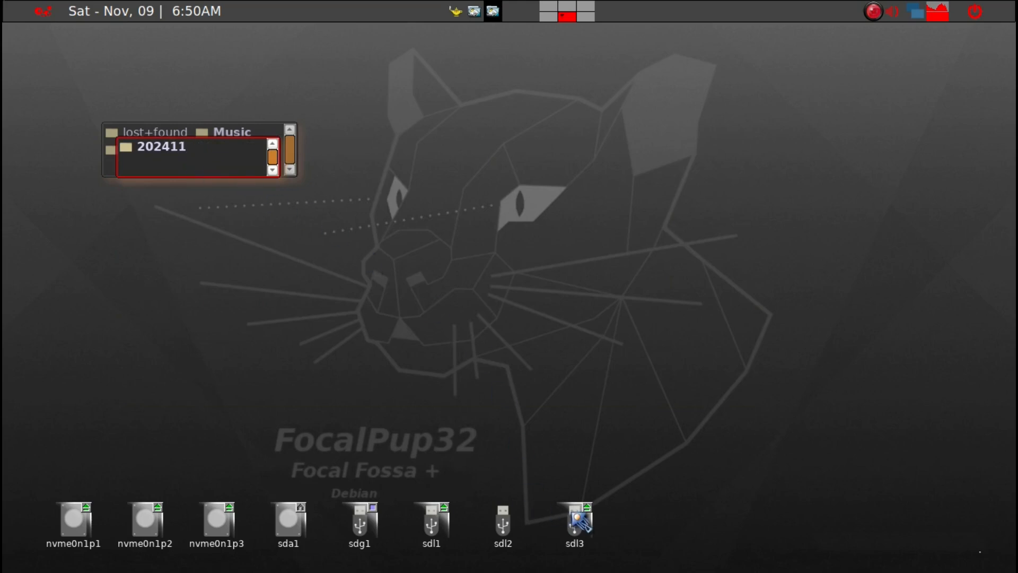
{"action": "mouse_move", "coordinate": [321, 282]}
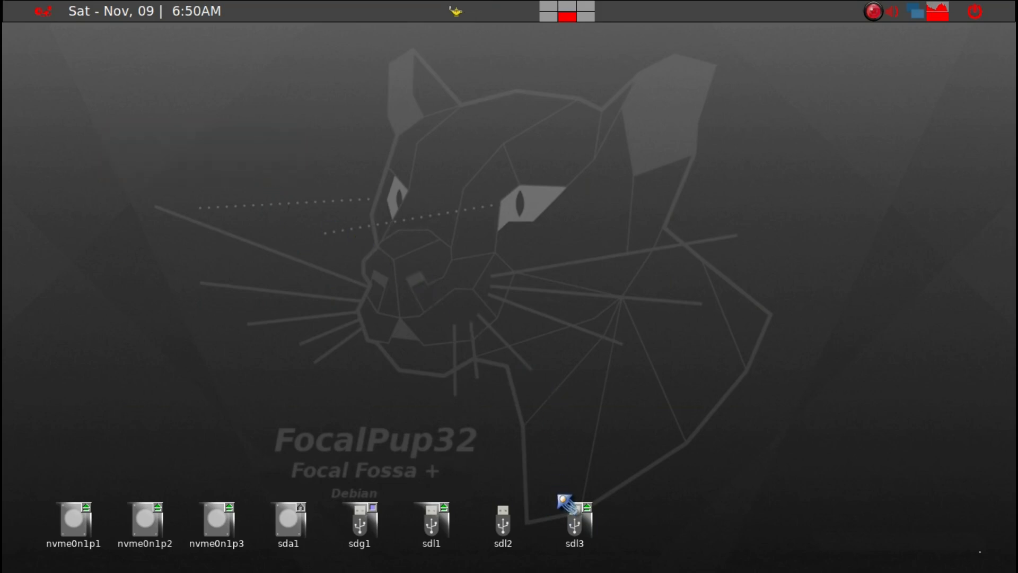
{"action": "mouse_move", "coordinate": [571, 526]}
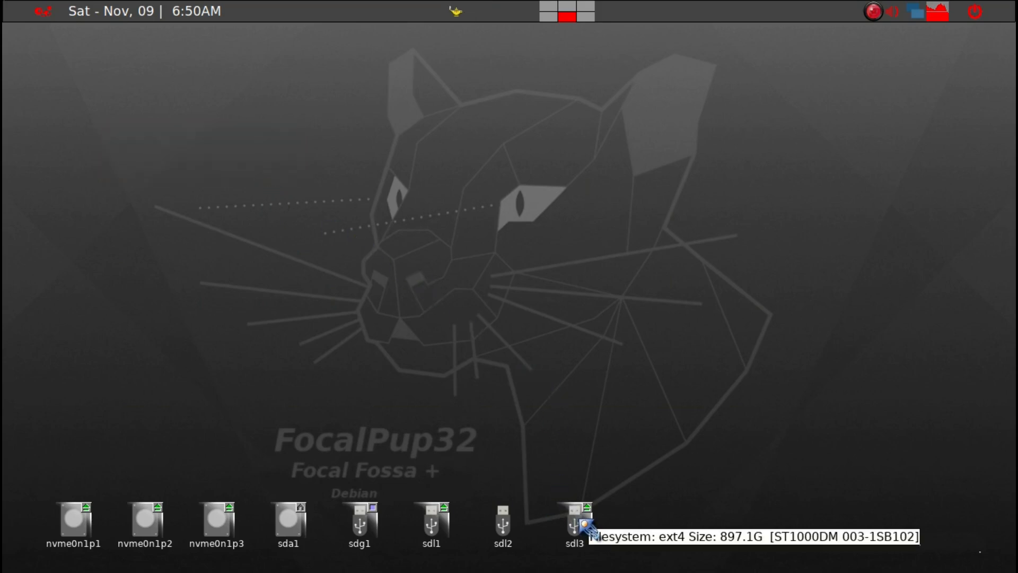
{"action": "mouse_move", "coordinate": [165, 532]}
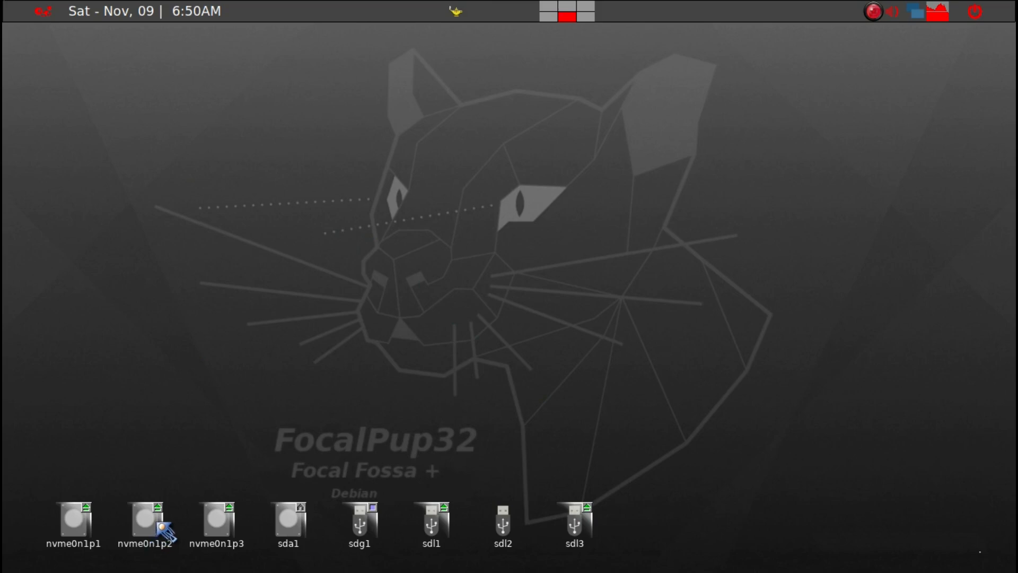
{"action": "mouse_move", "coordinate": [272, 217]}
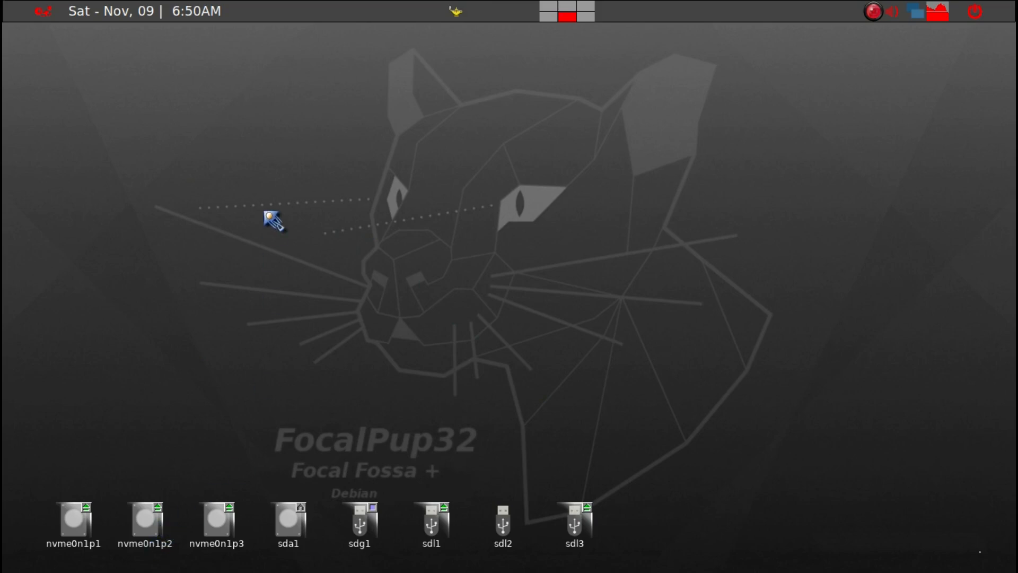
{"action": "mouse_move", "coordinate": [306, 253]}
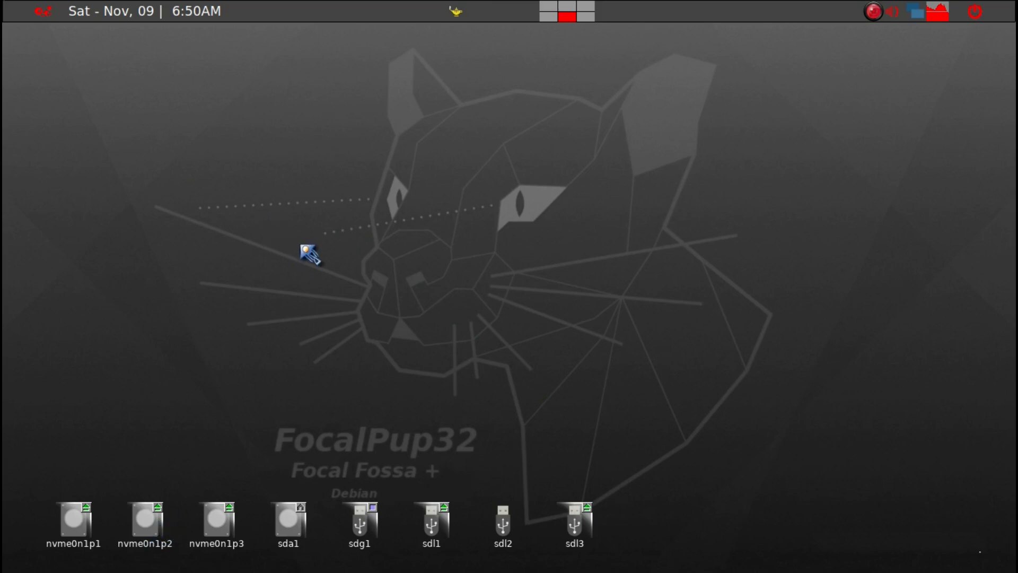
{"action": "mouse_move", "coordinate": [403, 120]}
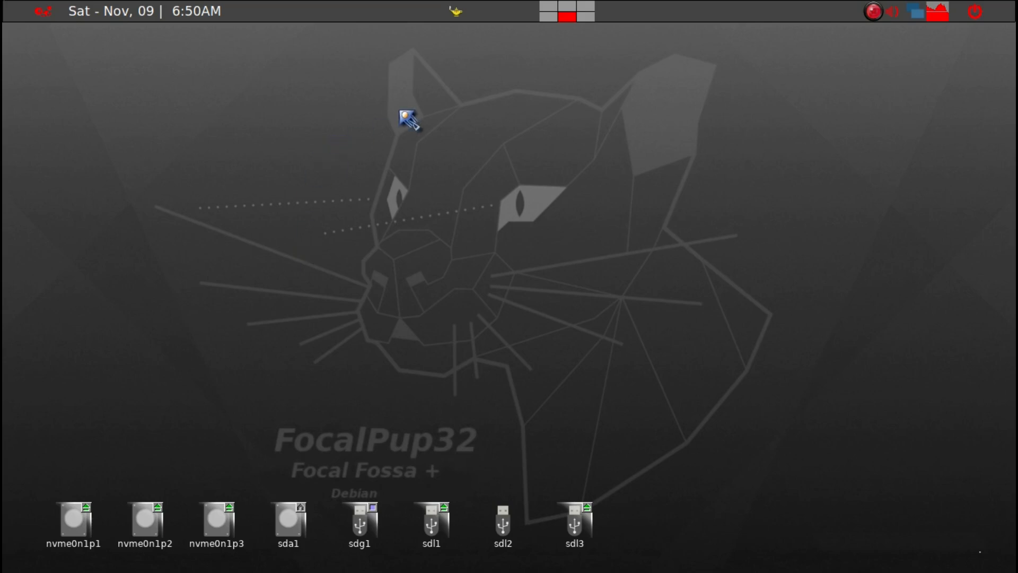
{"action": "mouse_move", "coordinate": [370, 526]}
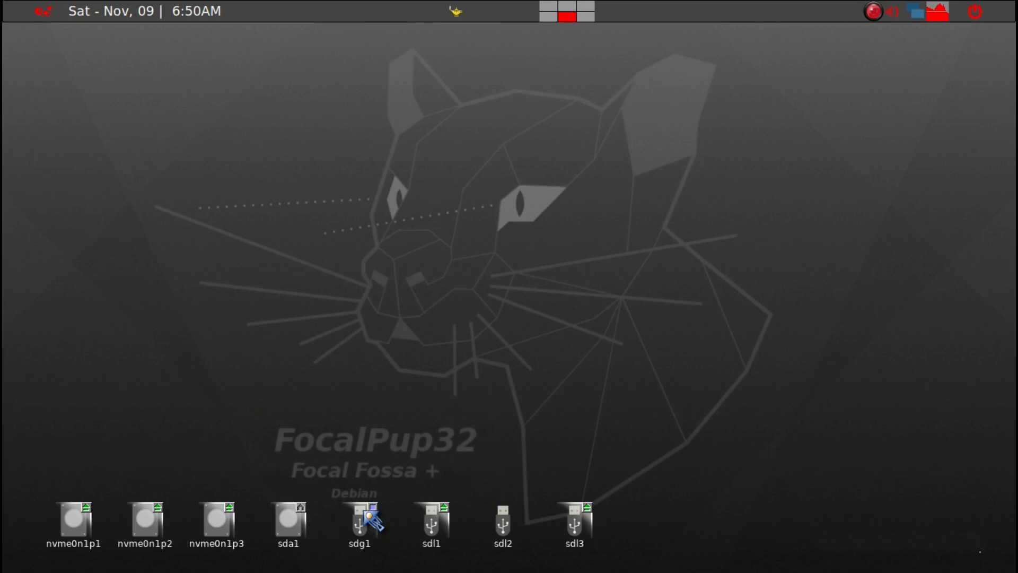
{"action": "mouse_move", "coordinate": [450, 522]}
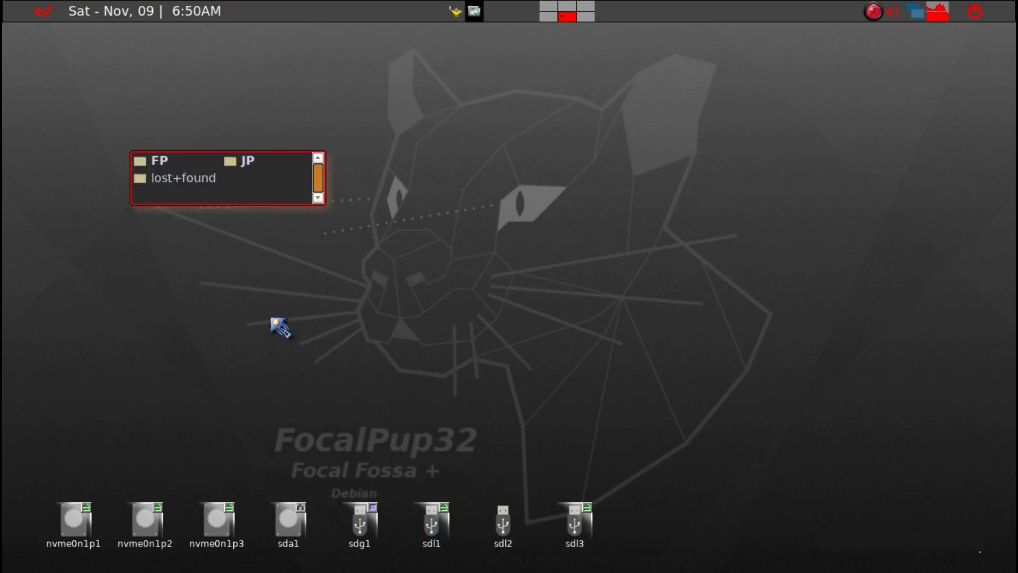
{"action": "mouse_move", "coordinate": [169, 199]}
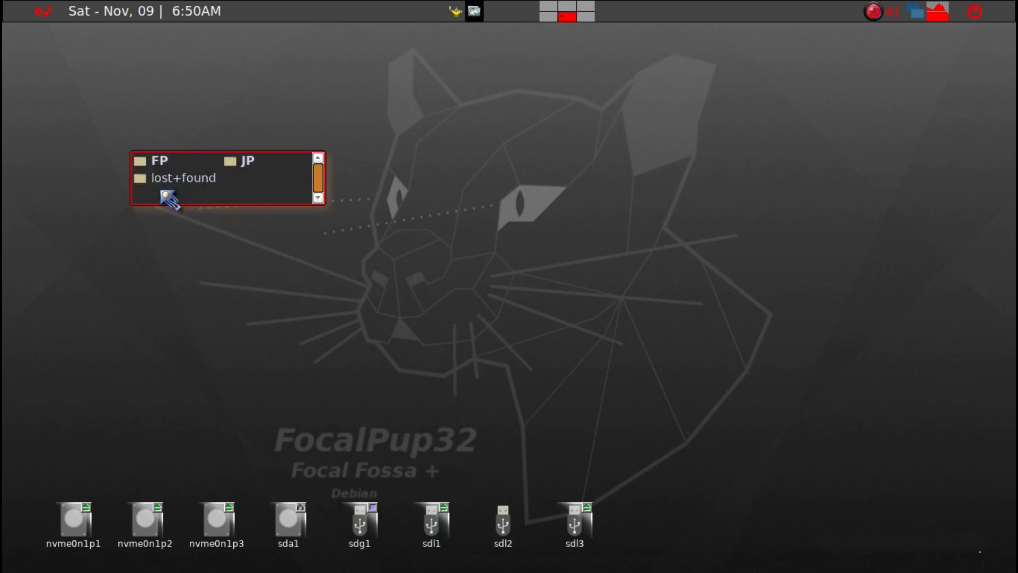
{"action": "mouse_move", "coordinate": [214, 205]}
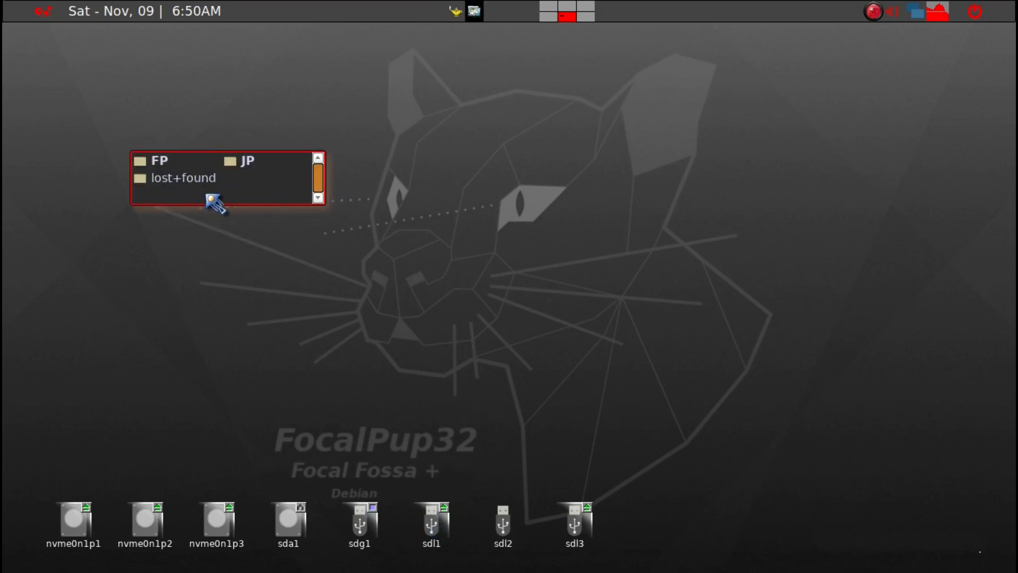
{"action": "mouse_move", "coordinate": [574, 147]}
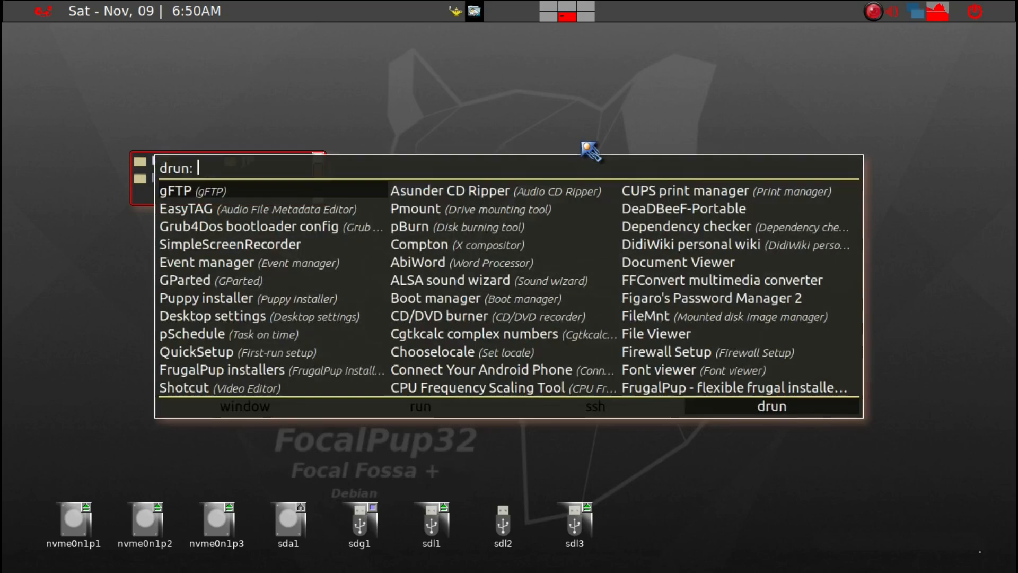
- Launch Grub4DosConfig for sdl, searching only this device with legacy menu.lst, and list detected systems
{"action": "type", "text": "grub"}
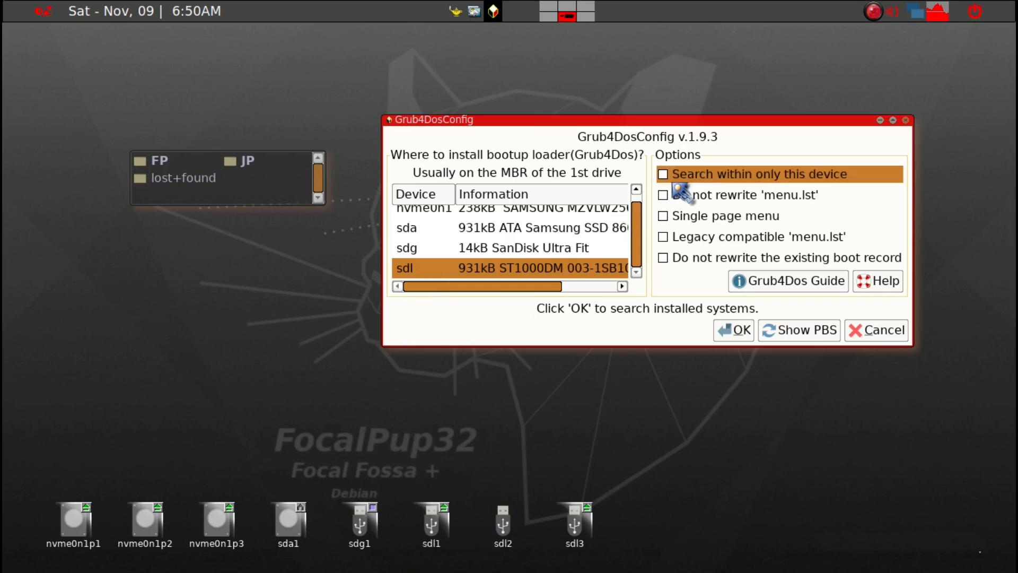
{"action": "left_click", "coordinate": [663, 172]}
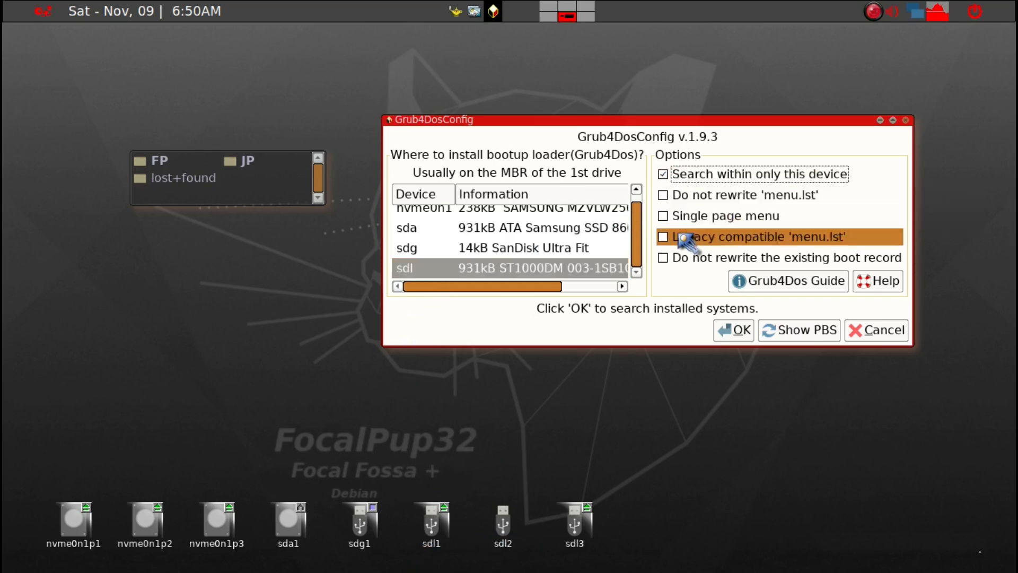
{"action": "left_click", "coordinate": [662, 236]}
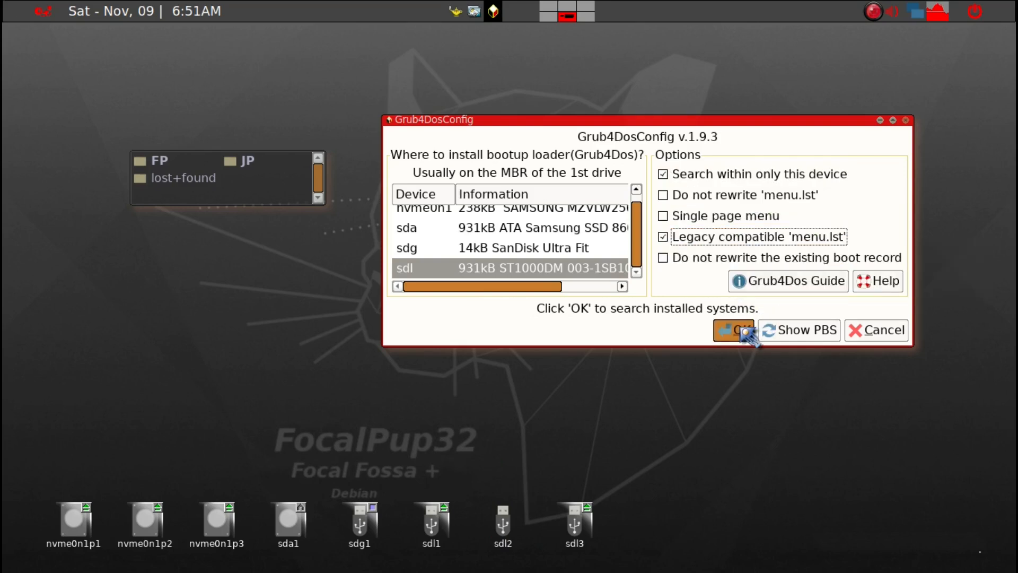
{"action": "left_click", "coordinate": [733, 330]}
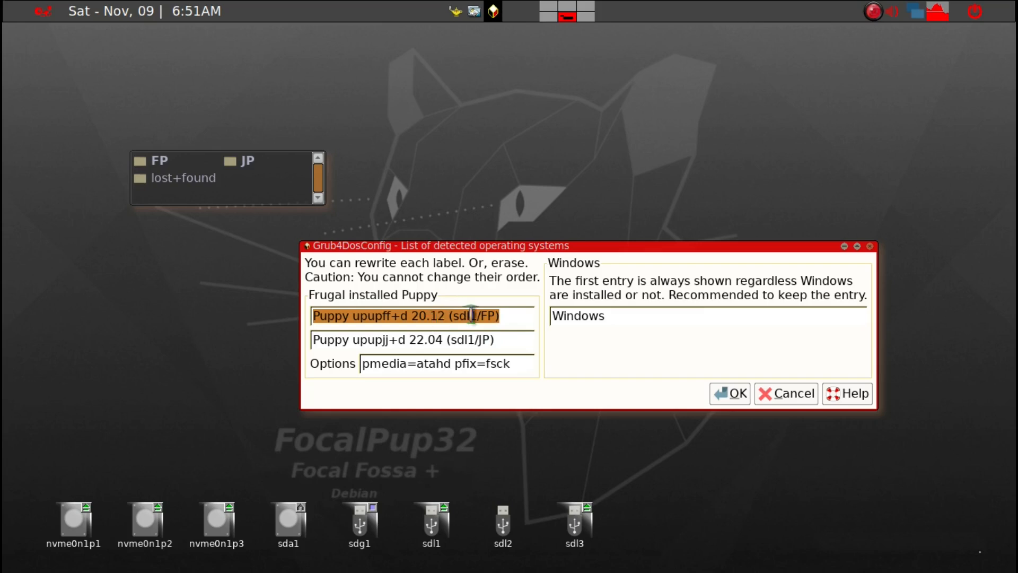
{"action": "mouse_move", "coordinate": [435, 316]}
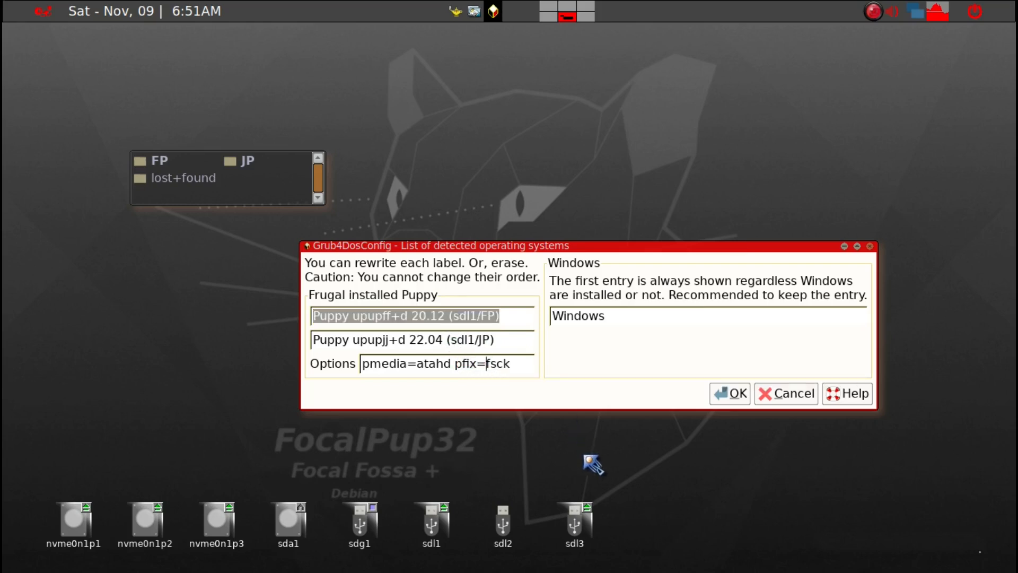
- Set the Puppy boot options to pfix=nocopy,fsck and accept the detected entries
{"action": "type", "text": "nocopy"}
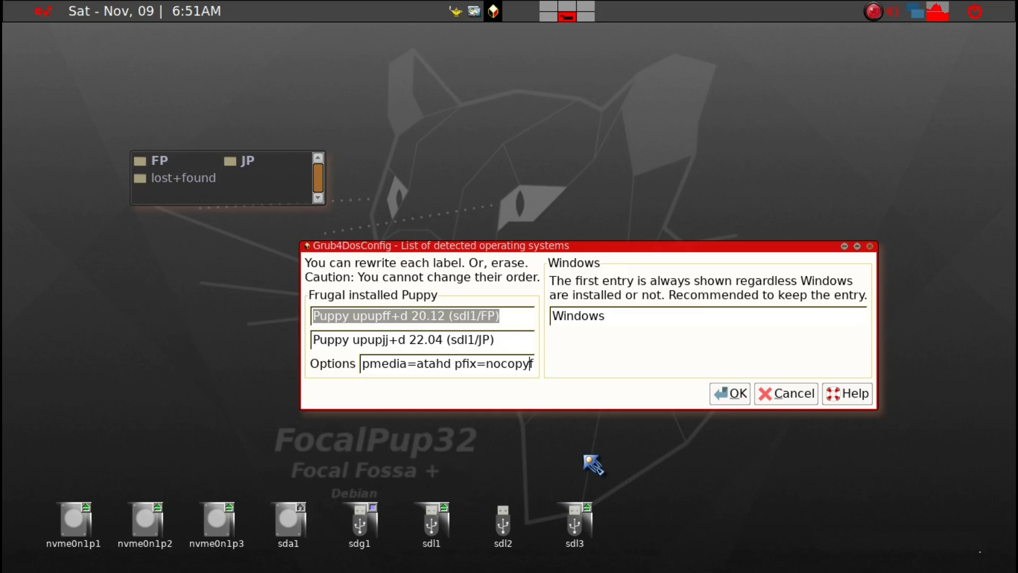
{"action": "type", "text": ","}
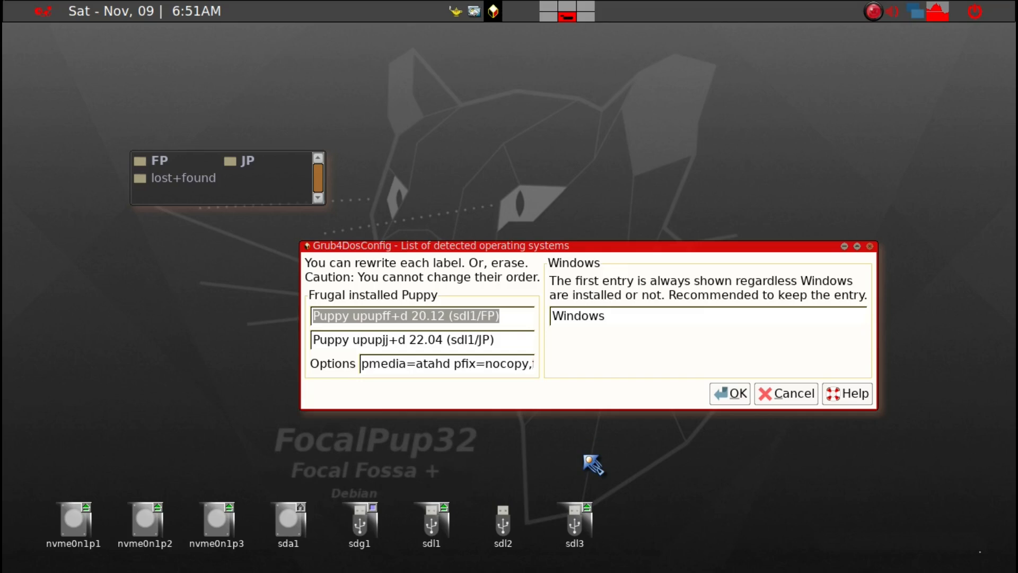
{"action": "type", "text": "fsck"}
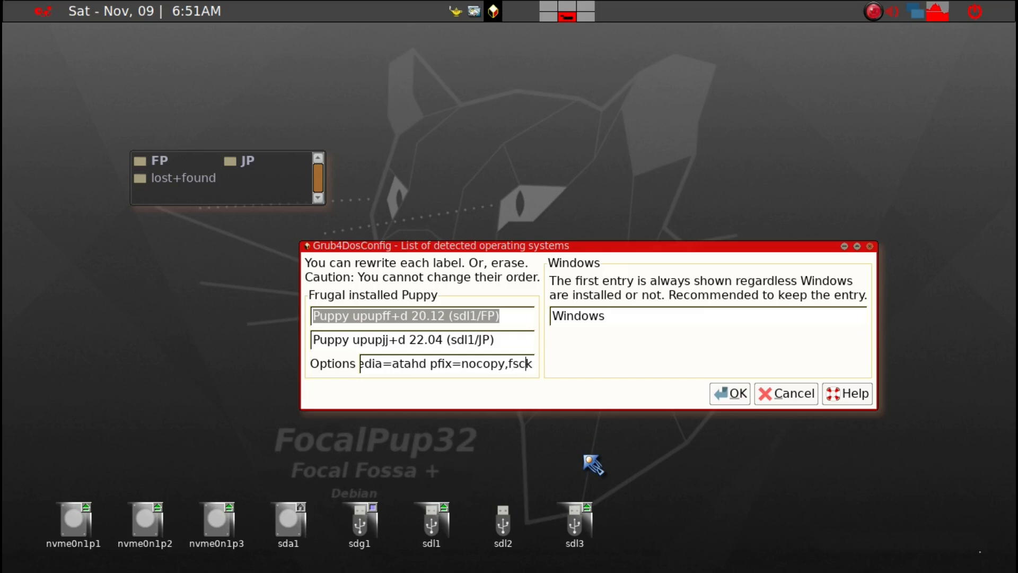
{"action": "mouse_move", "coordinate": [481, 334]}
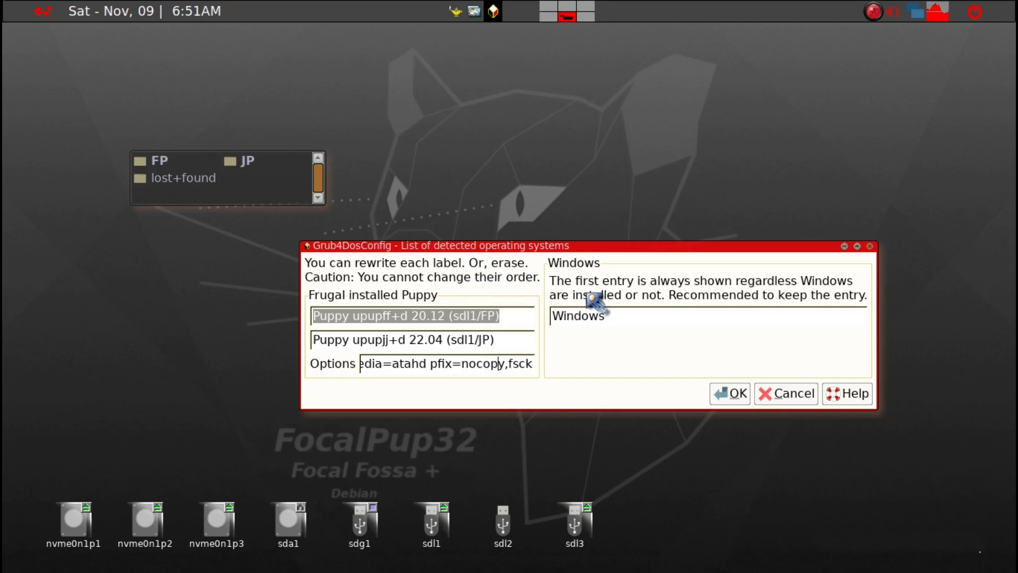
{"action": "mouse_move", "coordinate": [707, 323]}
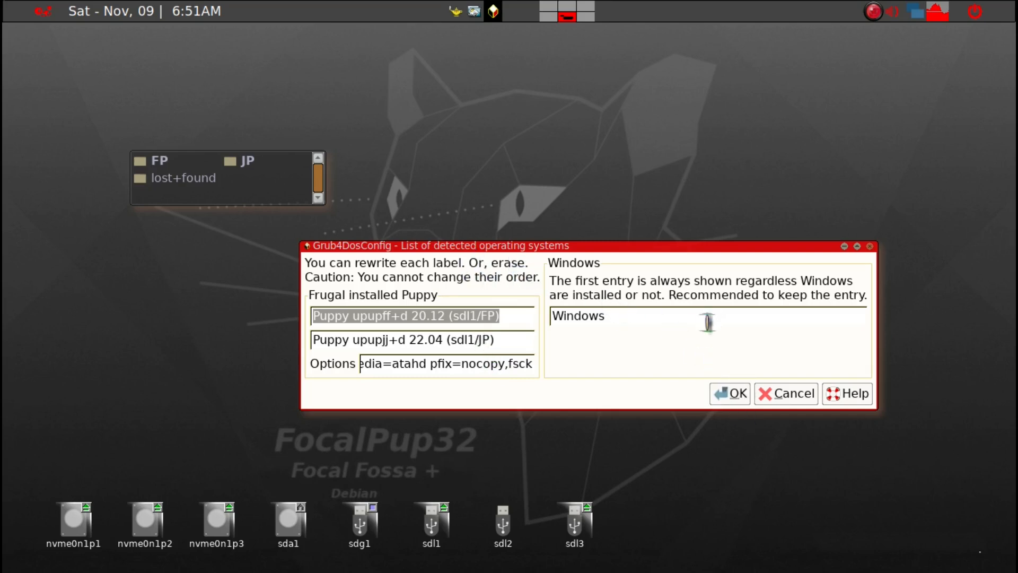
{"action": "mouse_move", "coordinate": [753, 429]}
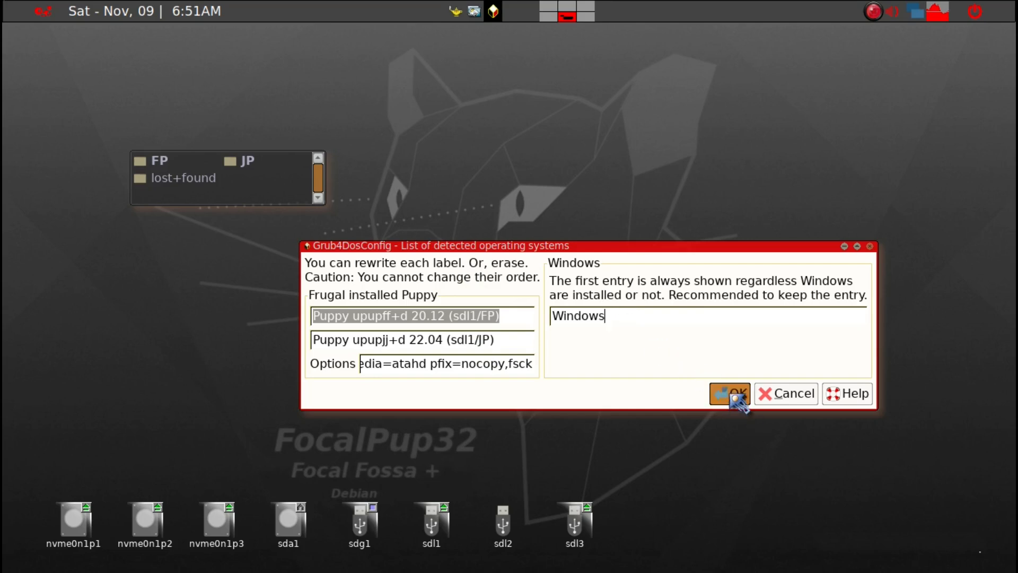
{"action": "left_click", "coordinate": [729, 392]}
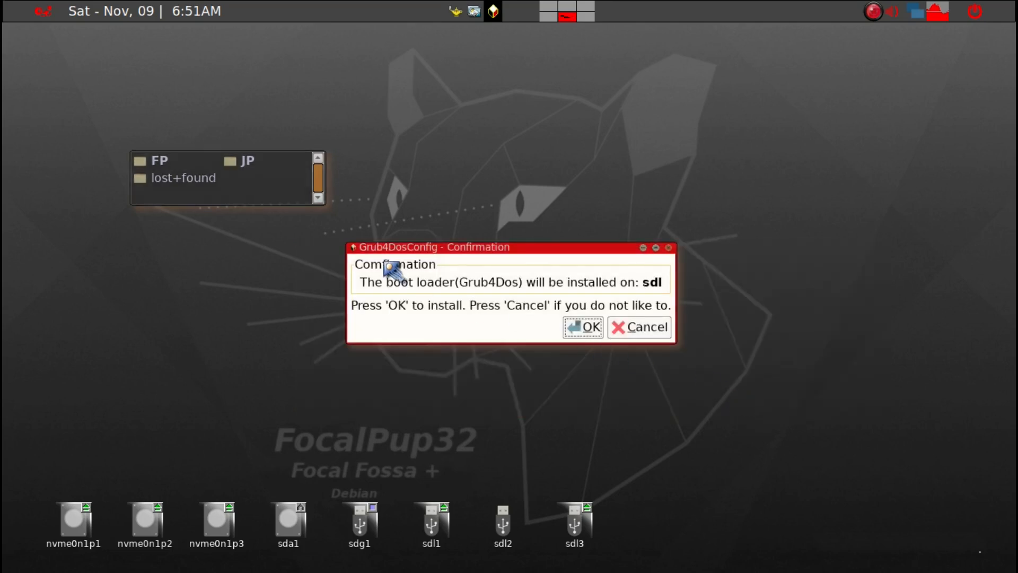
{"action": "mouse_move", "coordinate": [586, 327]}
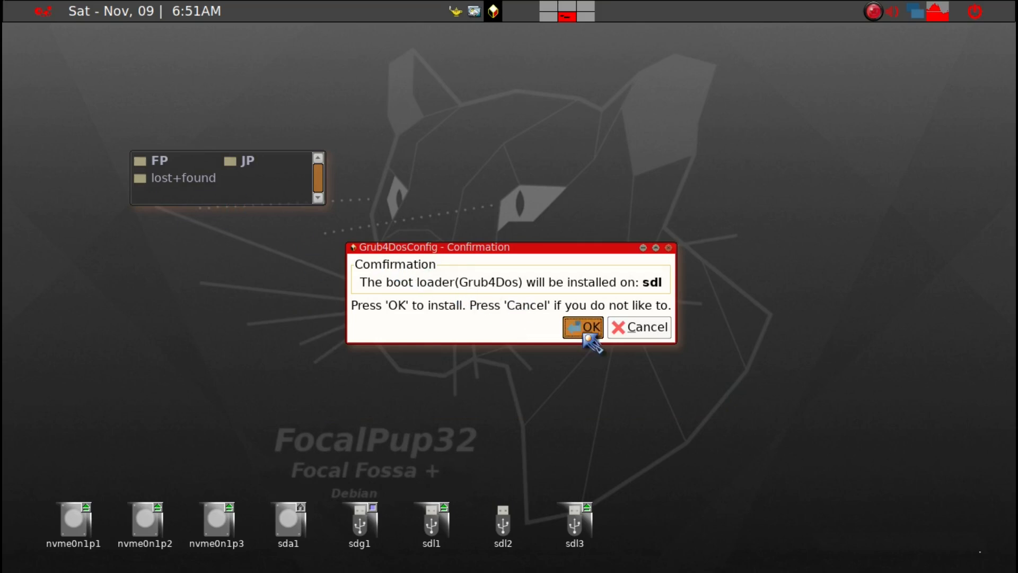
- Confirm installing Grub4Dos on sdl and open the generated menu.lst in Geany
{"action": "left_click", "coordinate": [582, 327]}
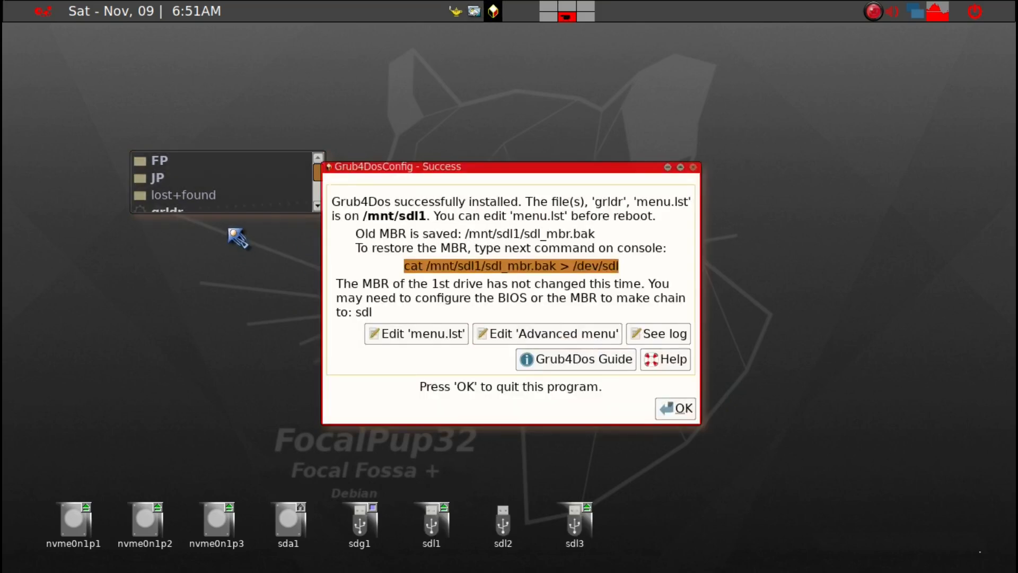
{"action": "mouse_move", "coordinate": [416, 333]}
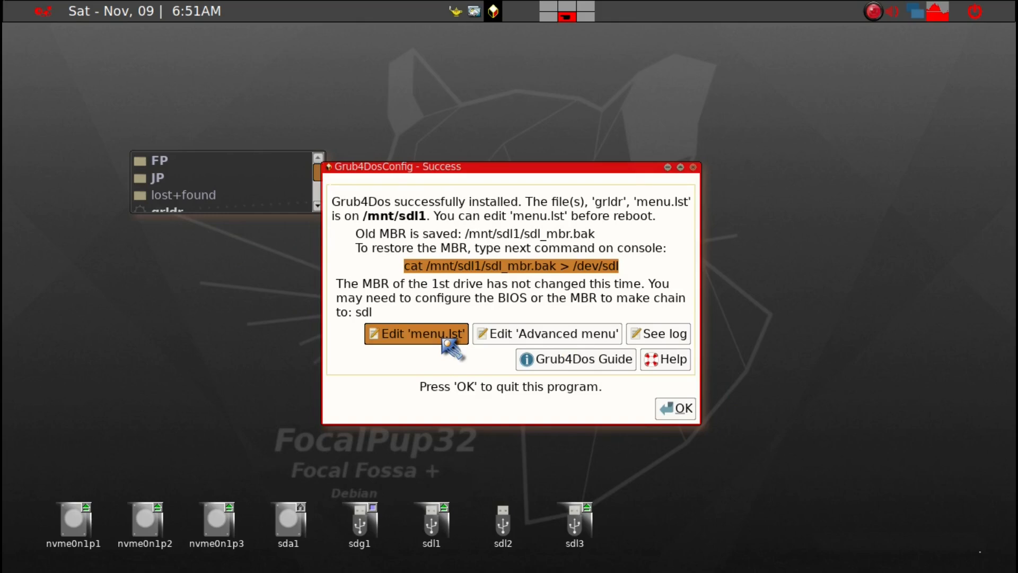
{"action": "left_click", "coordinate": [418, 333]}
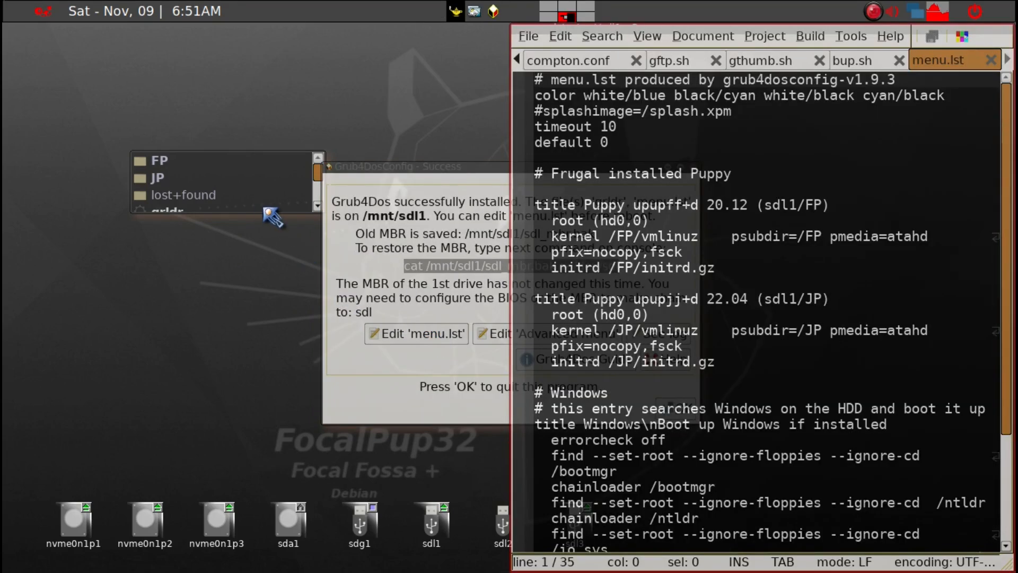
- Change timeout 10 to 5, retitle the entries FP and JP, drop the Windows section, and save menu.lst
{"action": "scroll", "scroll_direction": "down", "scroll_amount": 3}
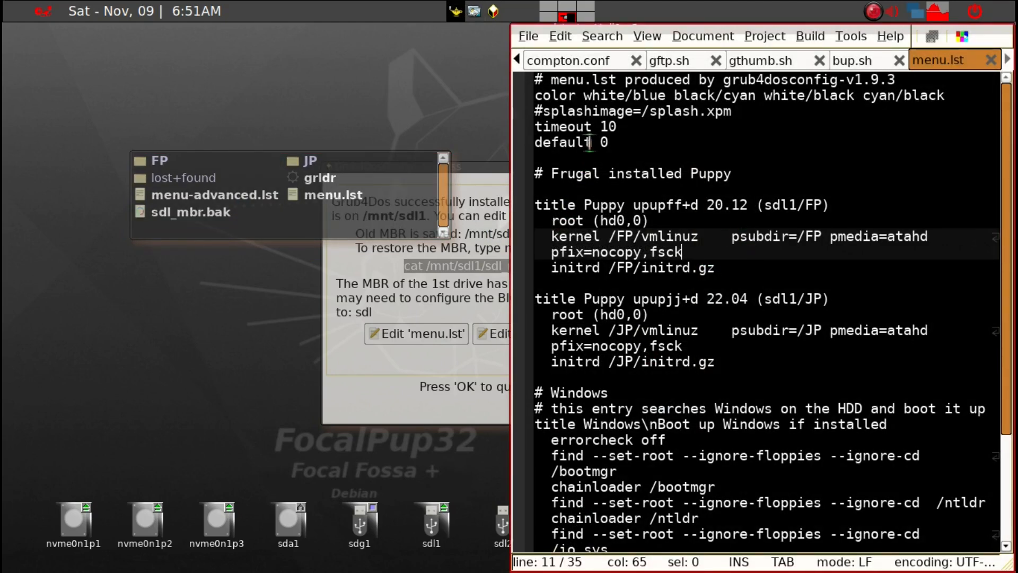
{"action": "left_click", "coordinate": [622, 127]}
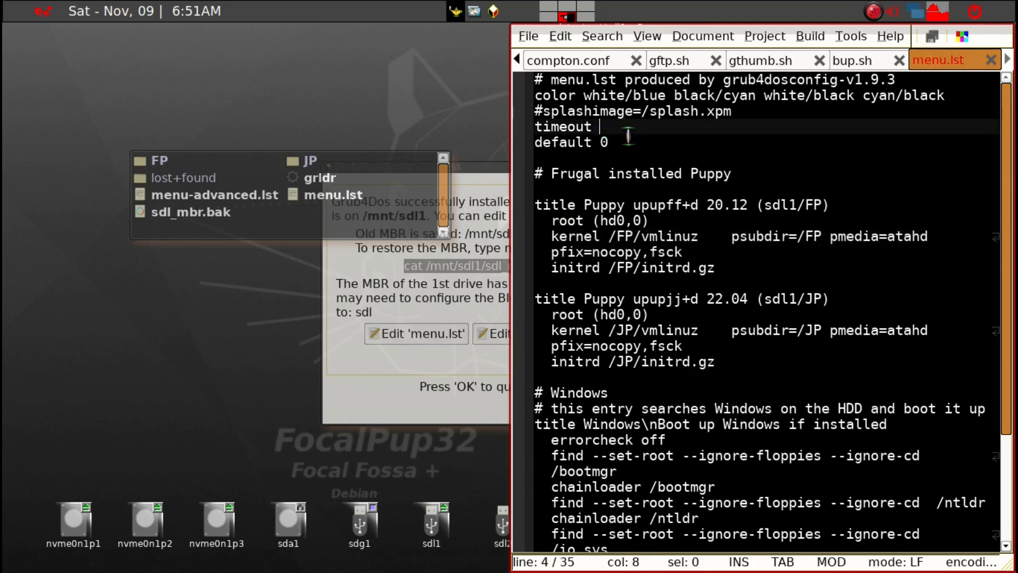
{"action": "type", "text": "5"}
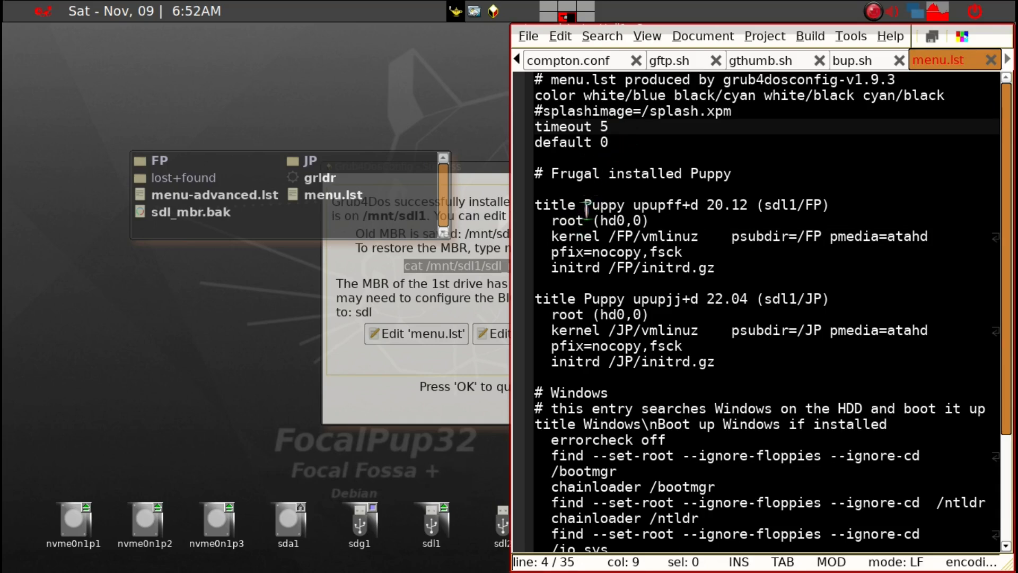
{"action": "left_click", "coordinate": [586, 235]}
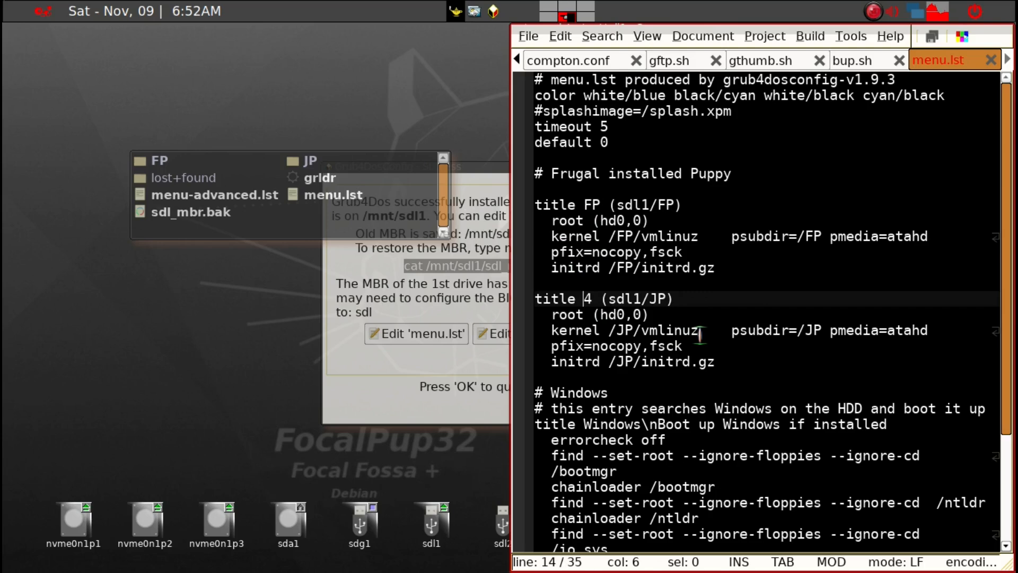
{"action": "type", "text": "JP"}
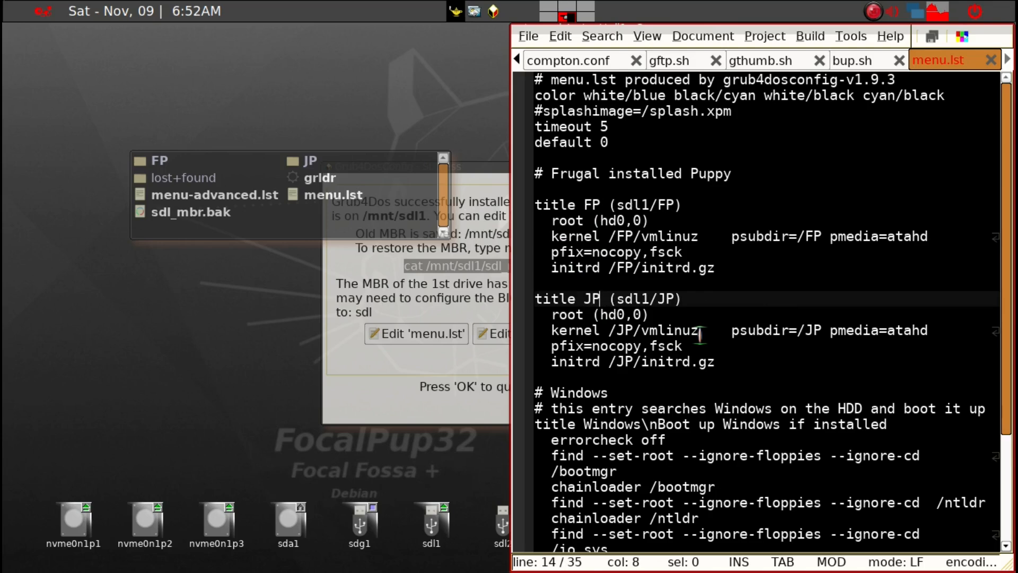
{"action": "mouse_move", "coordinate": [728, 351]}
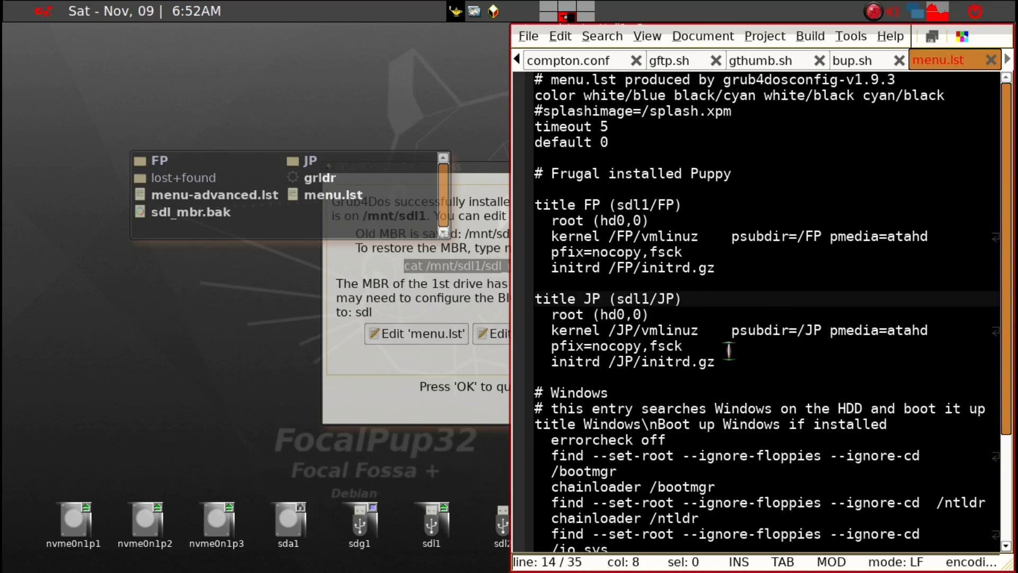
{"action": "scroll", "scroll_direction": "down", "scroll_amount": 3}
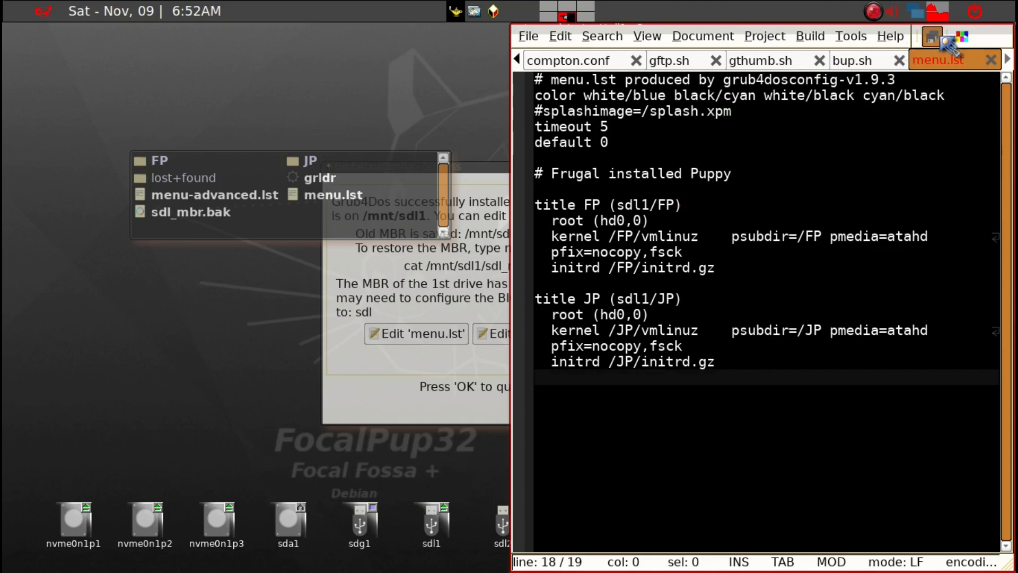
{"action": "mouse_move", "coordinate": [932, 39]}
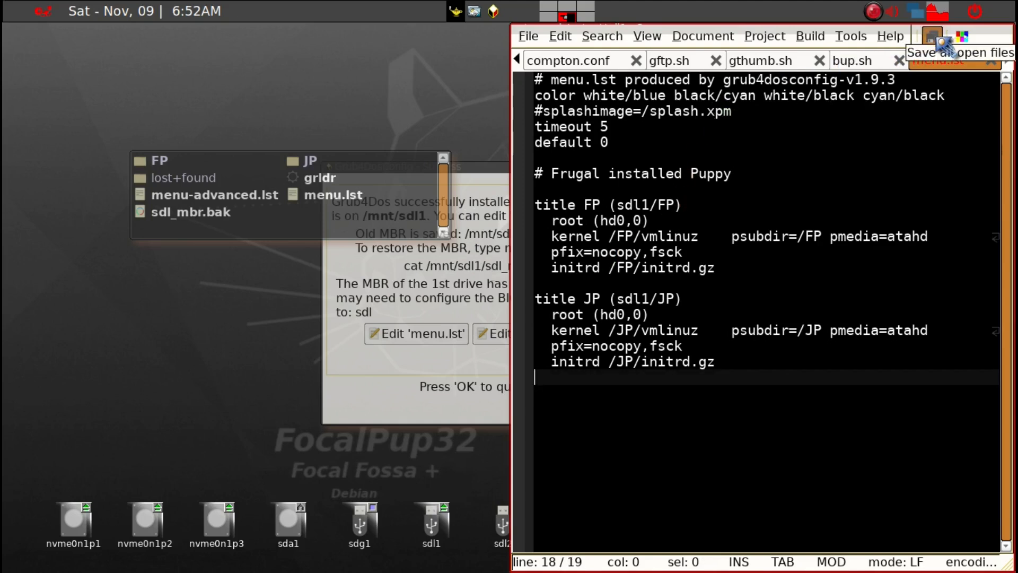
{"action": "left_click", "coordinate": [930, 36]}
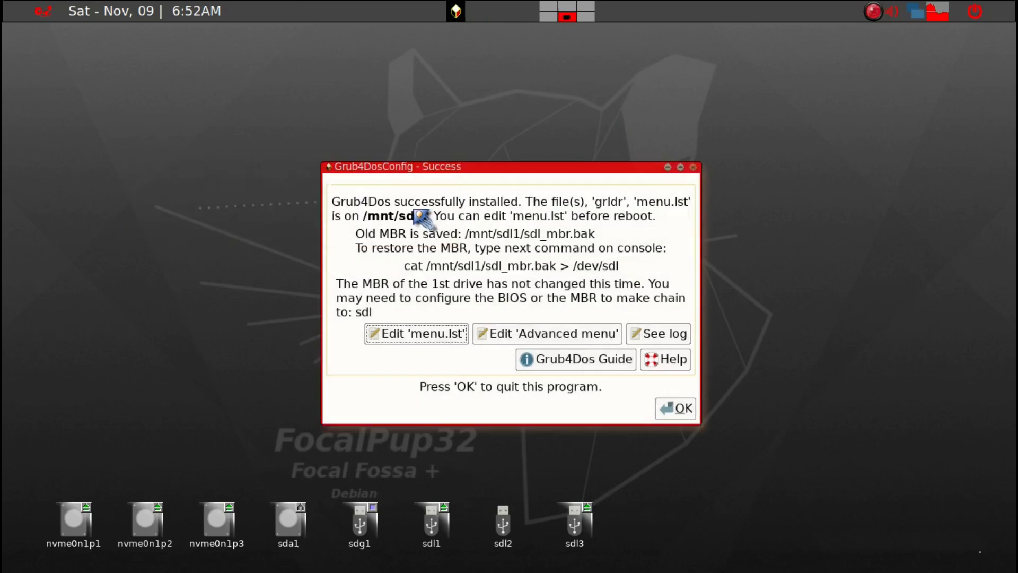
- Confirm the Grub4DosConfig Success dialog to quit the boot loader installer
{"action": "left_click", "coordinate": [676, 407]}
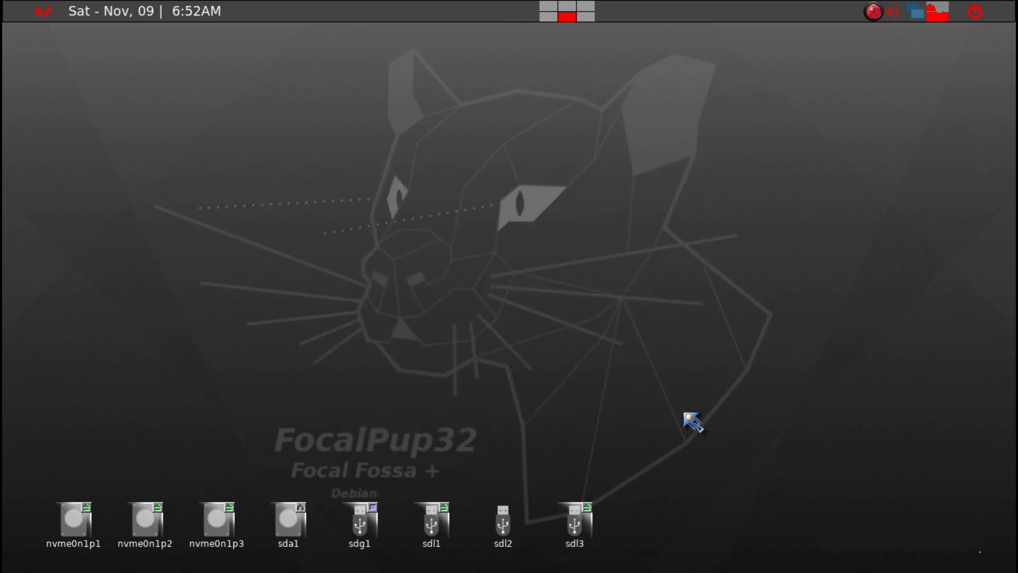
{"action": "mouse_move", "coordinate": [607, 304]}
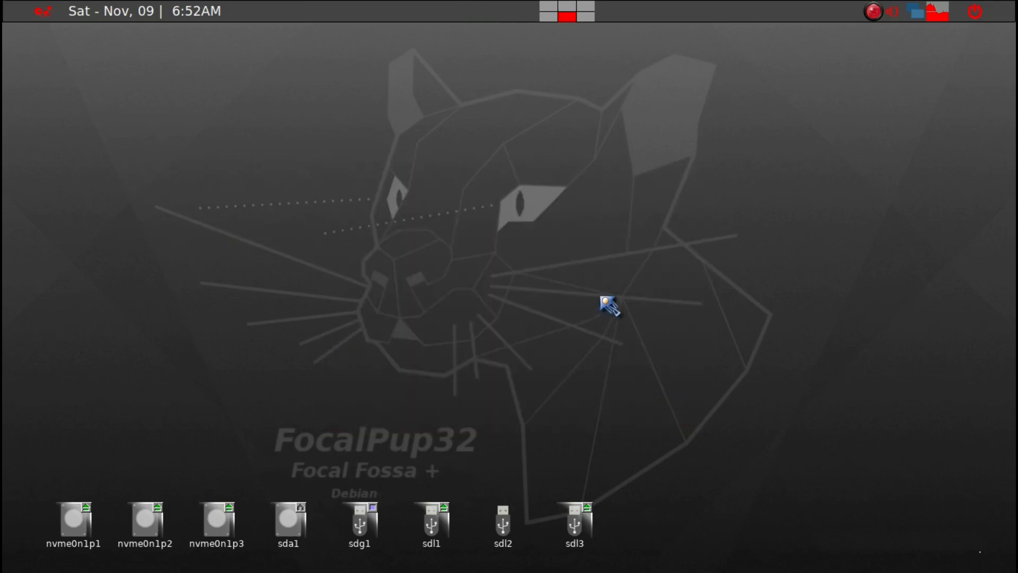
{"action": "mouse_move", "coordinate": [544, 423]}
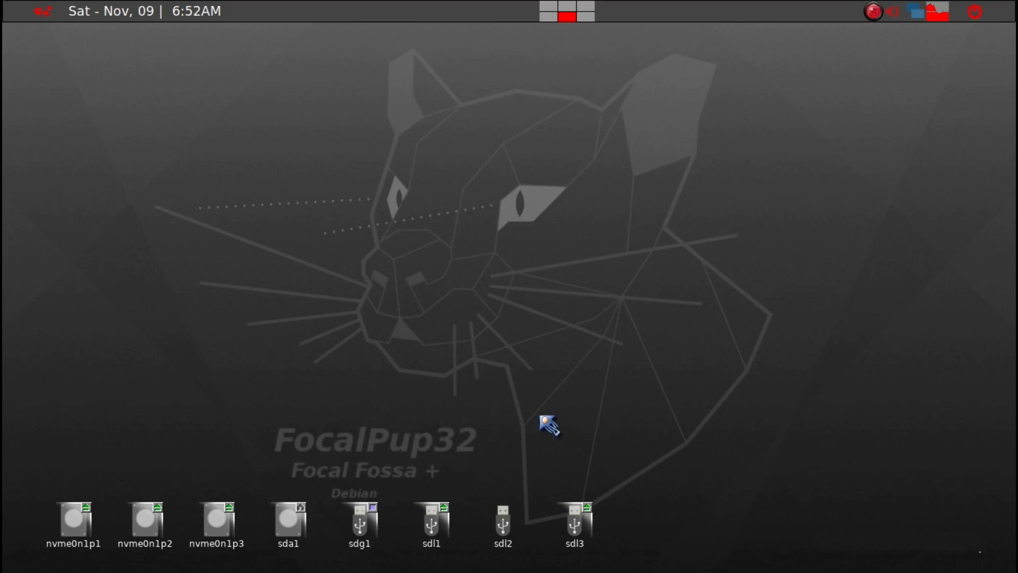
{"action": "mouse_move", "coordinate": [428, 536]}
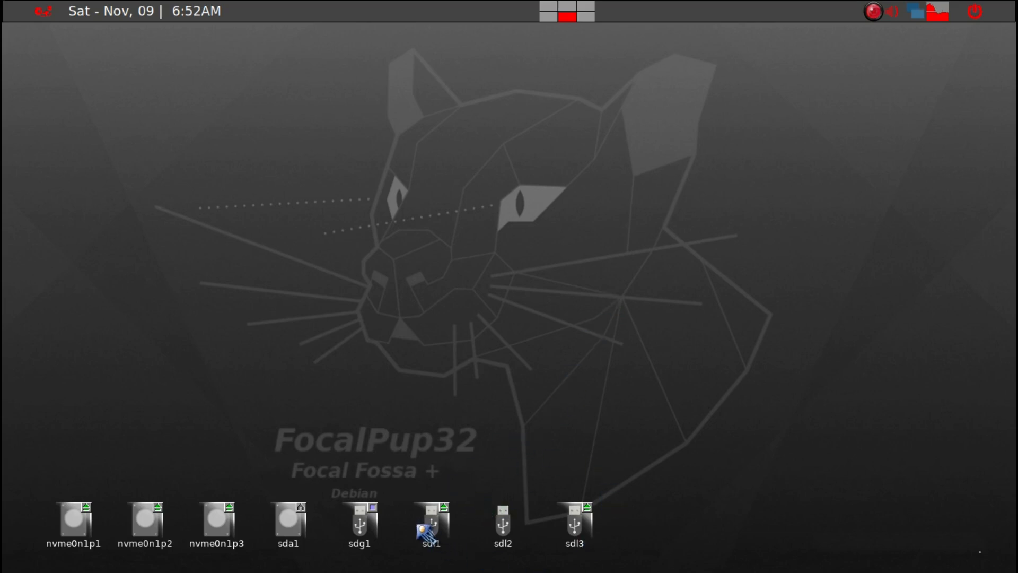
{"action": "mouse_move", "coordinate": [477, 536]}
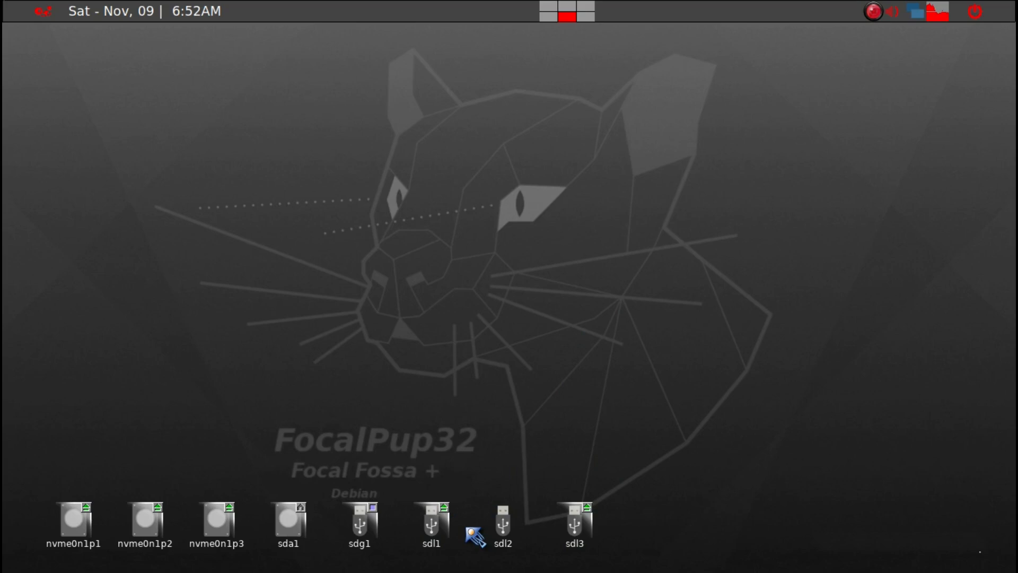
{"action": "mouse_move", "coordinate": [470, 538]}
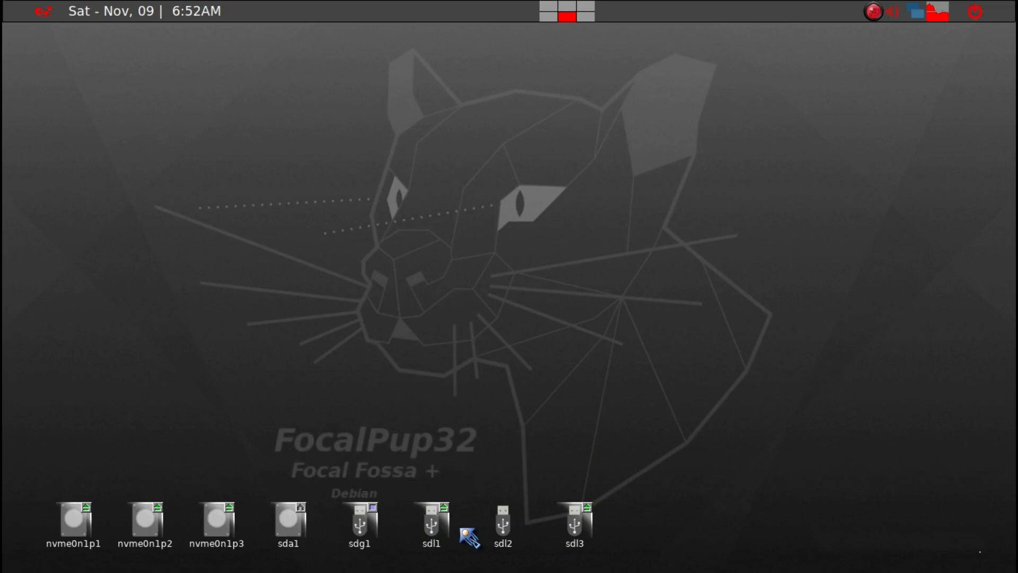
{"action": "mouse_move", "coordinate": [883, 22]}
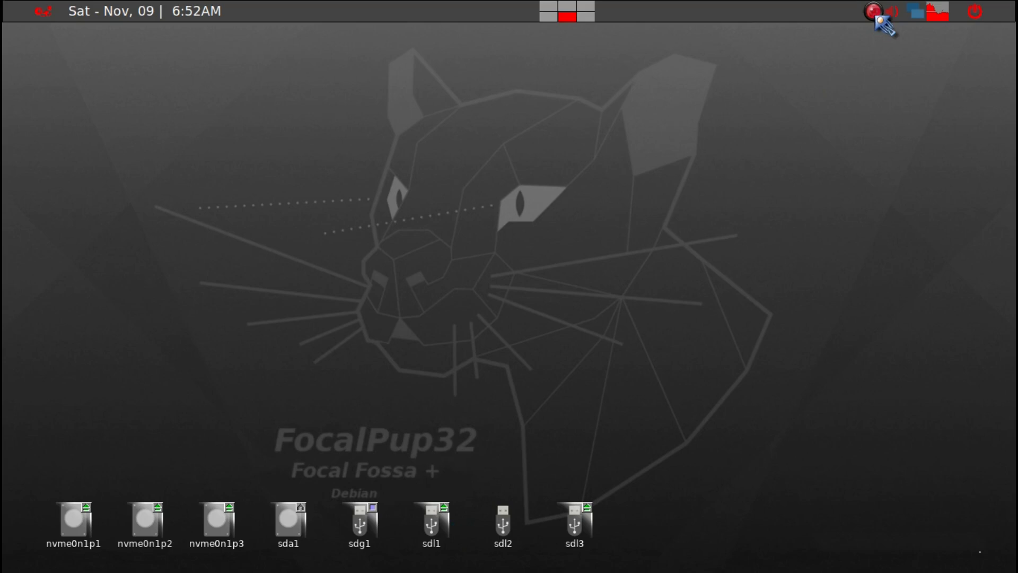